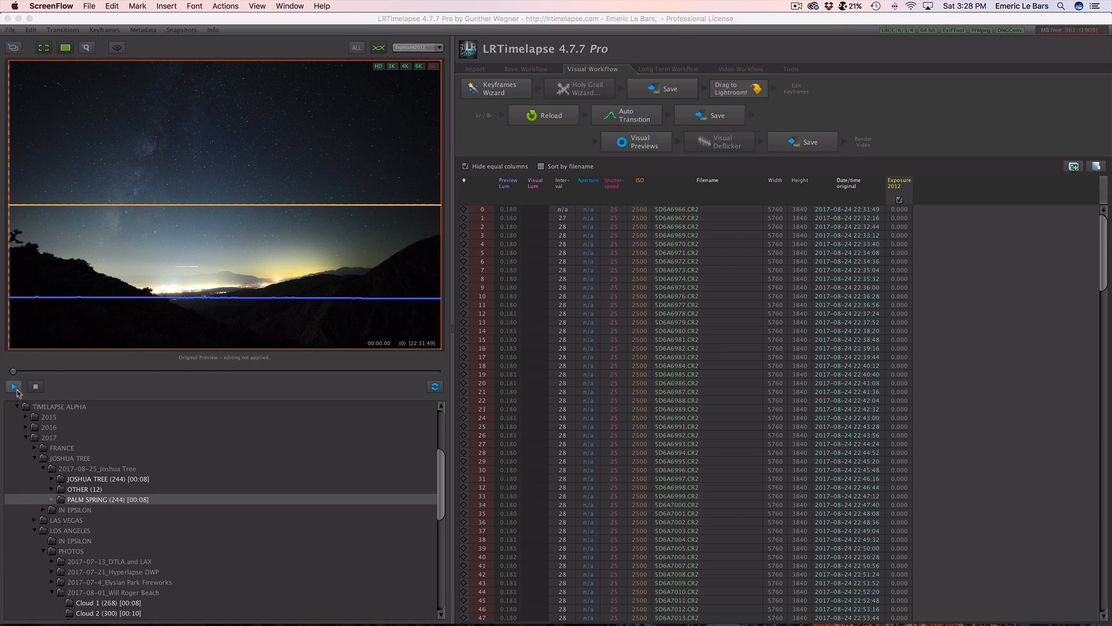
Preview the sequence, then set keyframes via the Keyframes Wizard and save them to metadata.
left_click(12, 386)
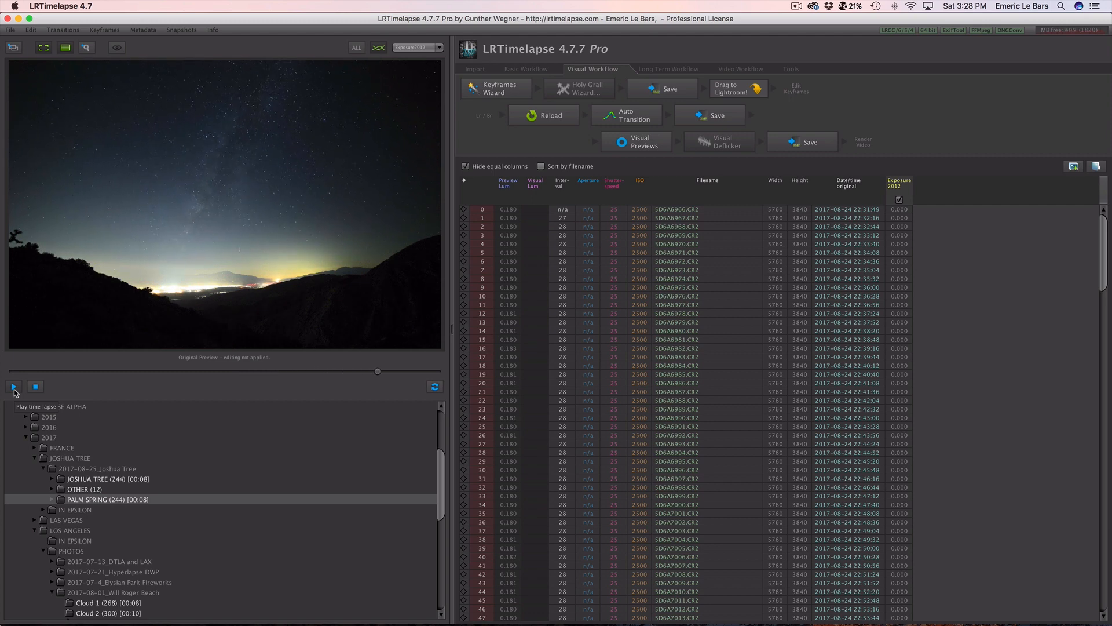
left_click(14, 386)
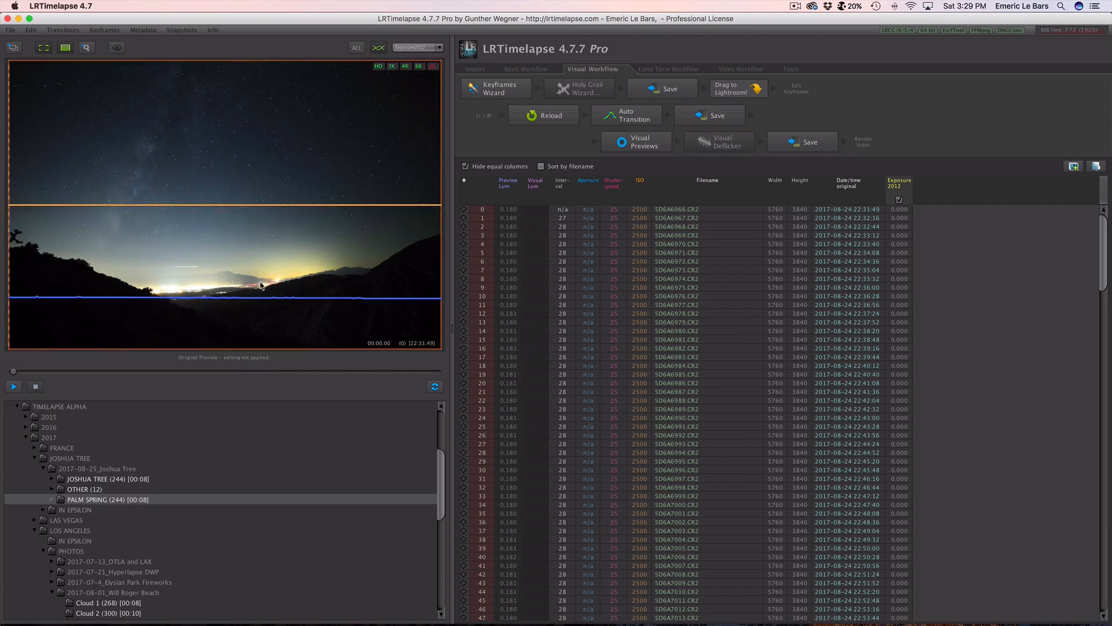
mouse_move(136, 296)
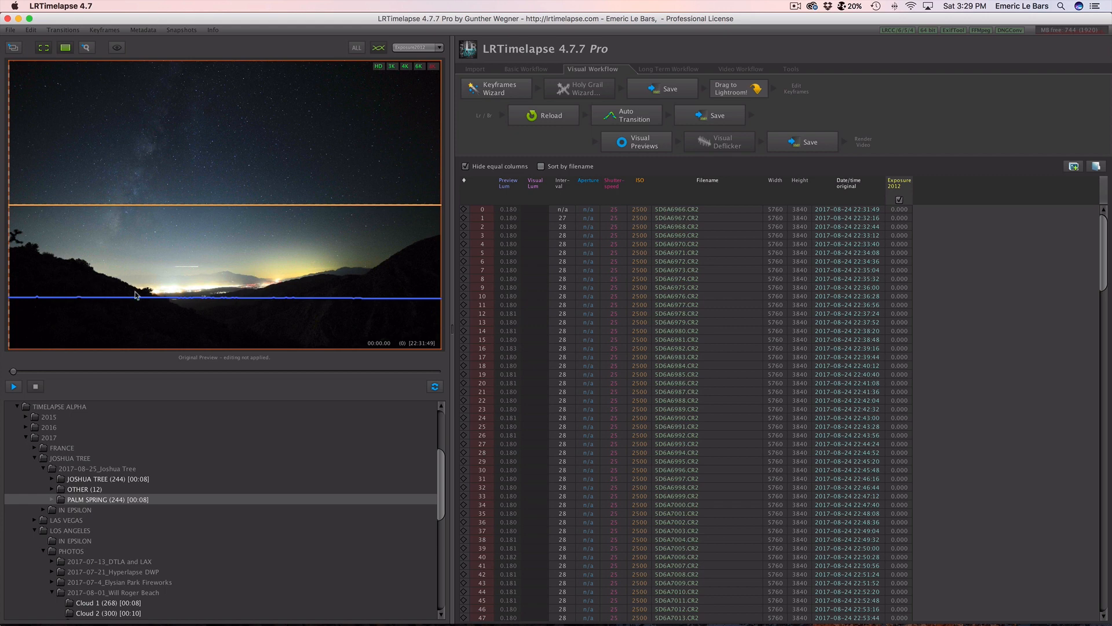
mouse_move(194, 304)
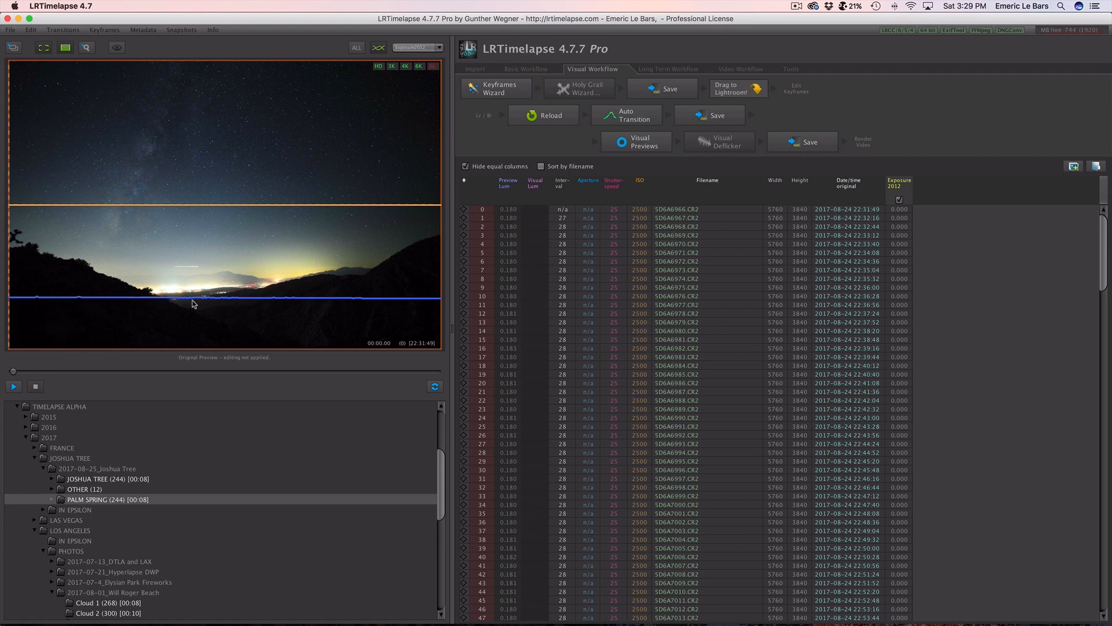
mouse_move(175, 295)
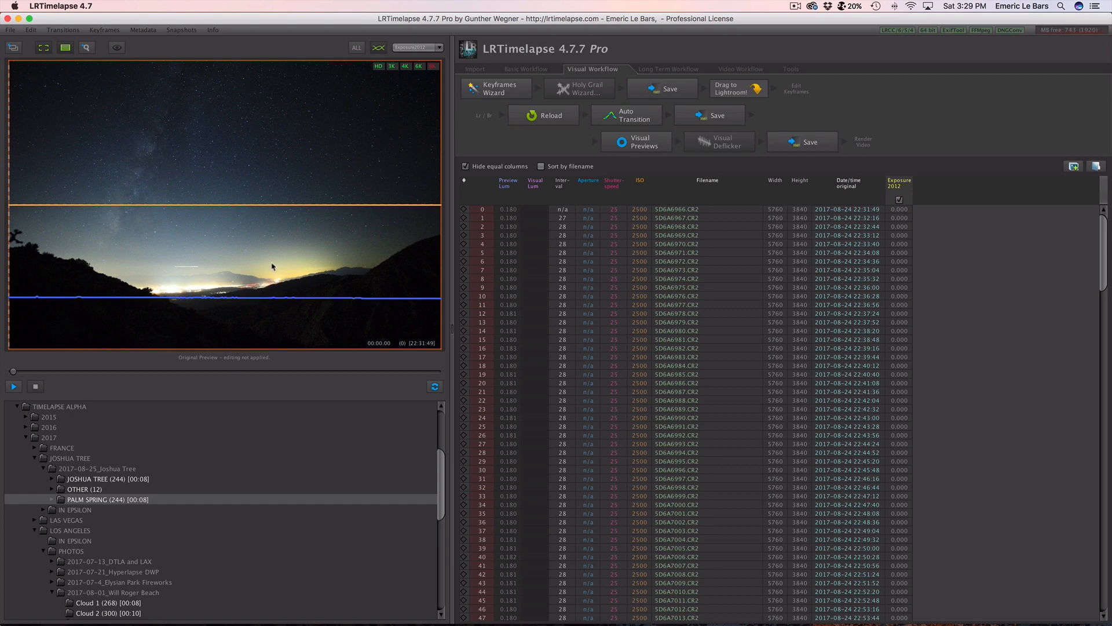
mouse_move(310, 273)
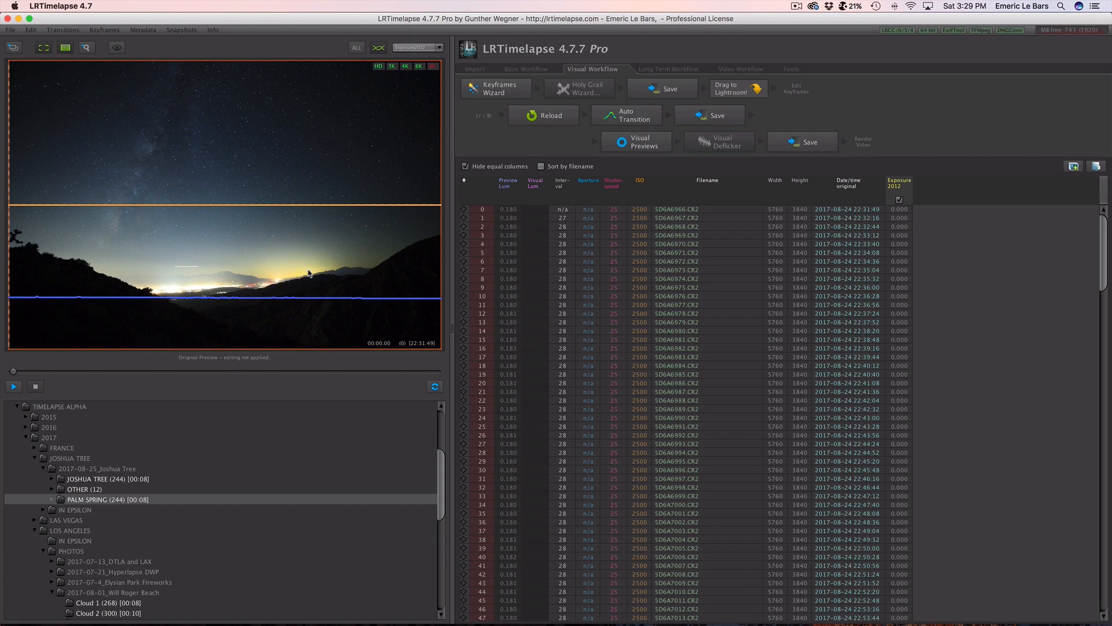
mouse_move(338, 272)
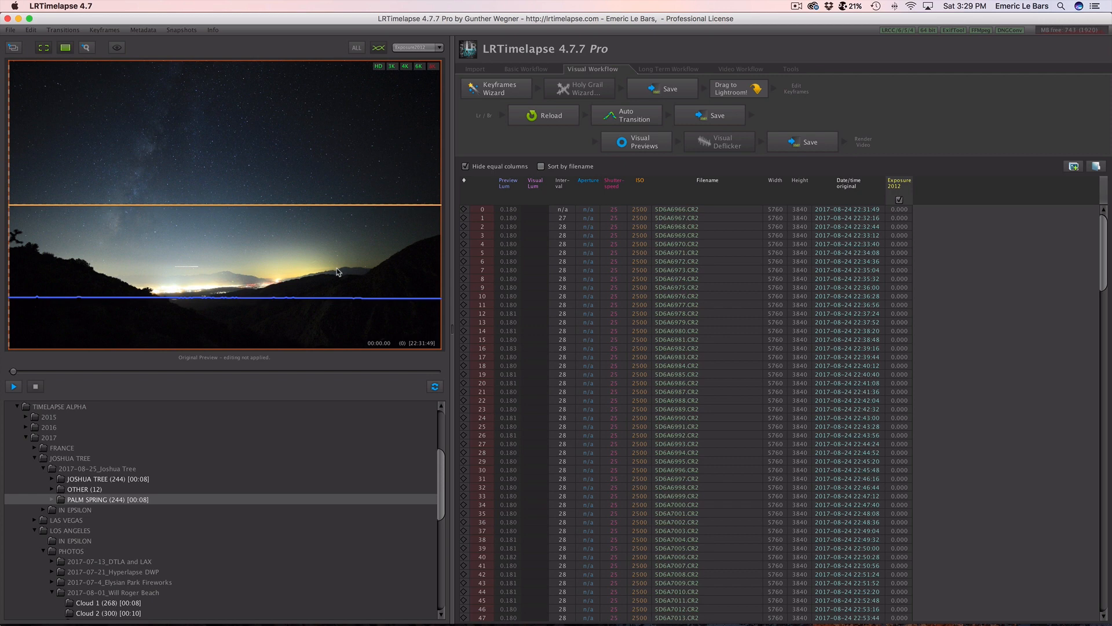
mouse_move(183, 120)
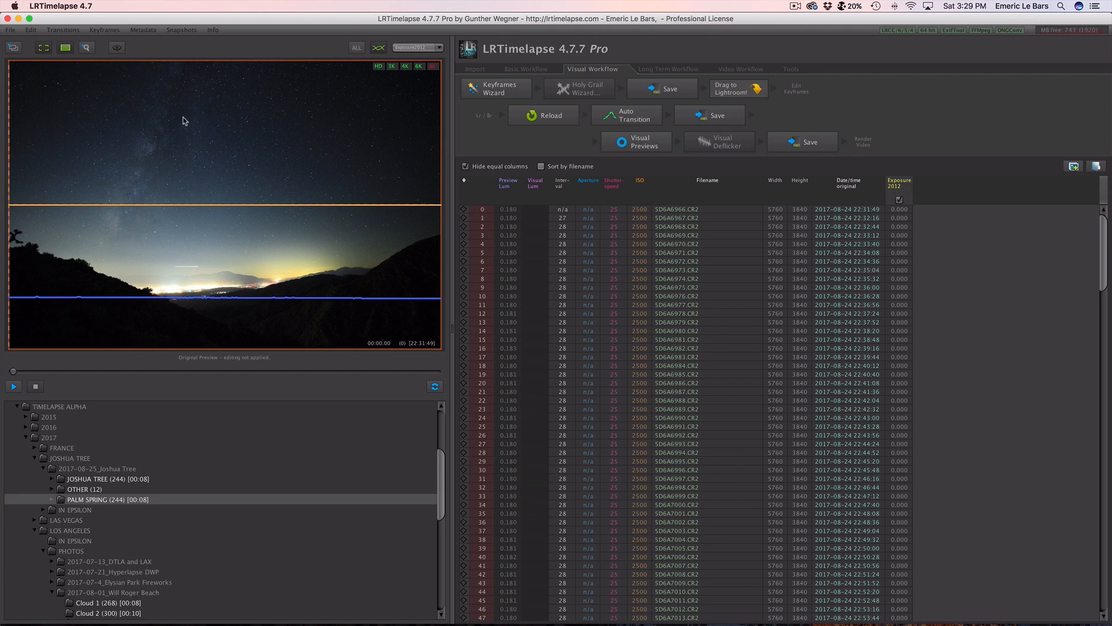
mouse_move(131, 185)
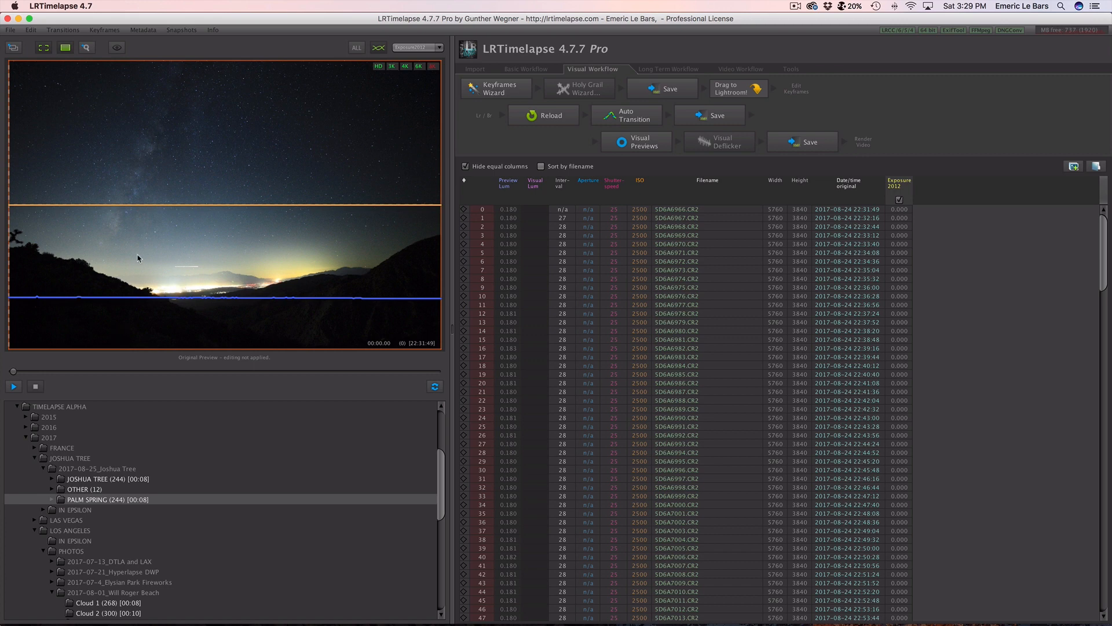
mouse_move(300, 277)
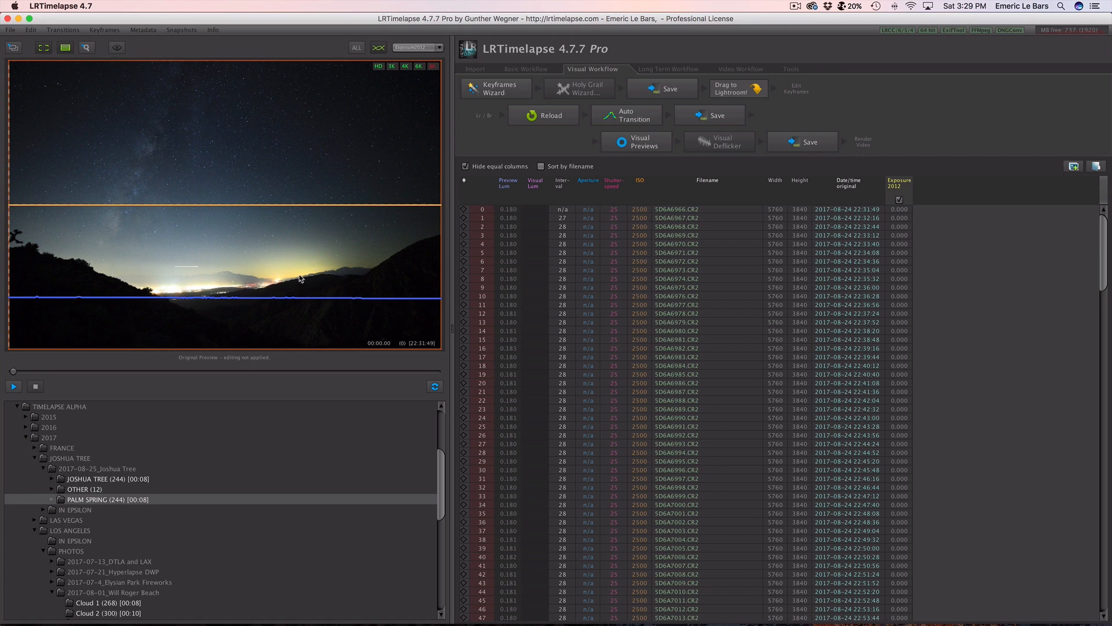
mouse_move(479, 141)
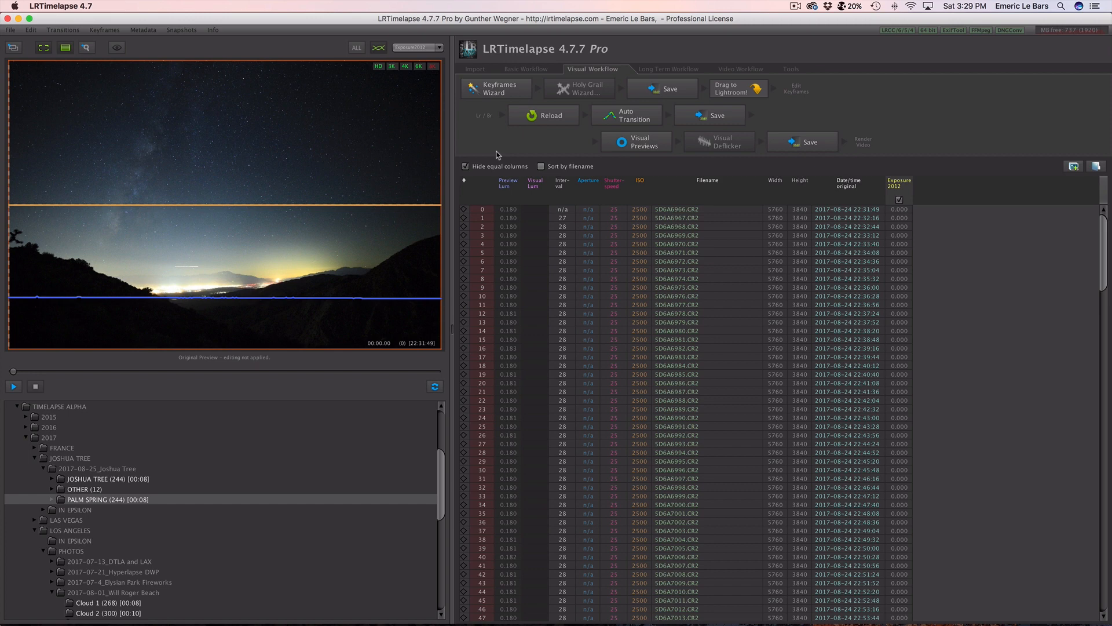
left_click(495, 88)
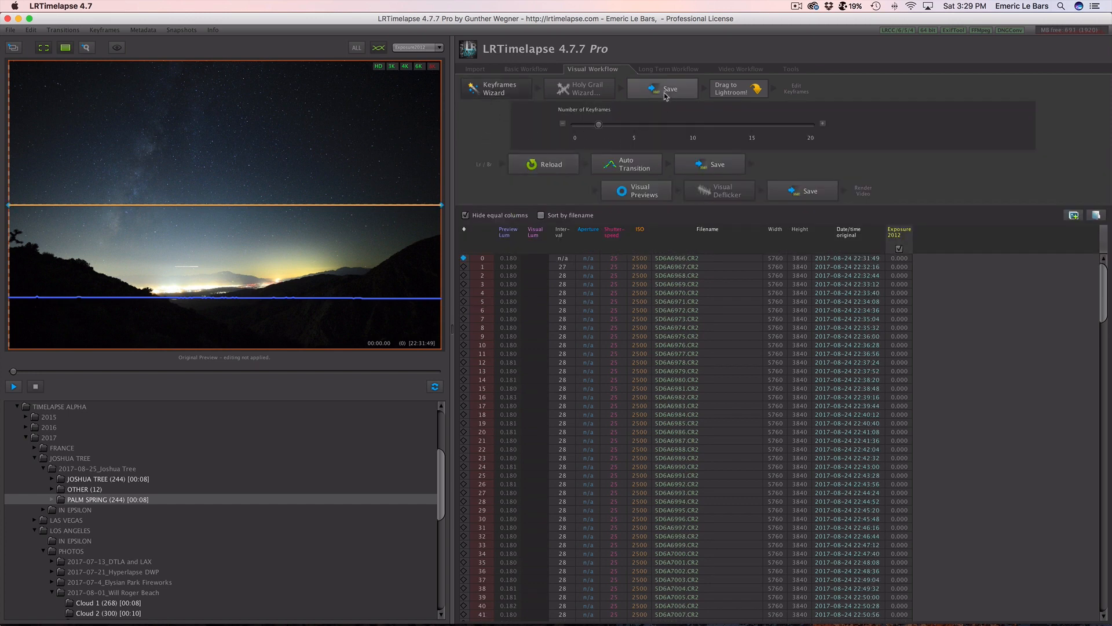
left_click(668, 90)
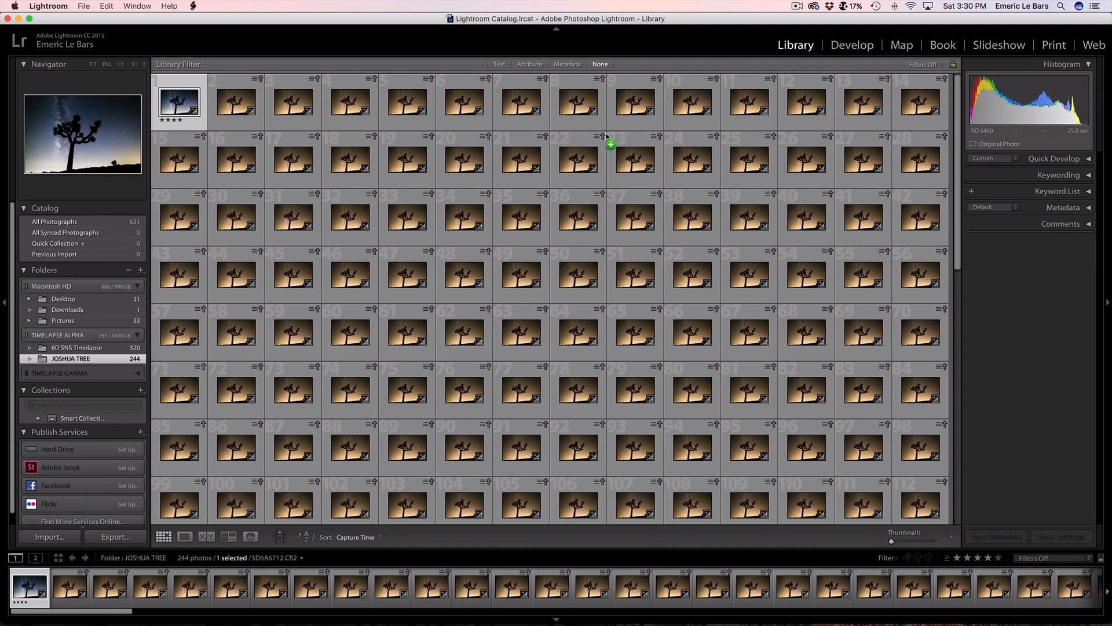
Import the 244 PALM SPRING photos into the catalog and open the first keyframe in Develop.
left_click(48, 536)
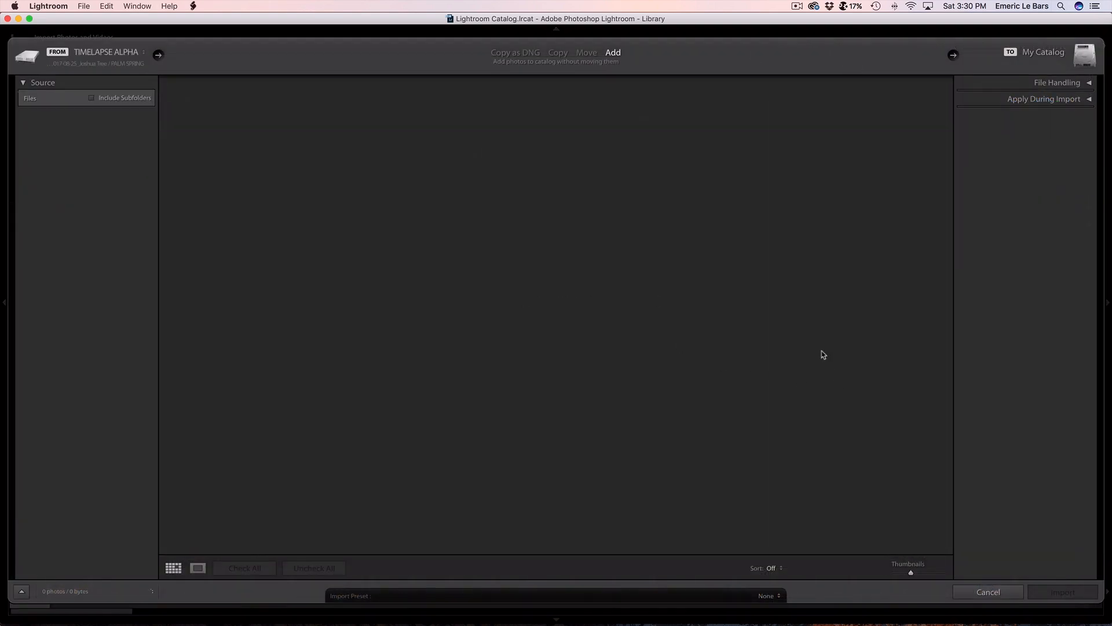
left_click(77, 196)
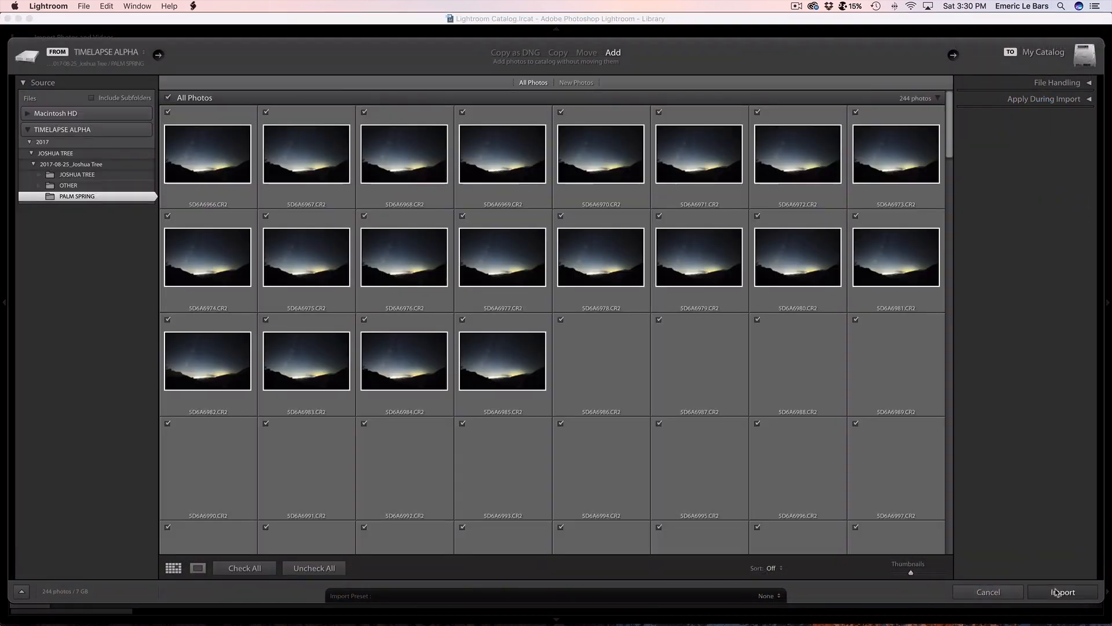
left_click(1062, 592)
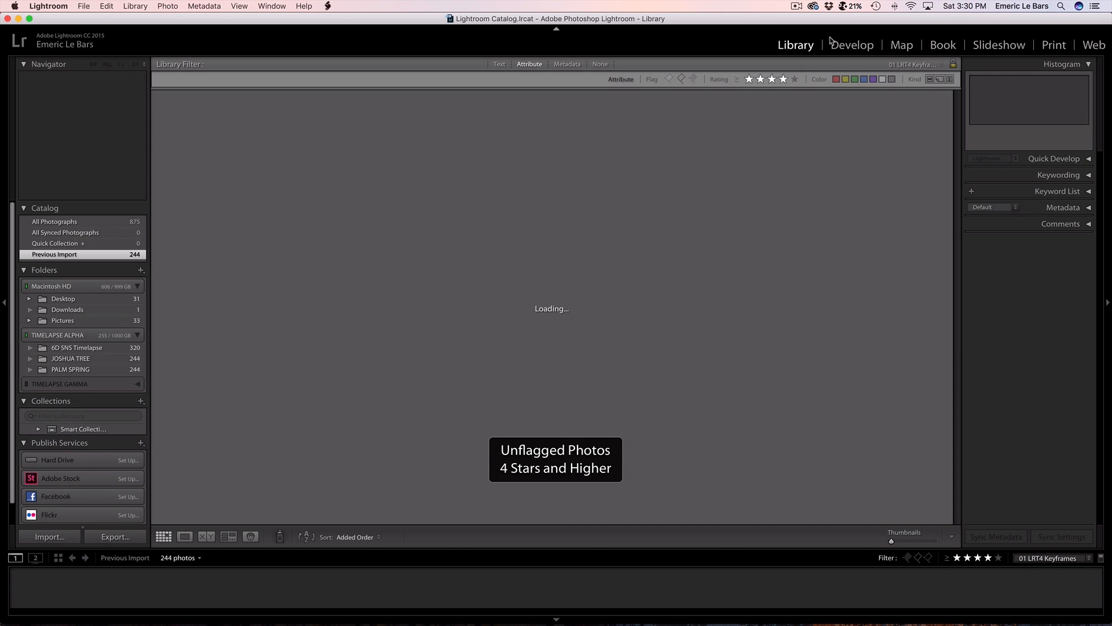
left_click(851, 45)
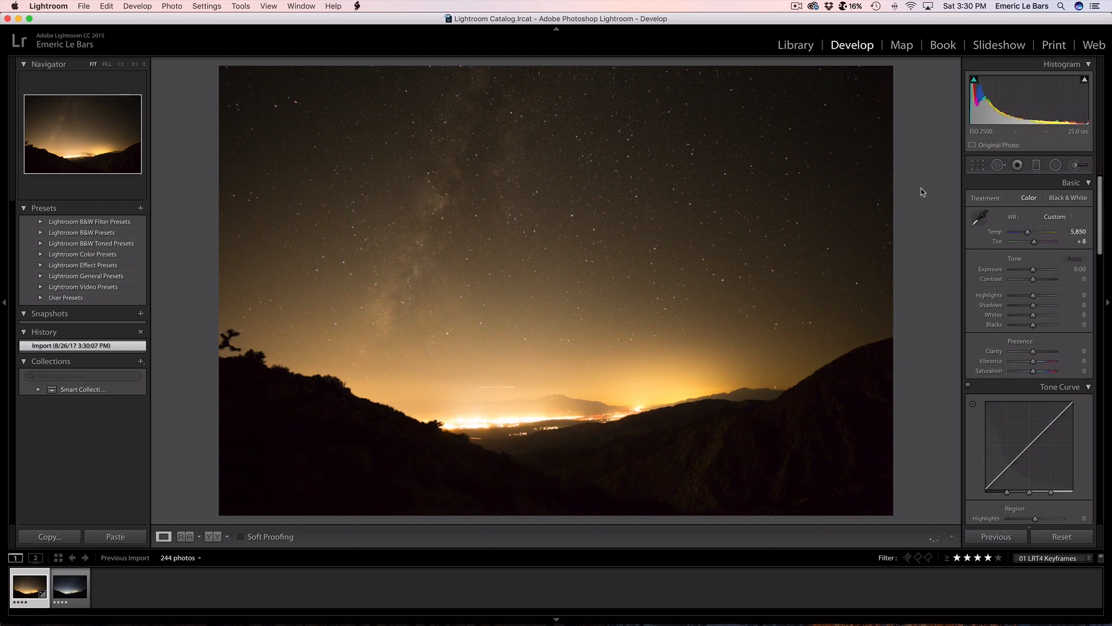
Push vibrance and saturation to +100 and cool the temperature to about 3,844 K.
left_click_drag(1057, 232, 1043, 232)
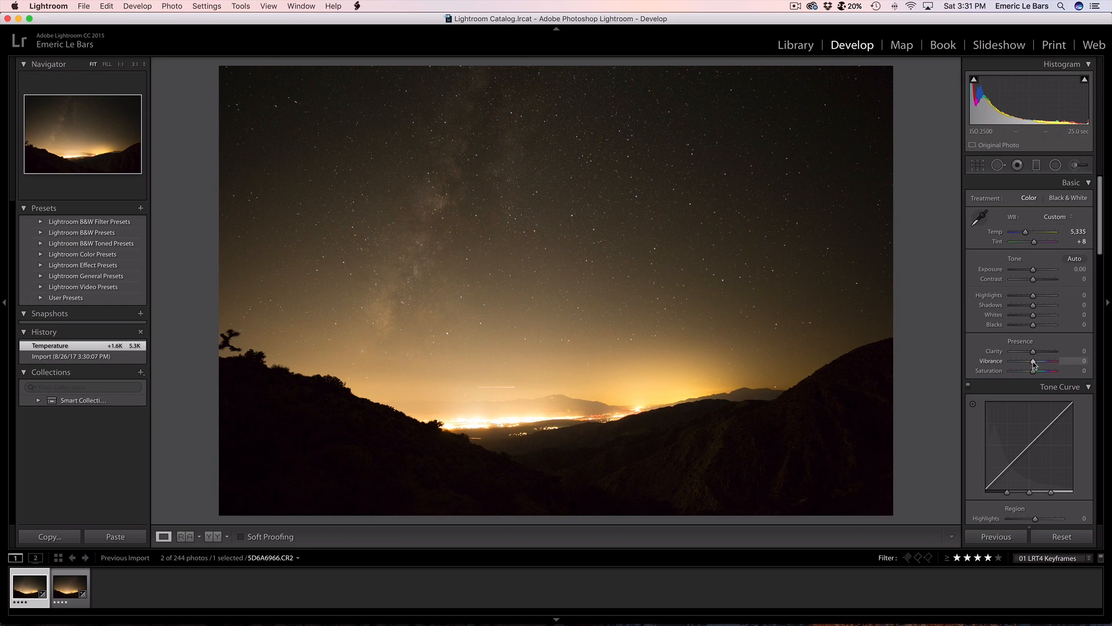
left_click_drag(1033, 360, 1054, 360)
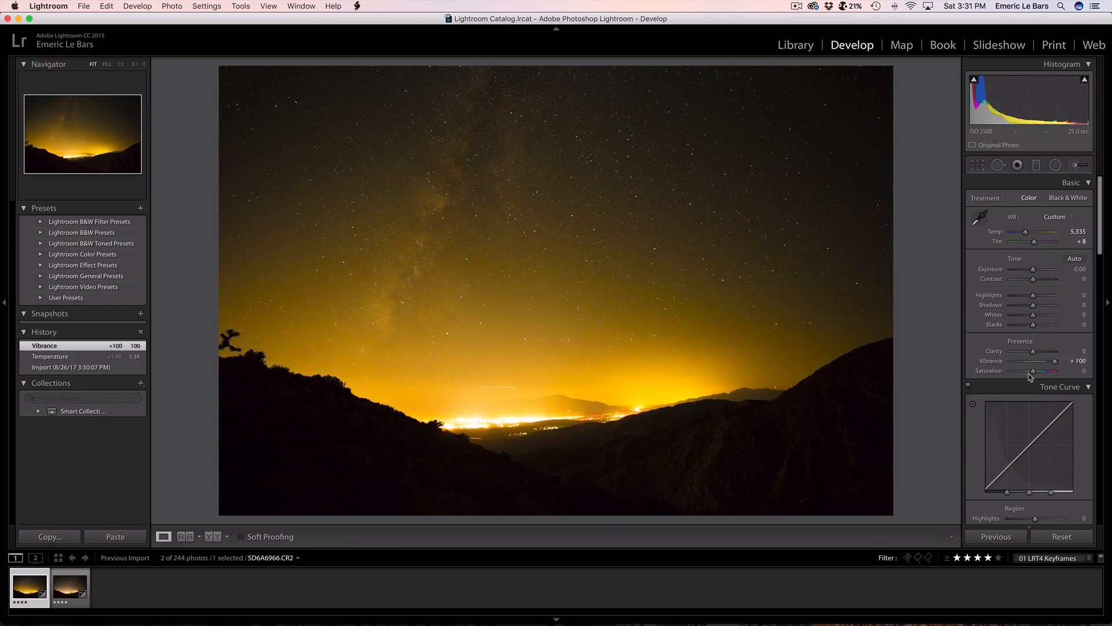
left_click_drag(1033, 371, 1056, 371)
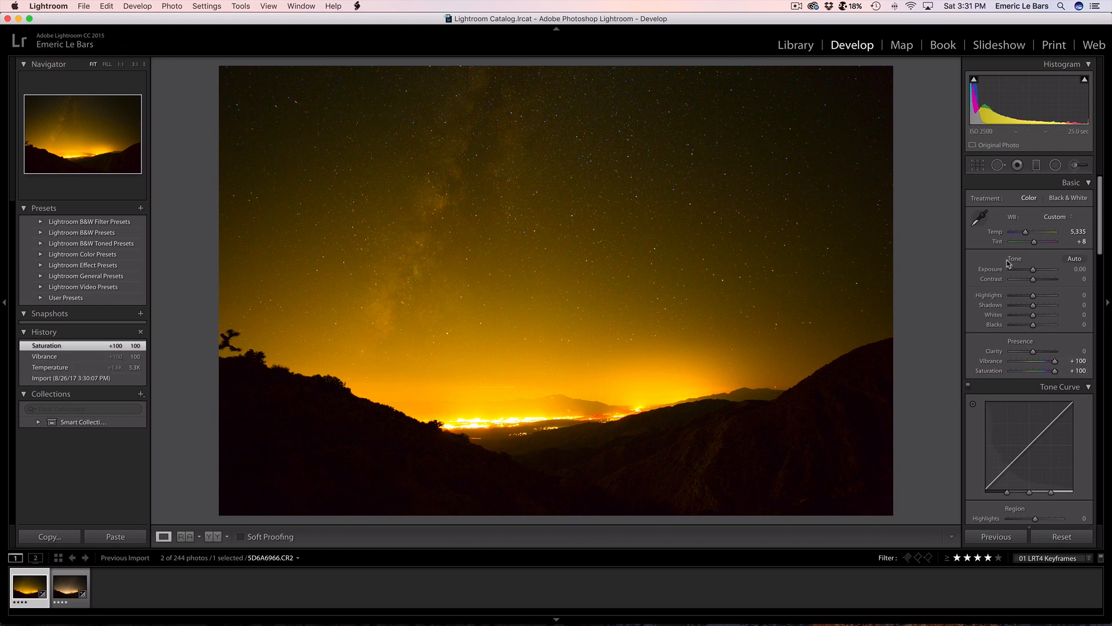
left_click_drag(1021, 232, 1025, 232)
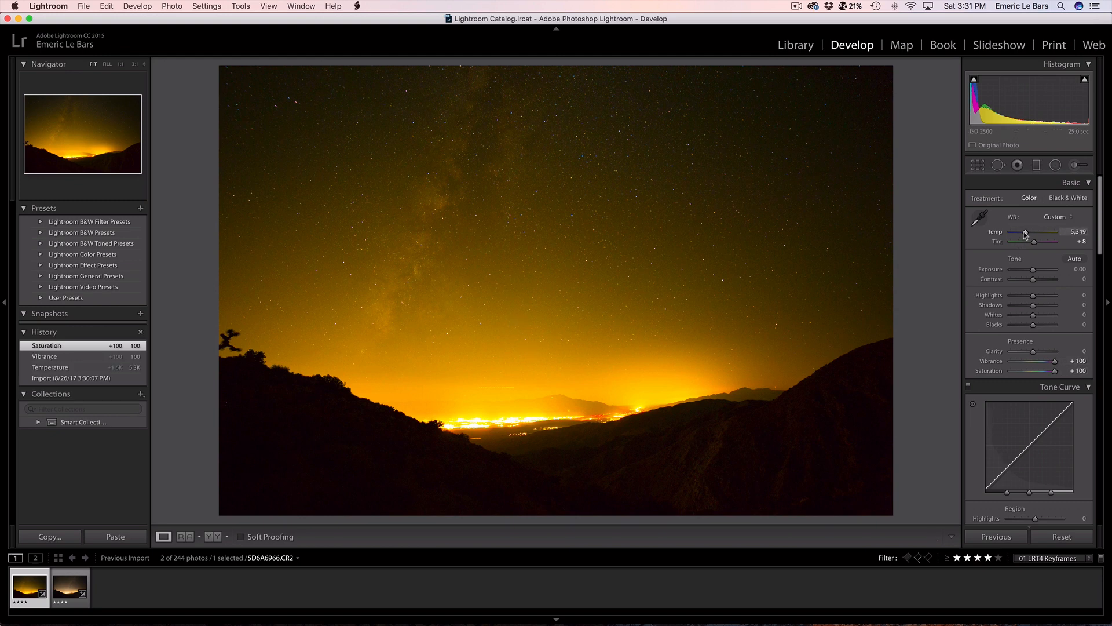
left_click_drag(1026, 233, 1018, 233)
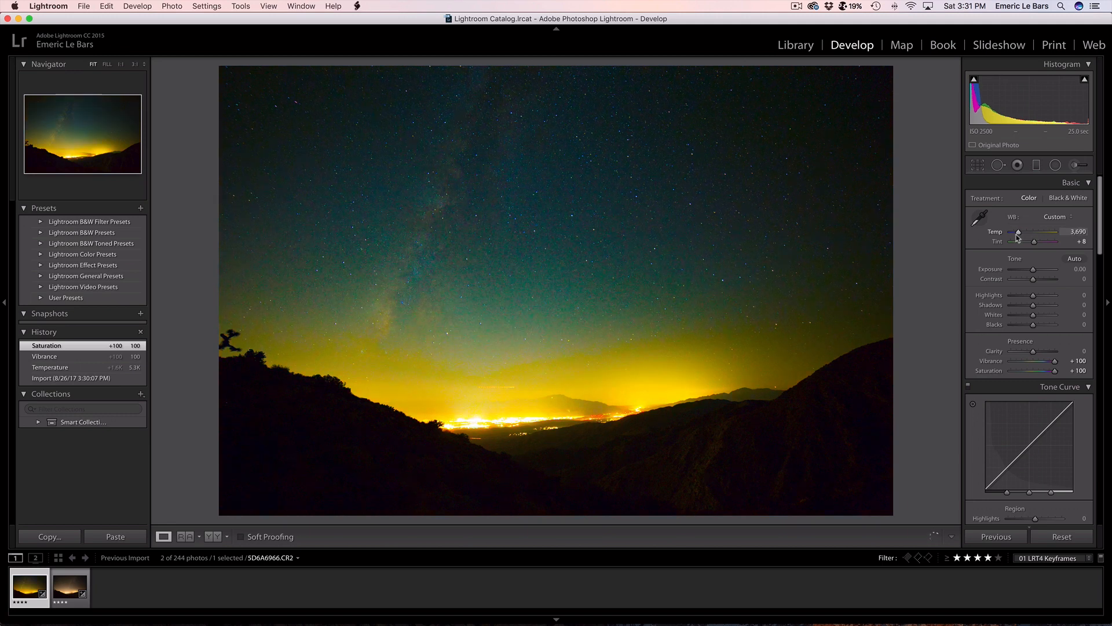
left_click_drag(1018, 233, 1023, 233)
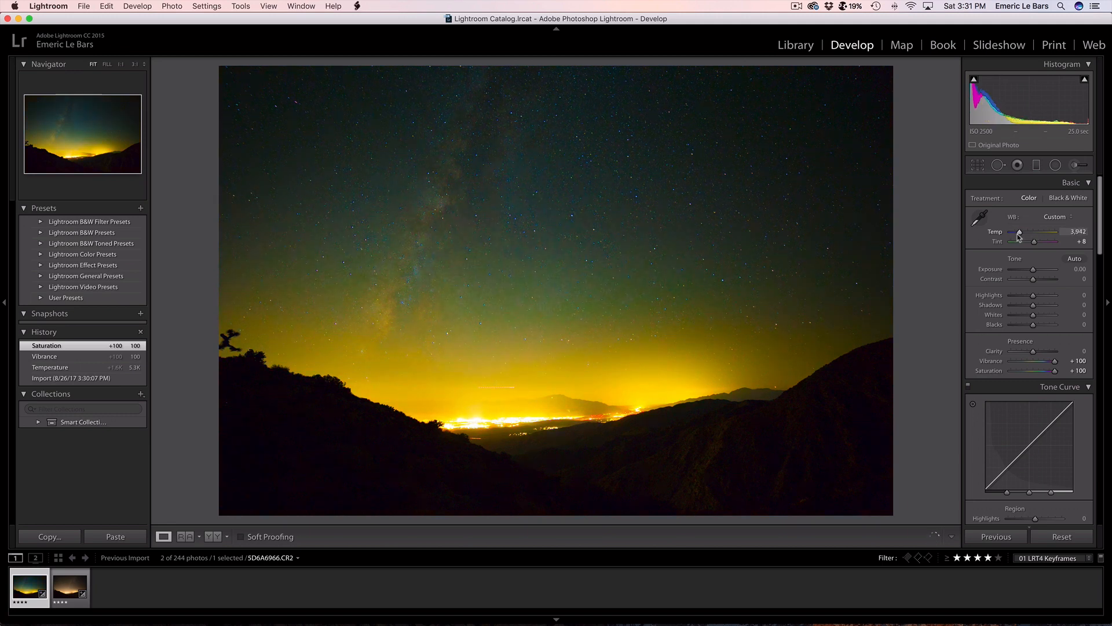
left_click_drag(1020, 234, 1016, 234)
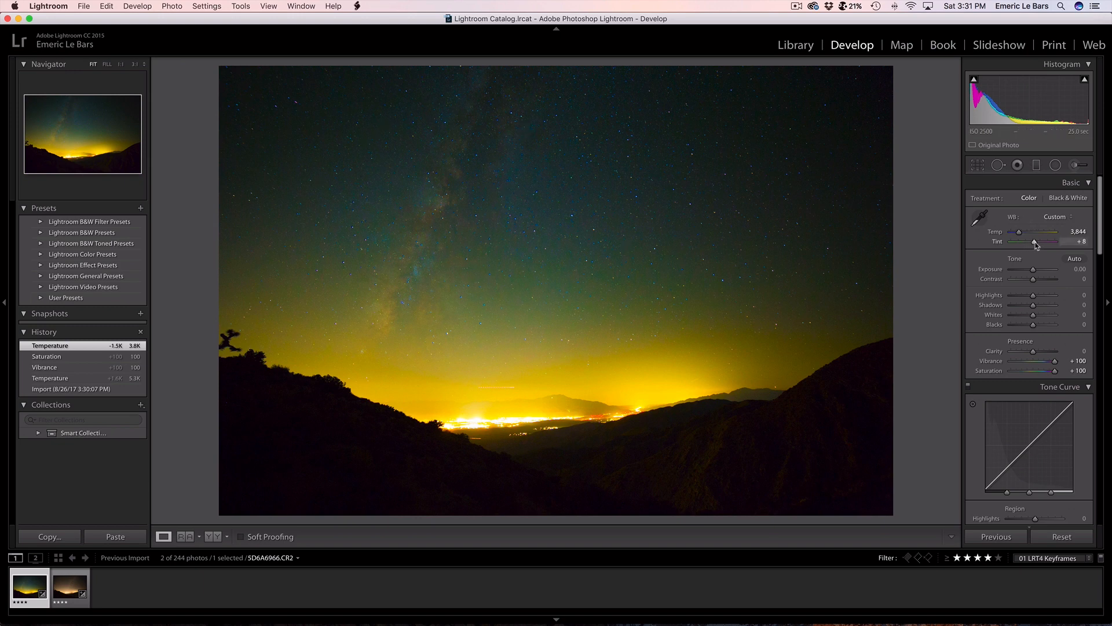
Raise tint to +18, settle temperature near 3,895 K and pull saturation back down.
left_click_drag(1036, 241, 1046, 241)
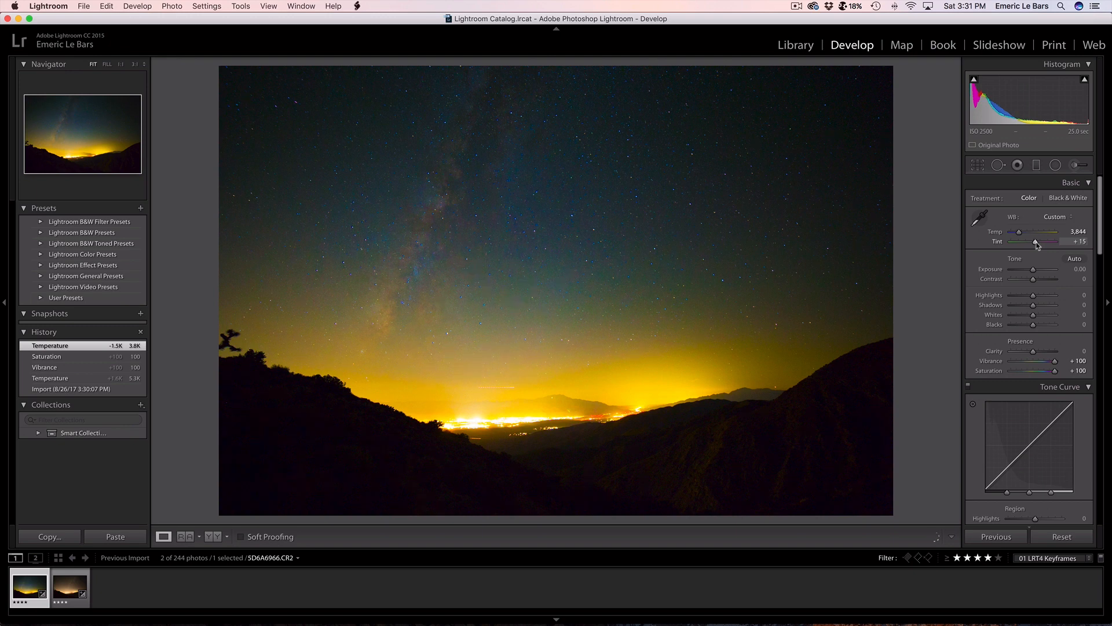
left_click_drag(1036, 241, 1039, 241)
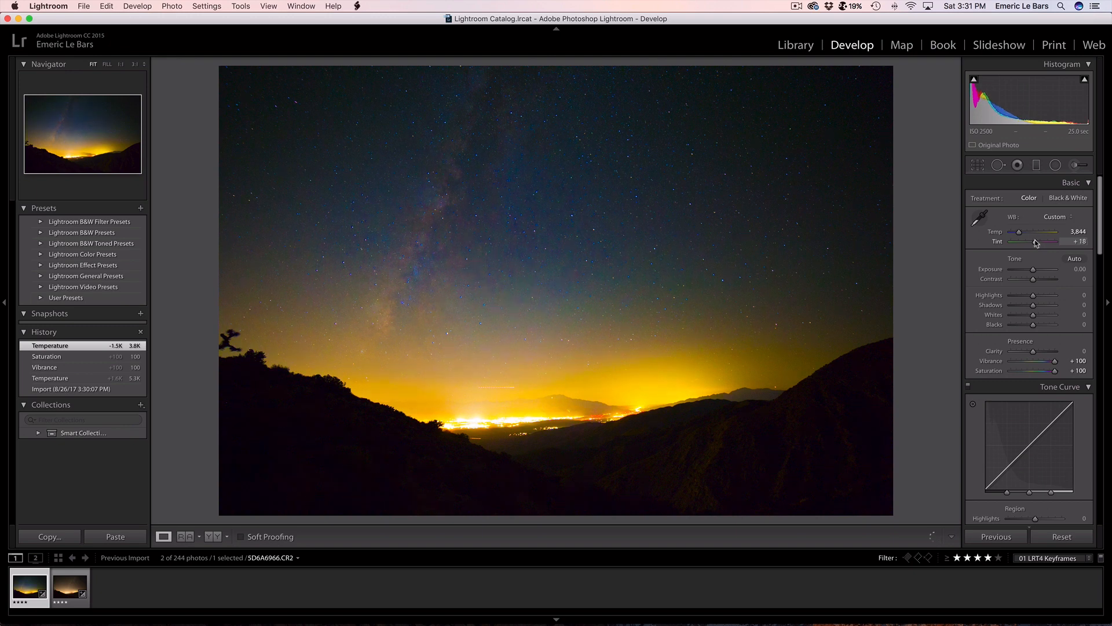
left_click_drag(1035, 232, 1042, 232)
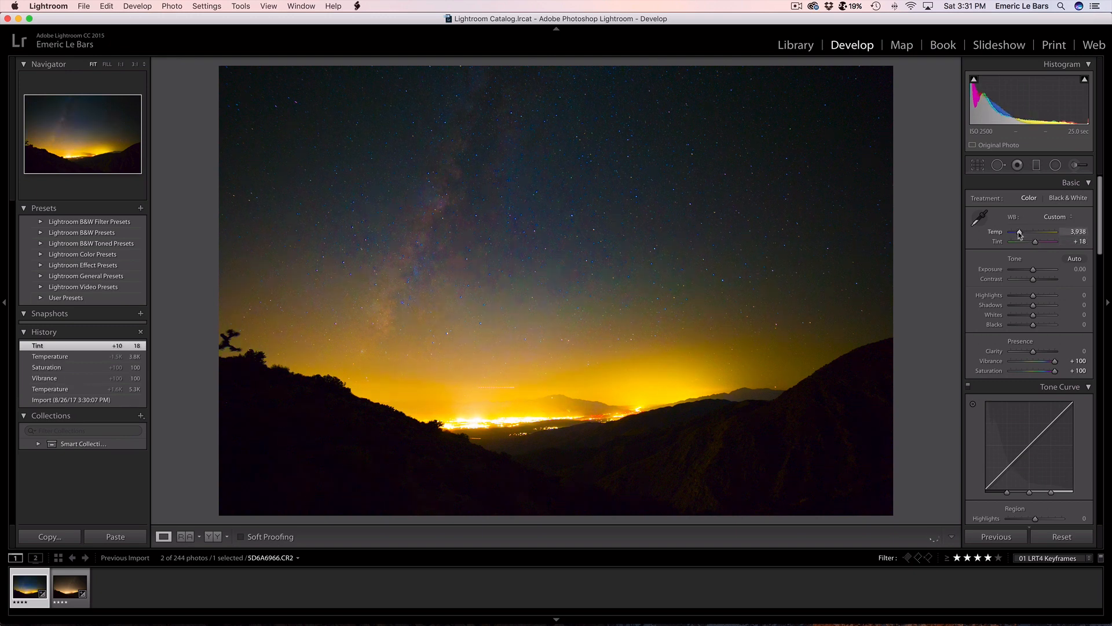
left_click_drag(1022, 232, 1018, 232)
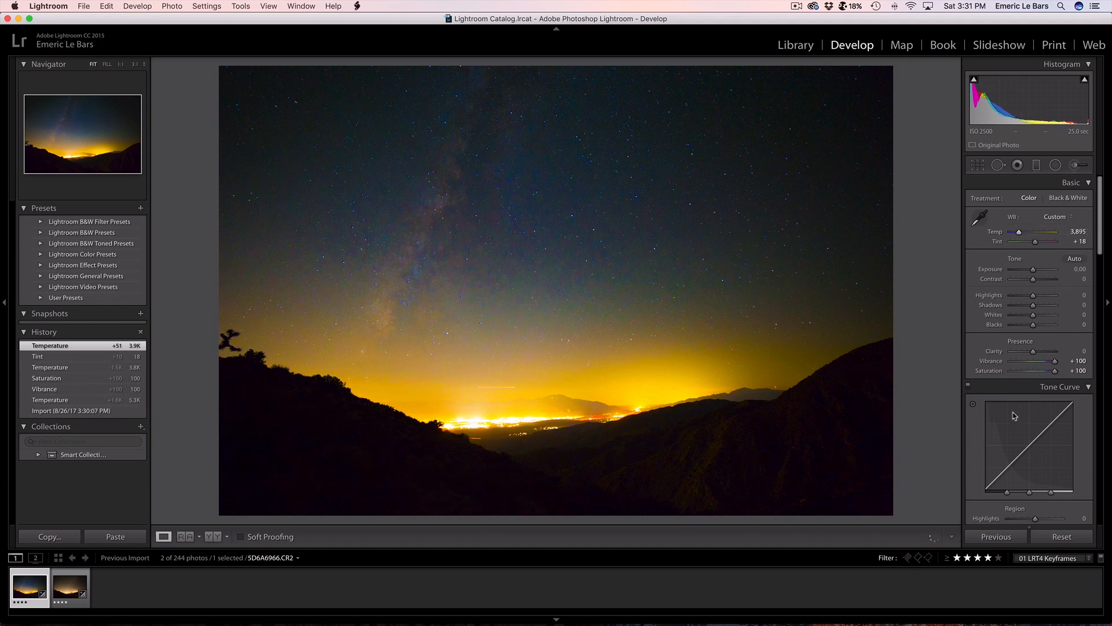
left_click_drag(1070, 371, 1020, 371)
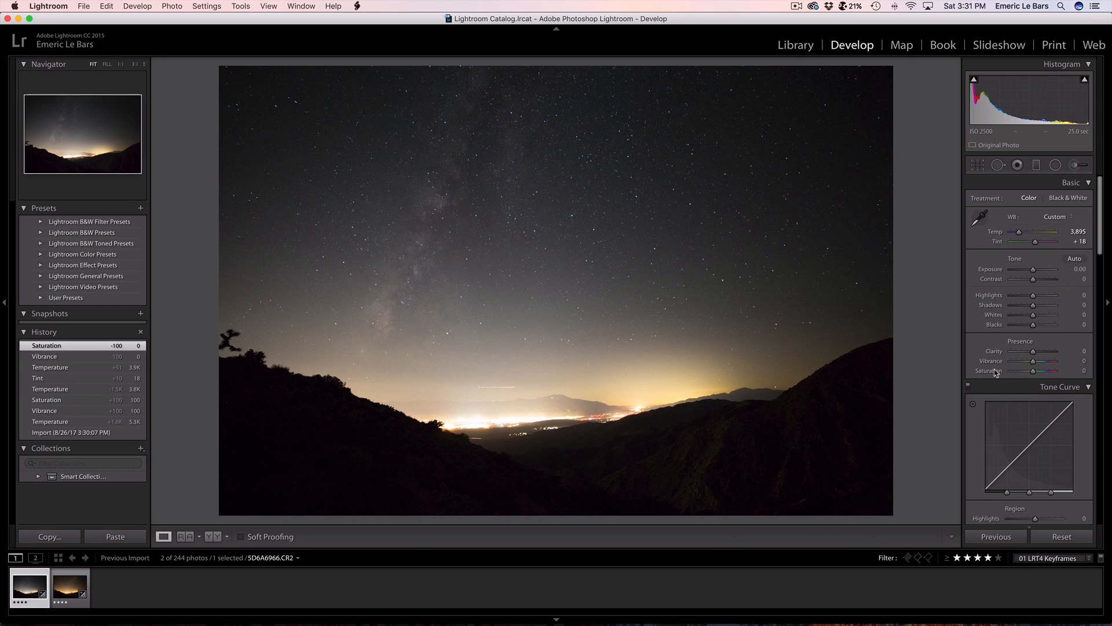
mouse_move(1047, 293)
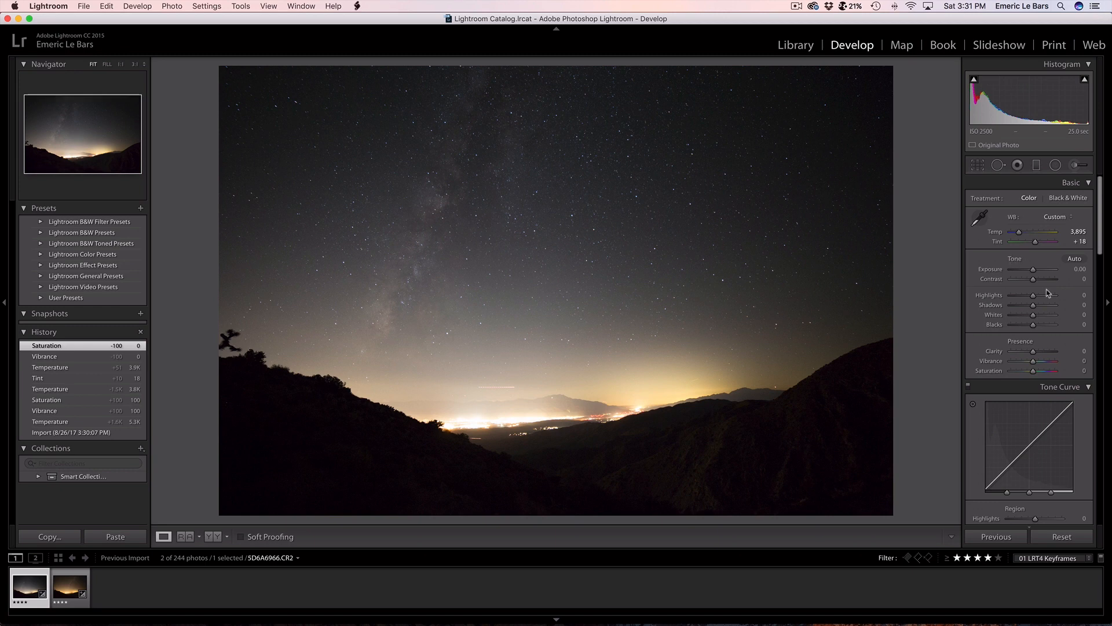
mouse_move(949, 244)
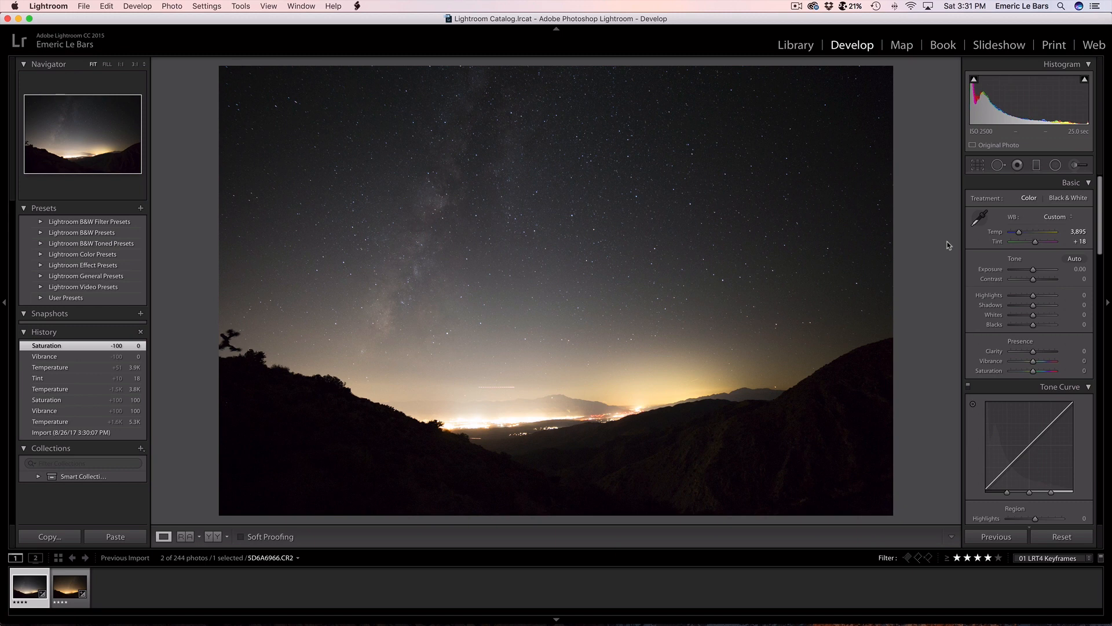
mouse_move(1037, 294)
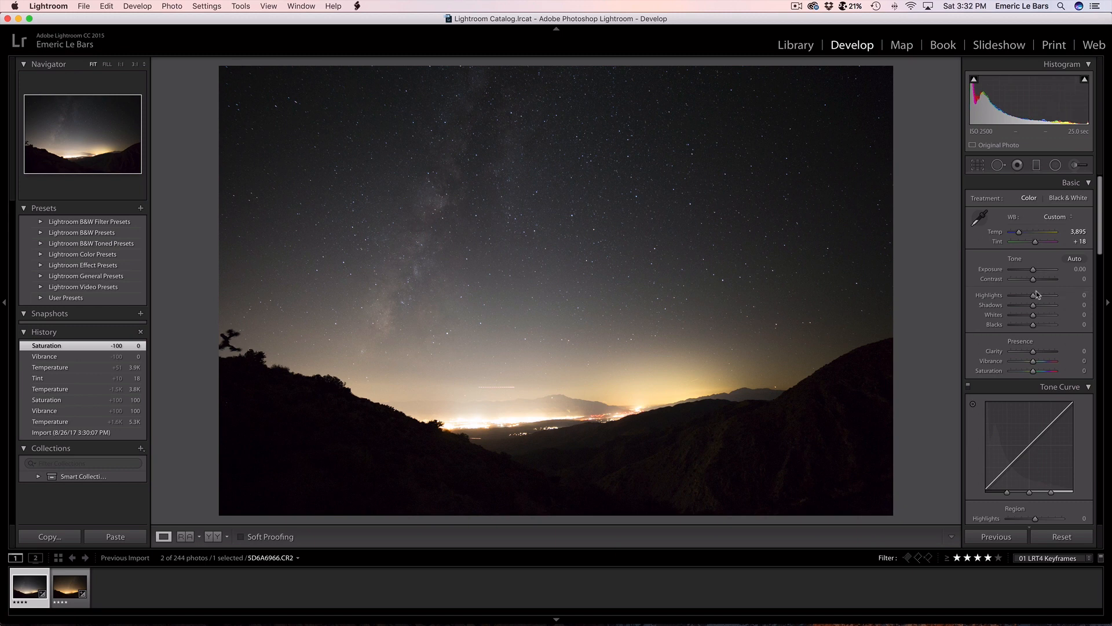
mouse_move(1039, 288)
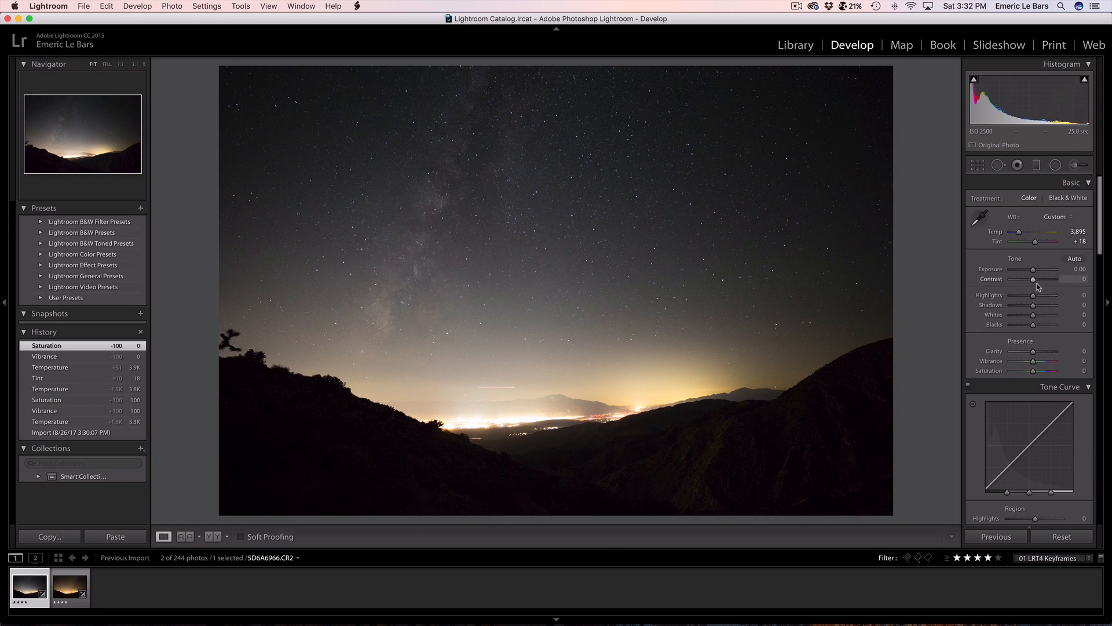
Set exposure to -0.30, contrast to +39 and highlights to -31.
left_click_drag(1043, 269, 1032, 268)
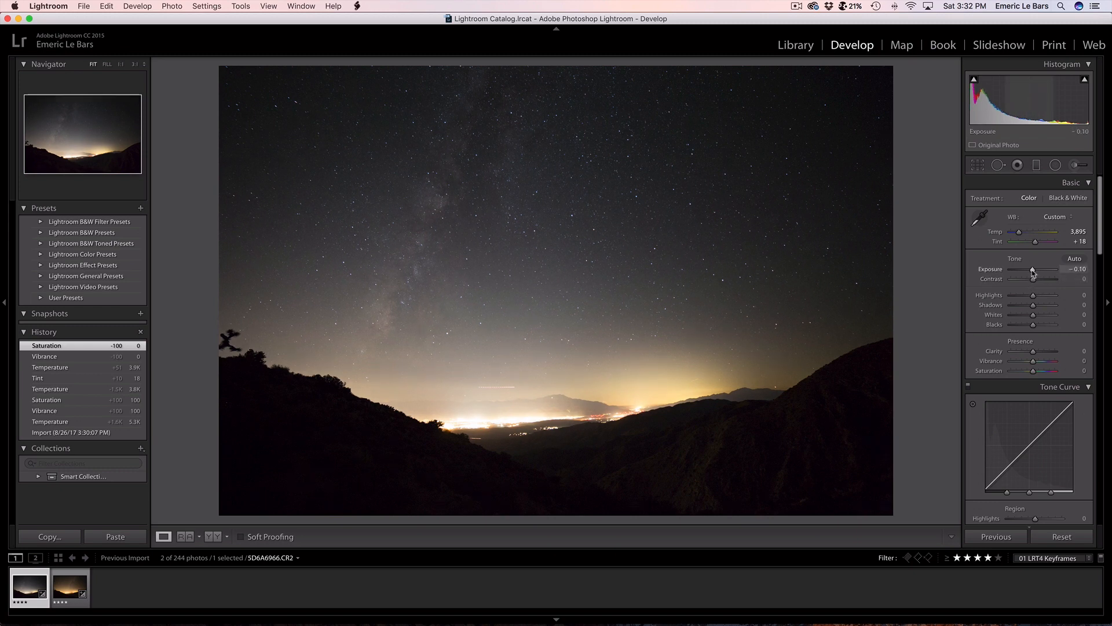
left_click_drag(1032, 271, 1029, 271)
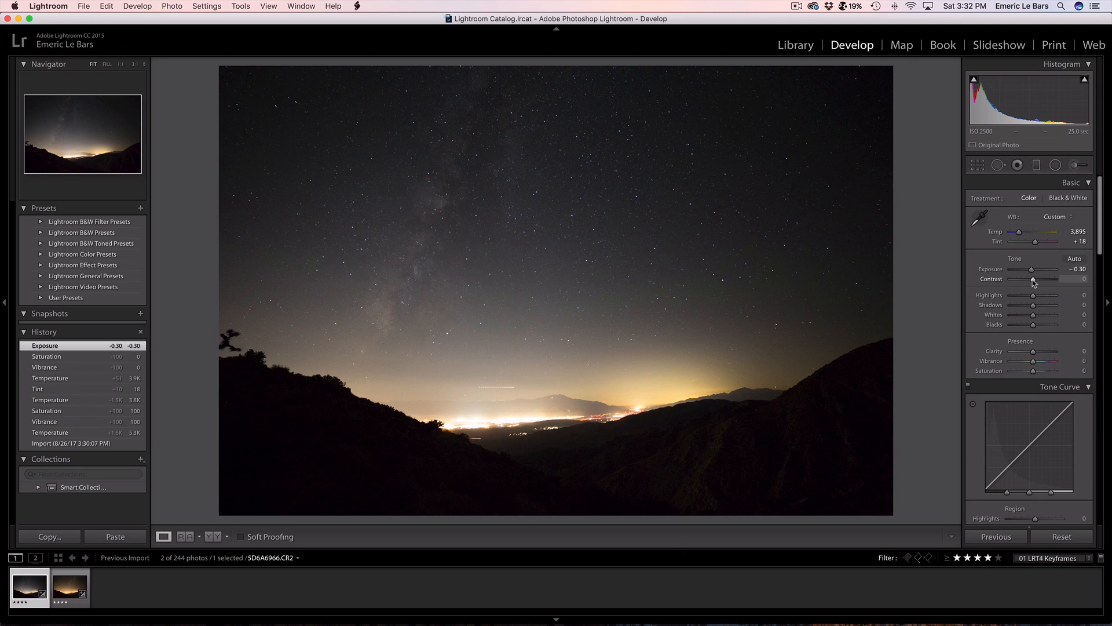
left_click_drag(1036, 279, 1040, 279)
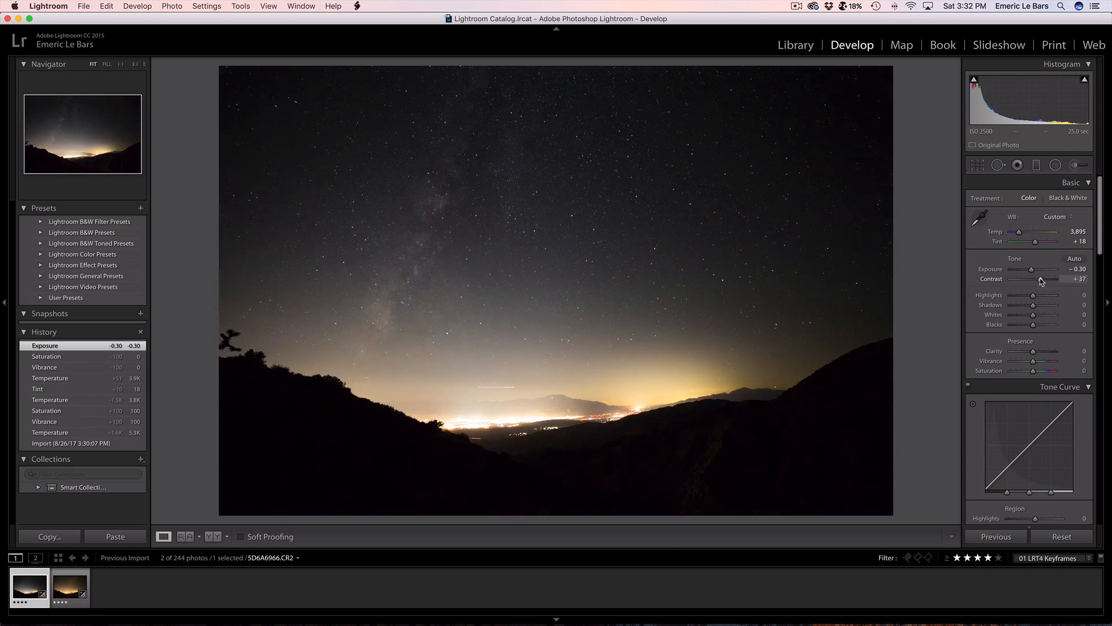
left_click_drag(1037, 279, 1040, 279)
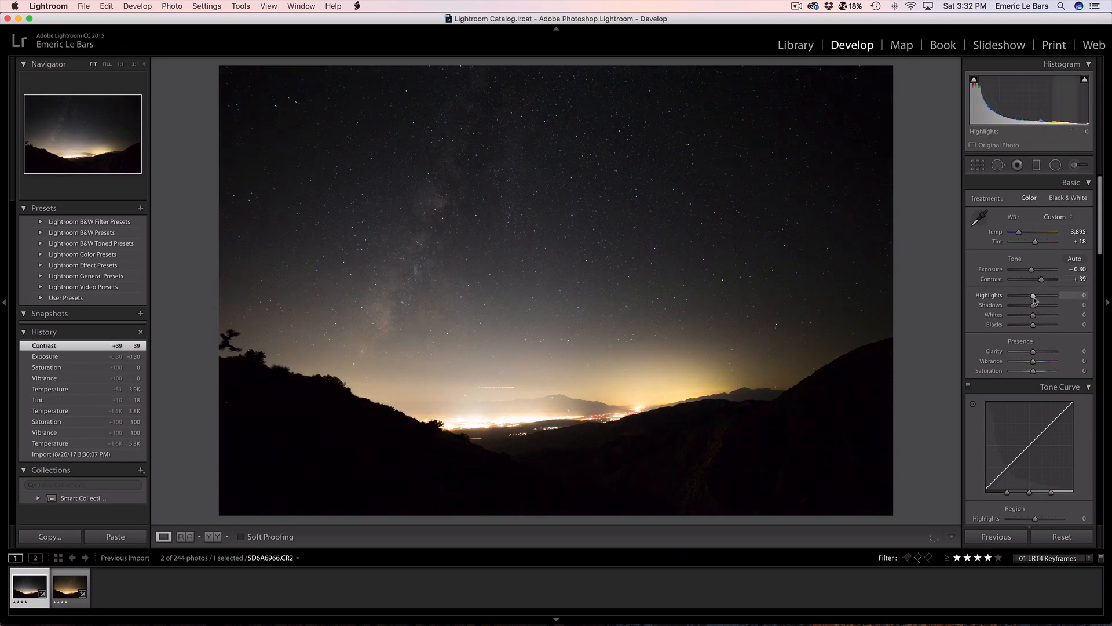
left_click_drag(1034, 296, 1030, 296)
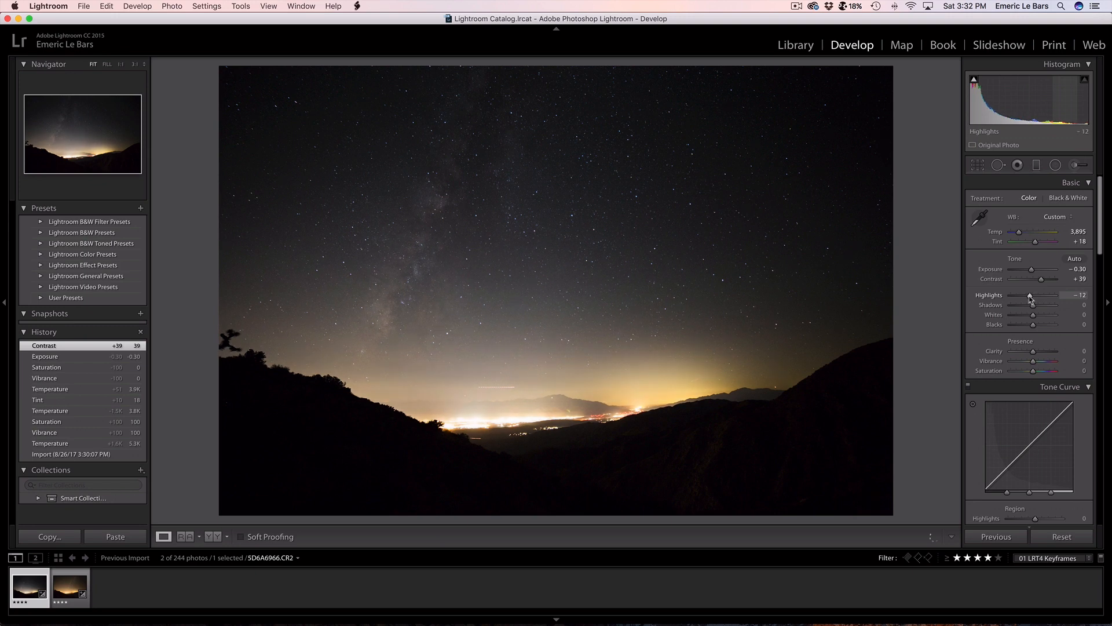
left_click_drag(1031, 295, 1026, 296)
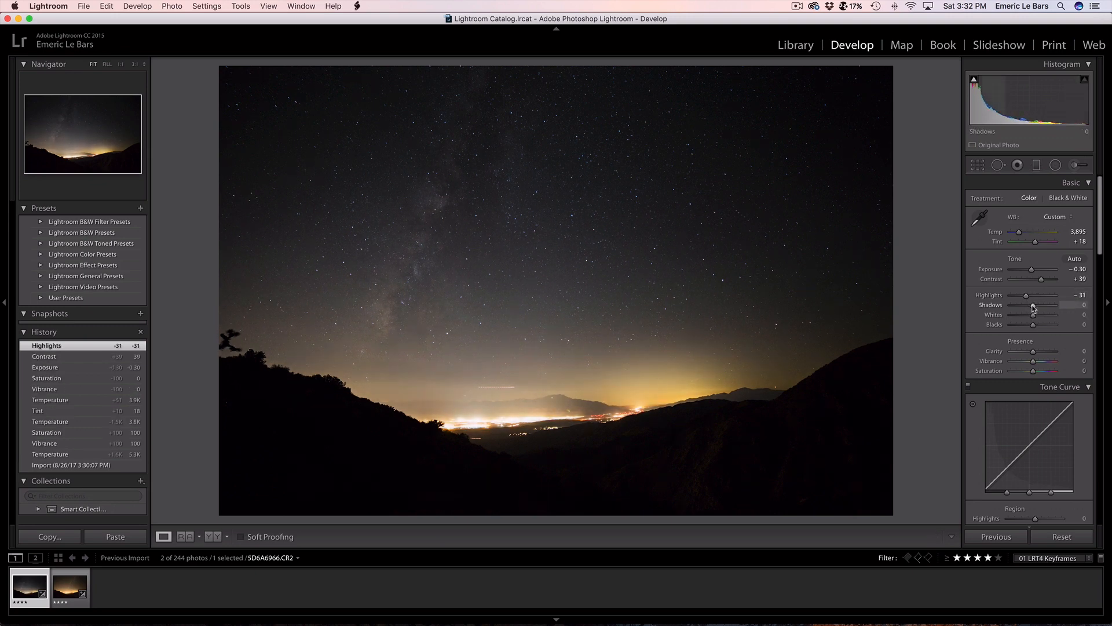
Set shadows to -8, whites to +48 and blacks to -15.
left_click_drag(1033, 311, 1036, 311)
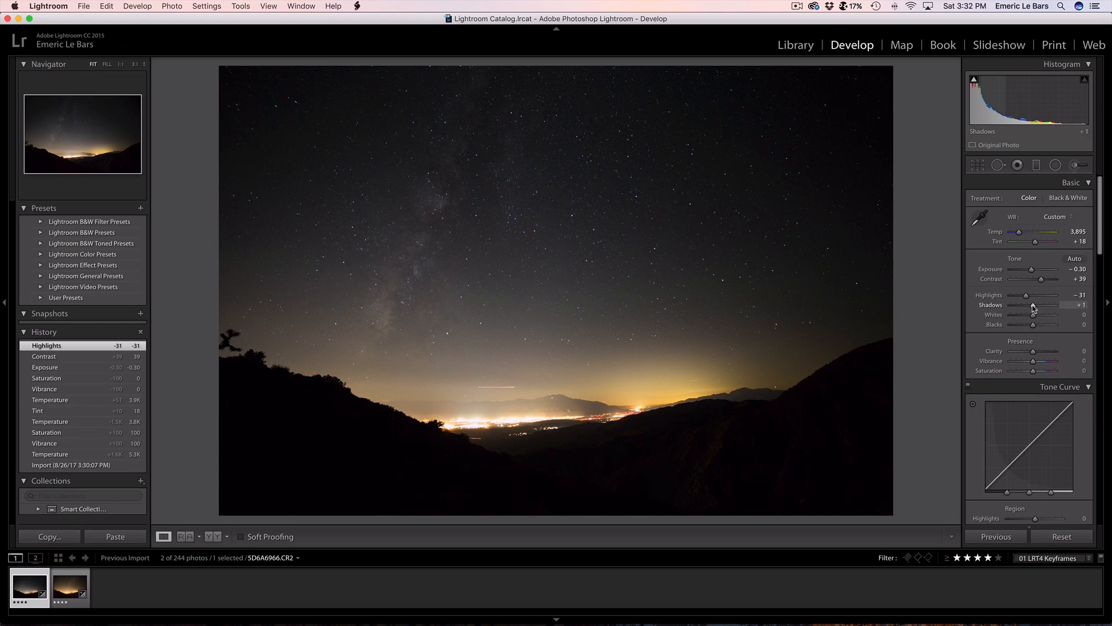
left_click_drag(1038, 305, 1032, 305)
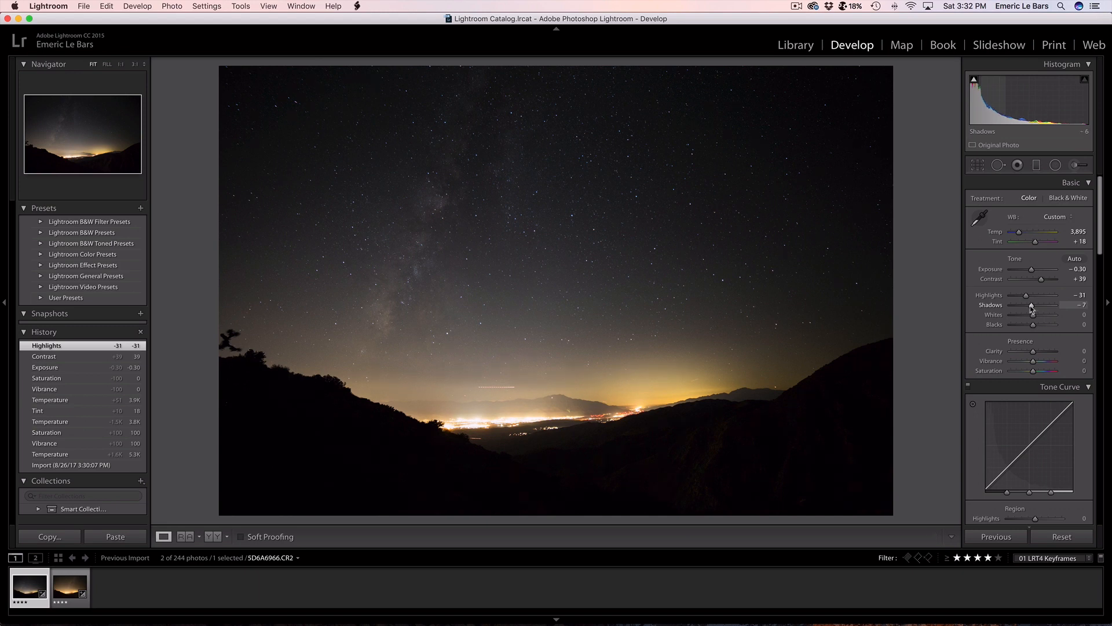
left_click_drag(1032, 314, 1057, 314)
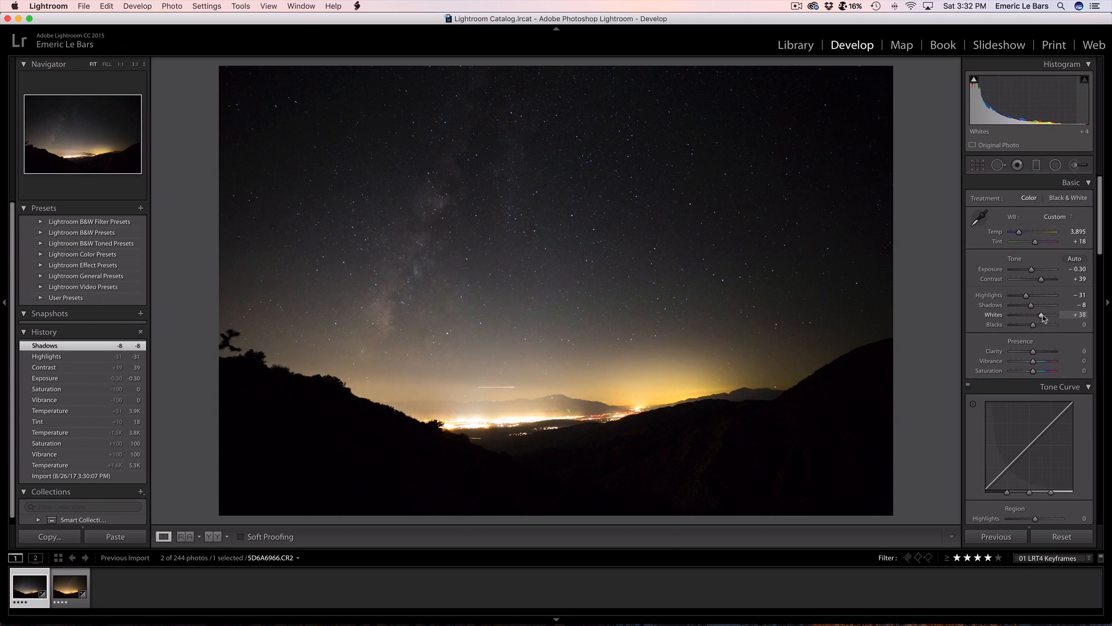
left_click_drag(1042, 315, 1048, 316)
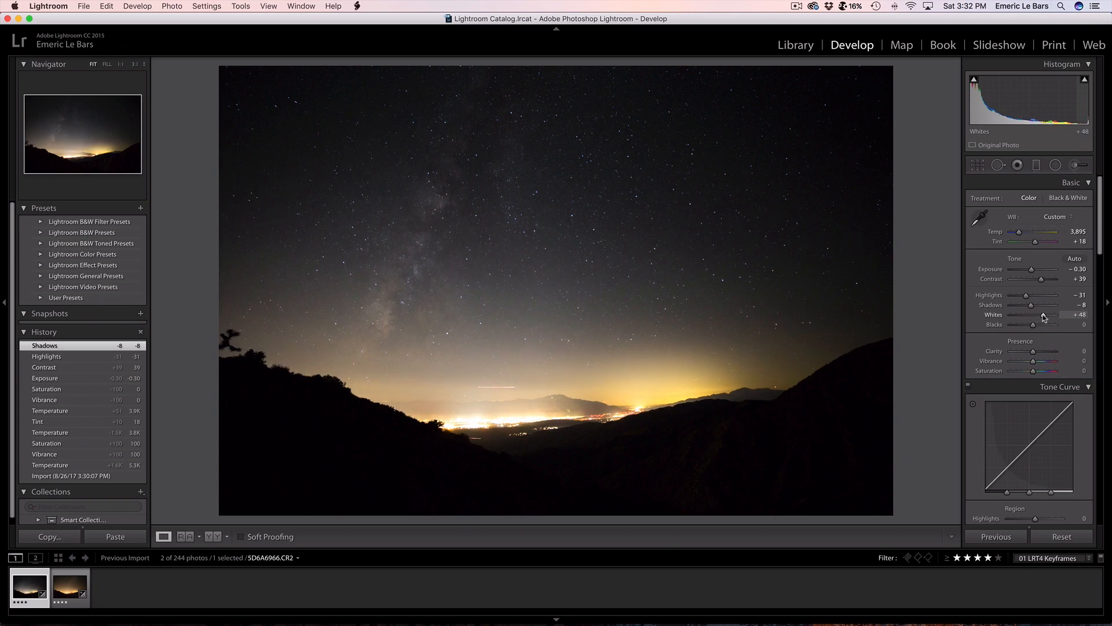
left_click(1043, 315)
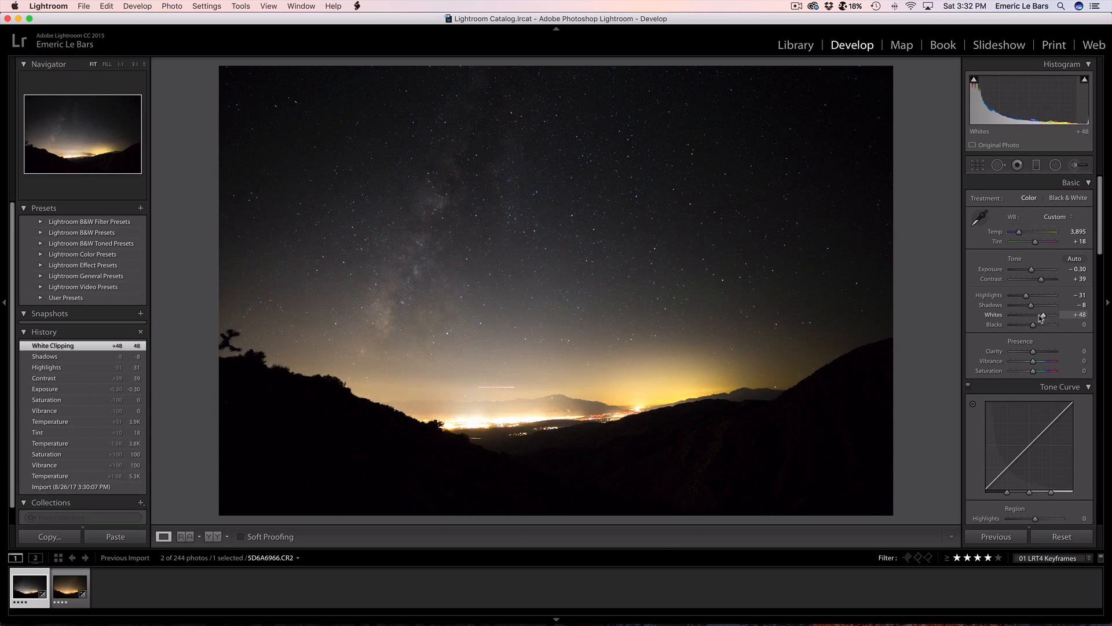
left_click_drag(1037, 325, 1032, 327)
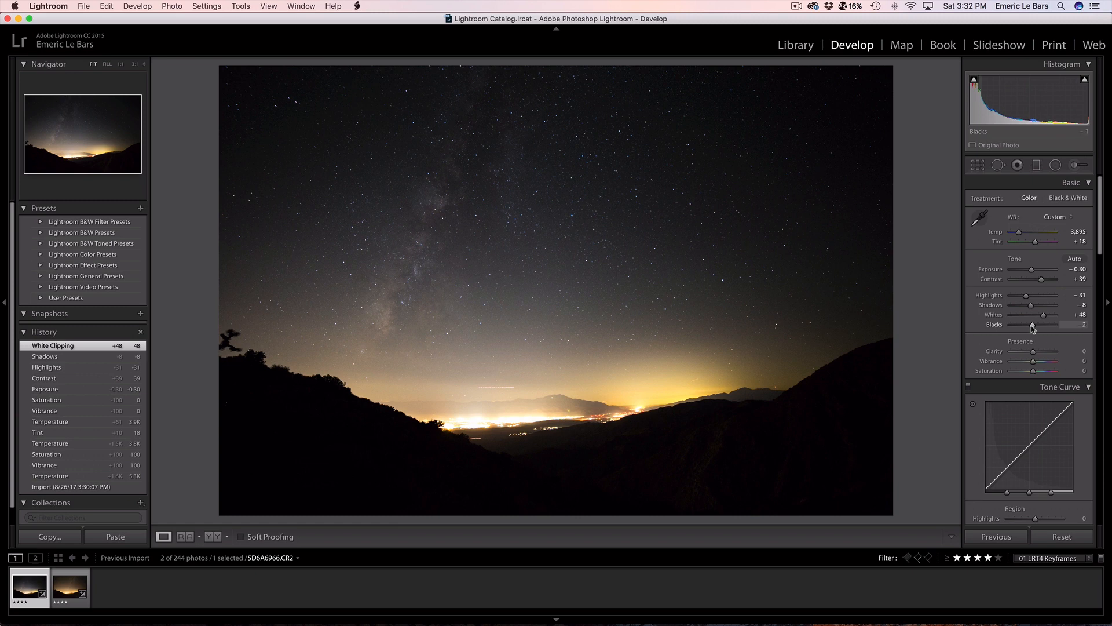
left_click_drag(1032, 324, 1028, 324)
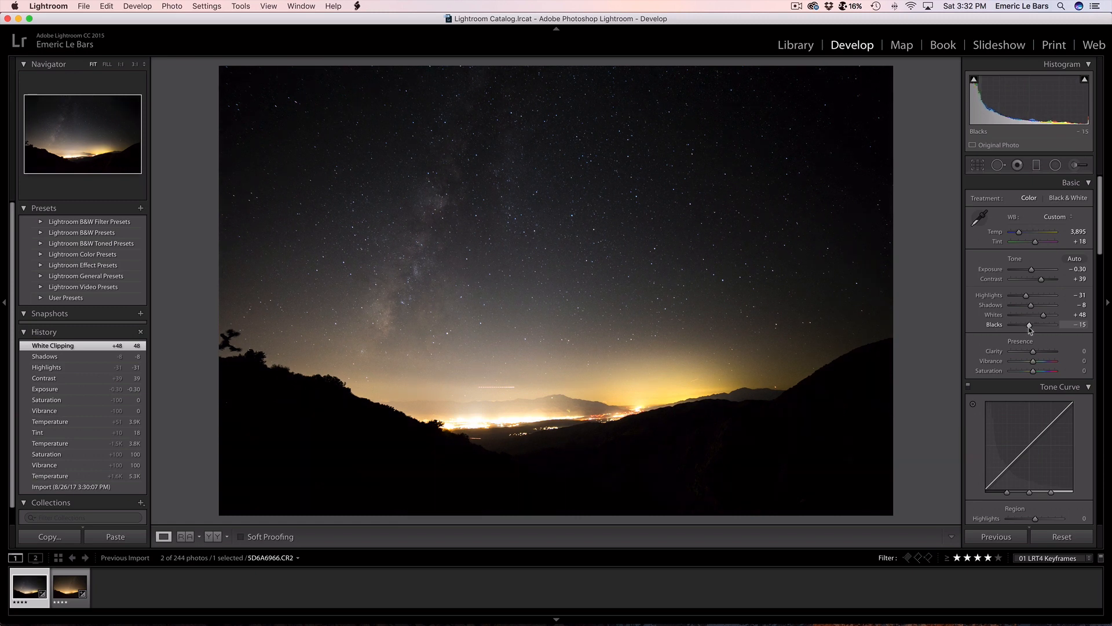
left_click_drag(1057, 324, 1029, 324)
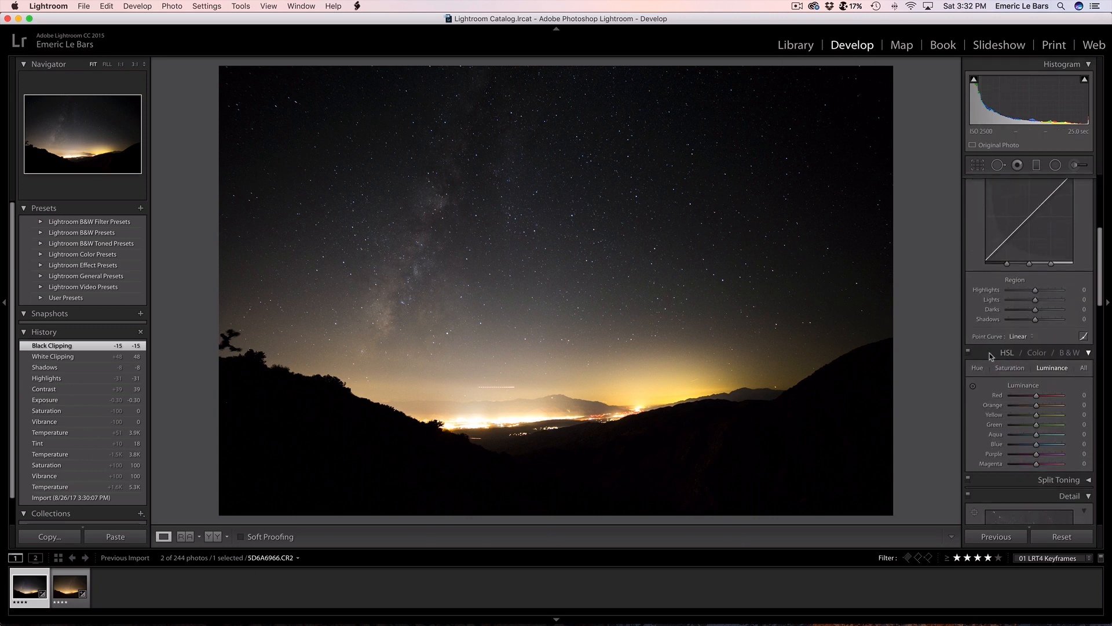
Remove chromatic aberration, apply the Samyang lens profile and raise vignetting correction to about 139.
scroll("down", 3)
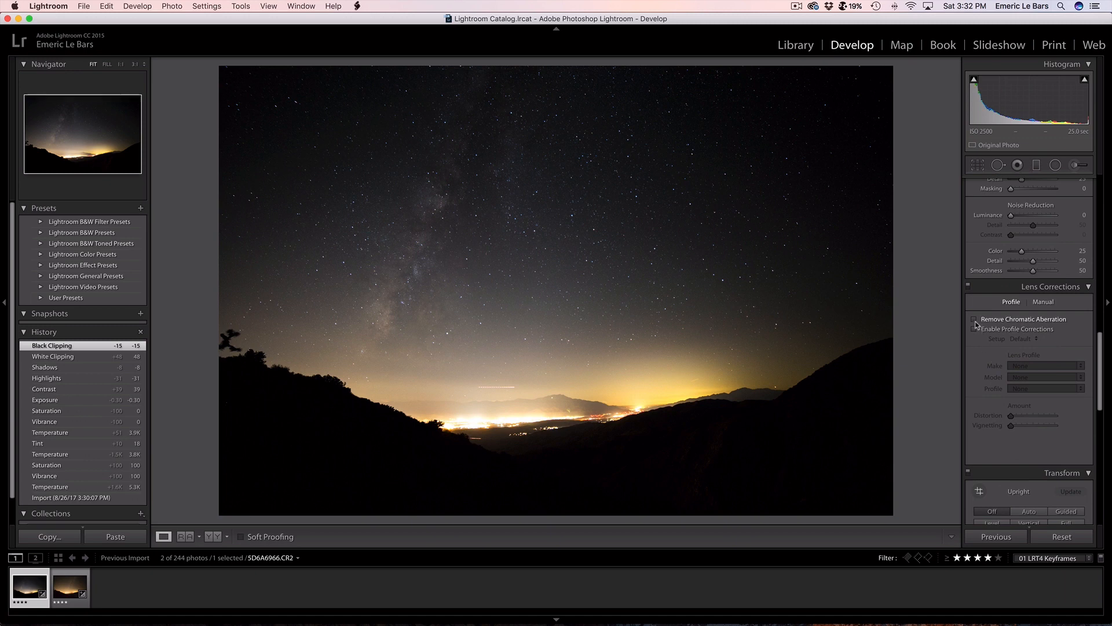
left_click(1045, 365)
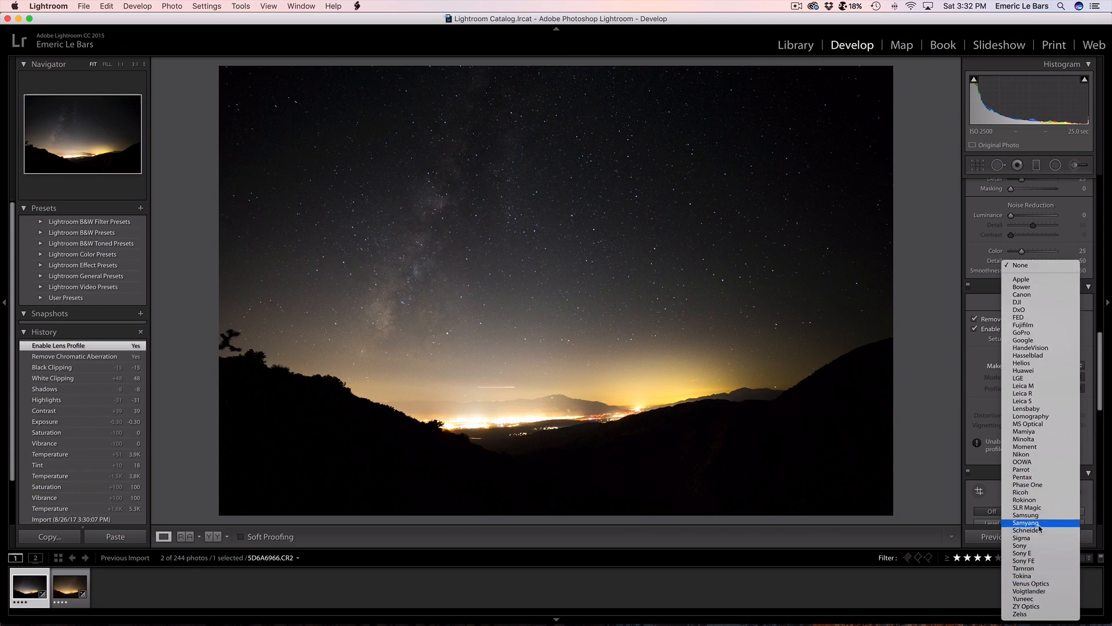
left_click(1023, 522)
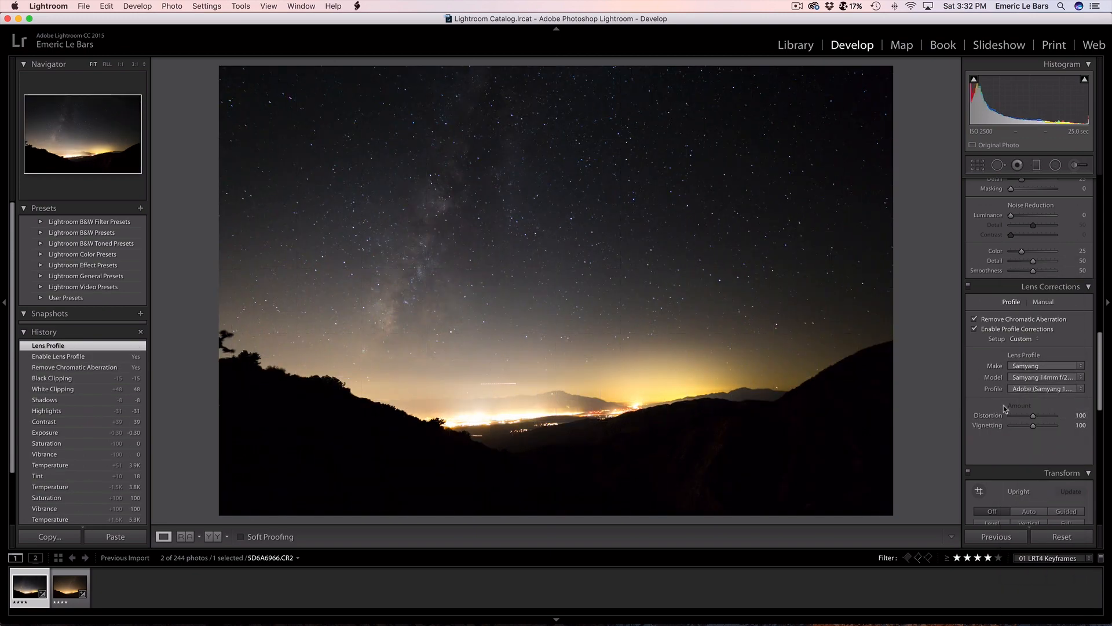
left_click_drag(1034, 426, 1042, 426)
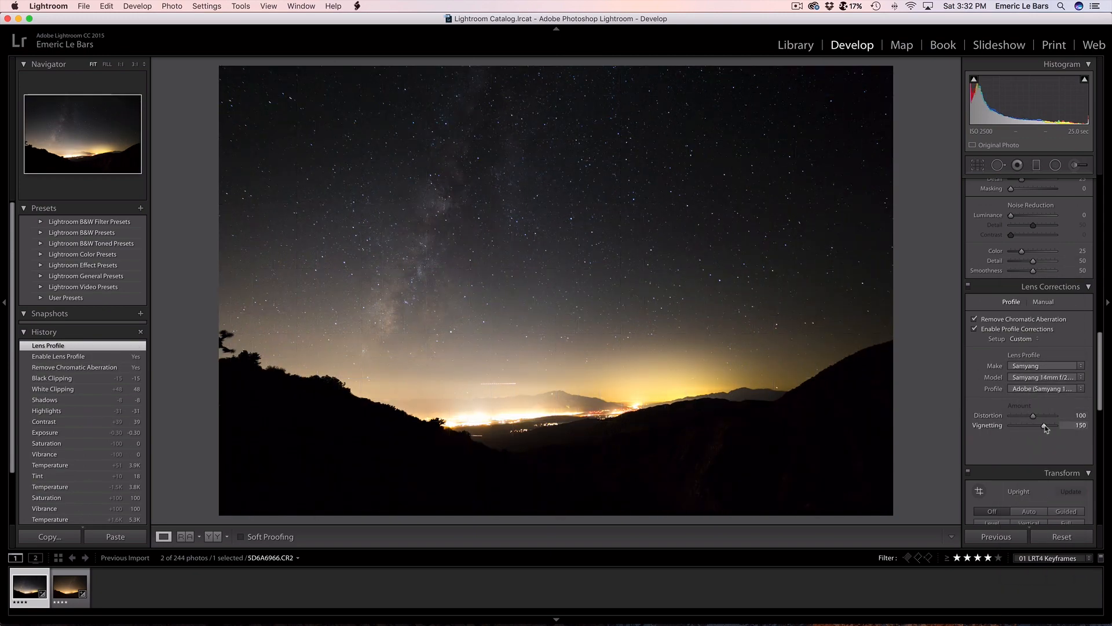
left_click_drag(1053, 426, 1028, 425)
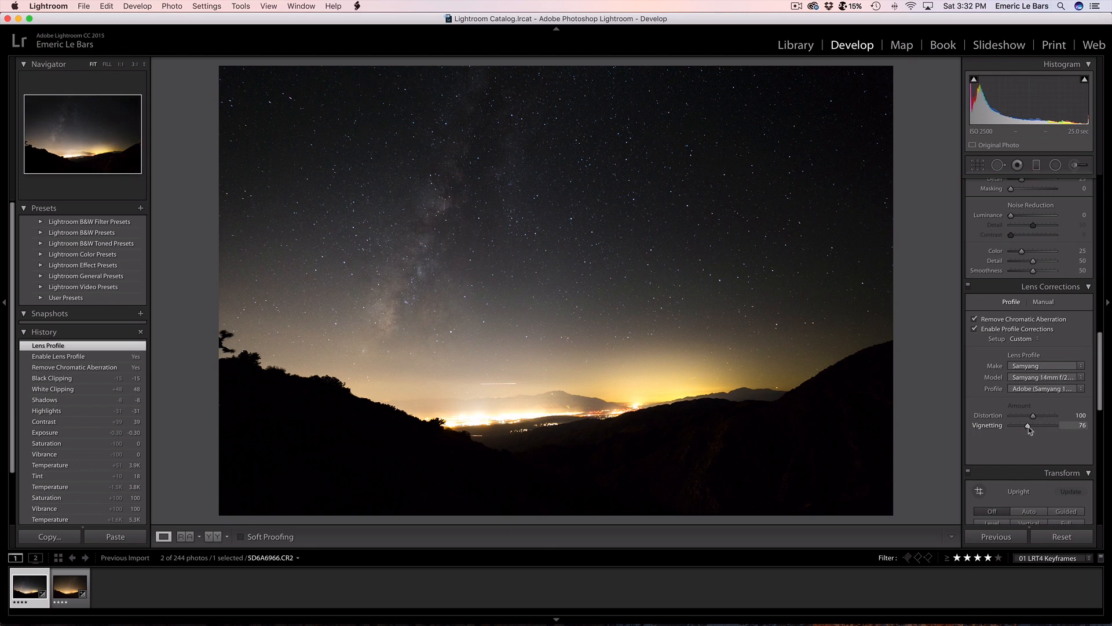
left_click_drag(1028, 425, 1045, 425)
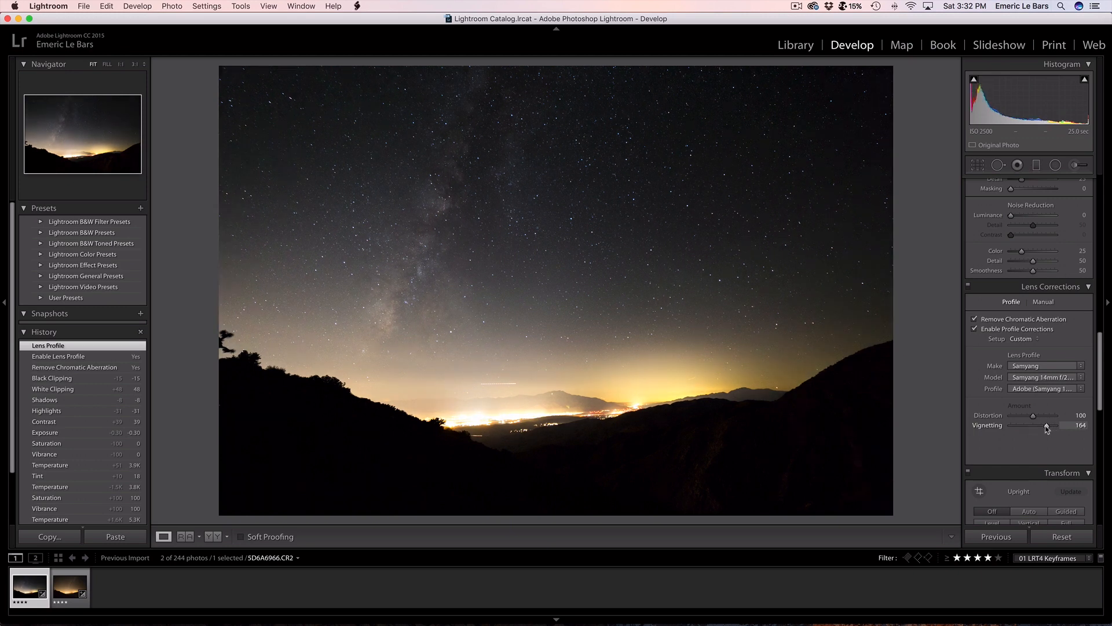
left_click_drag(1046, 426, 1039, 426)
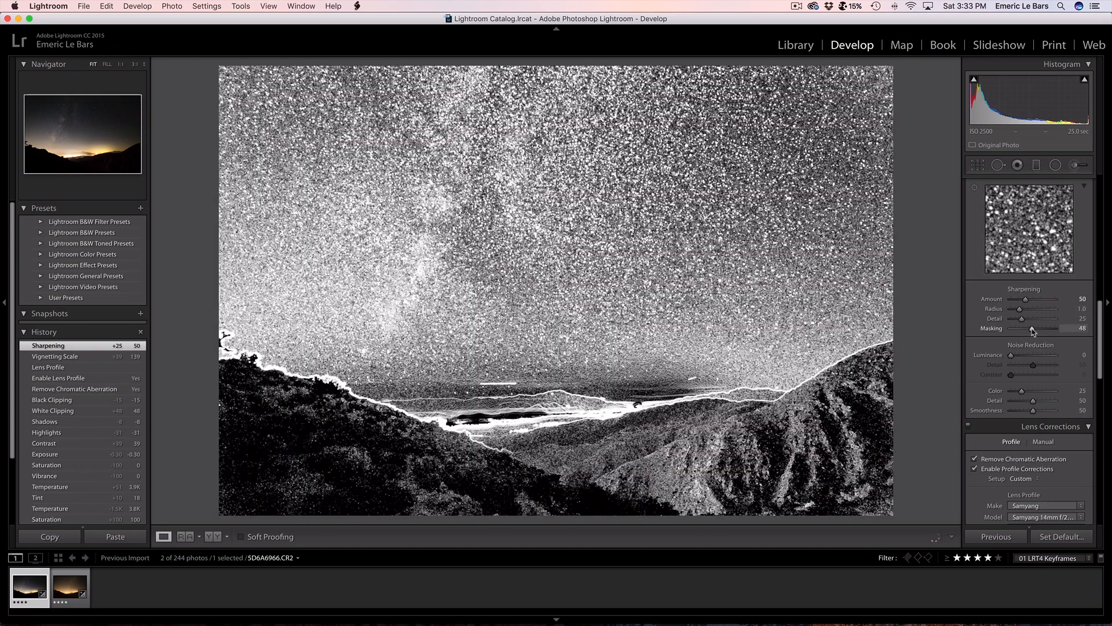
Raise sharpening masking to about 58 so mainly edges are sharpened at amount 50.
left_click_drag(1029, 330, 1037, 330)
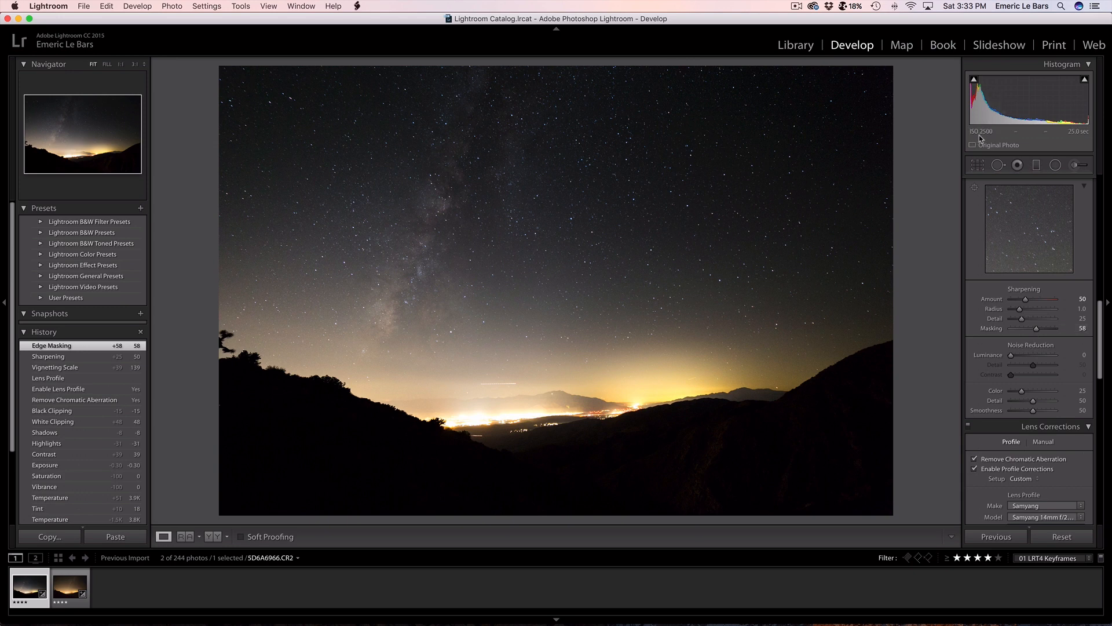
mouse_move(981, 131)
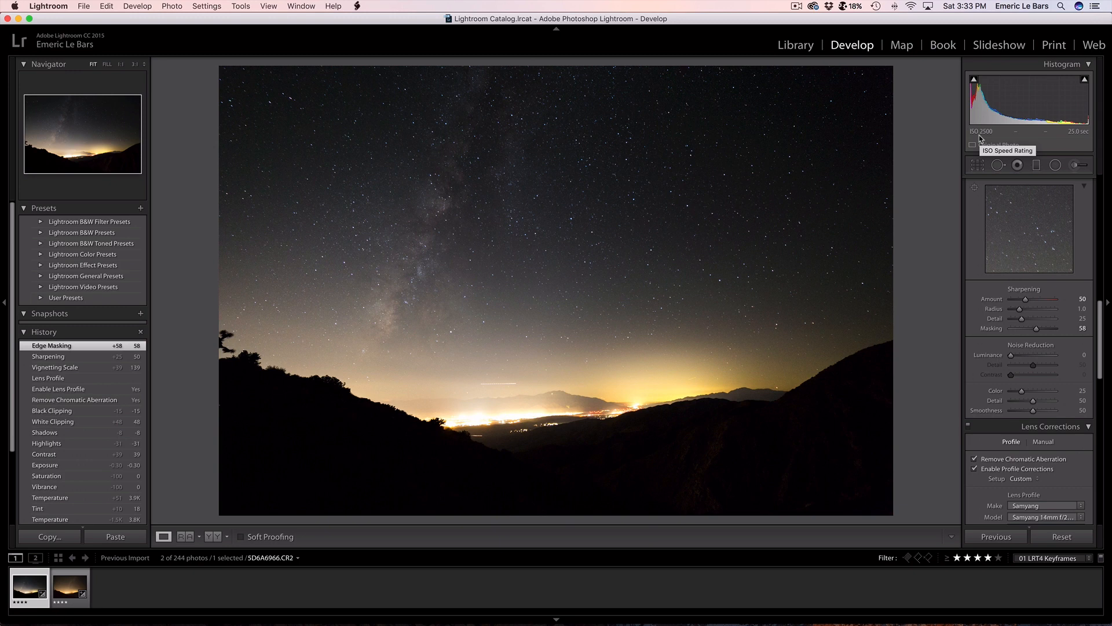
mouse_move(715, 321)
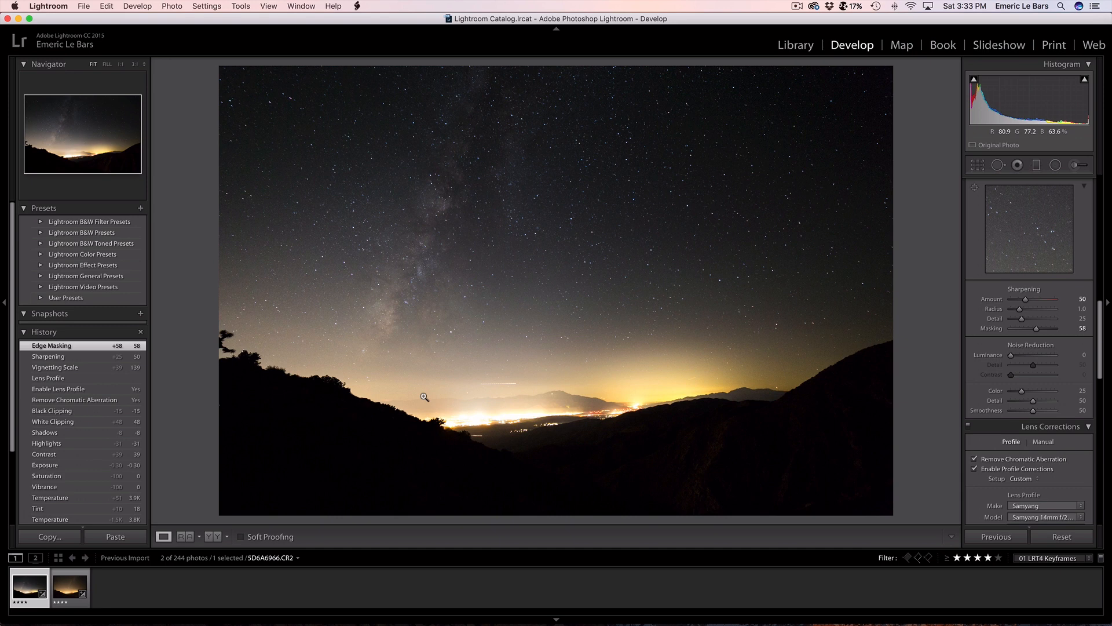
mouse_move(668, 390)
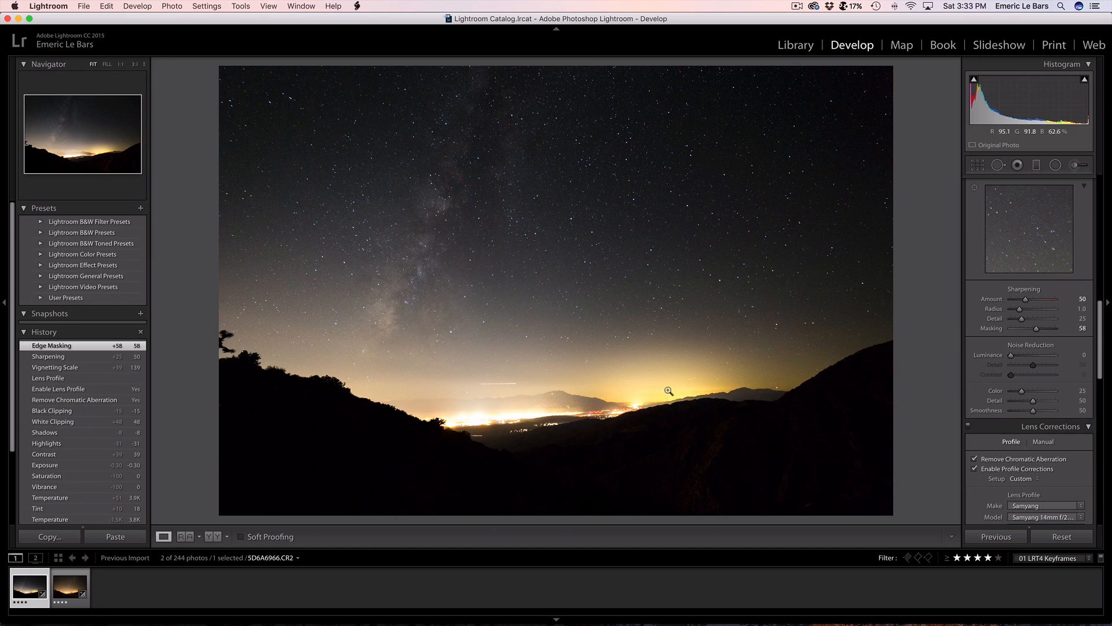
mouse_move(418, 407)
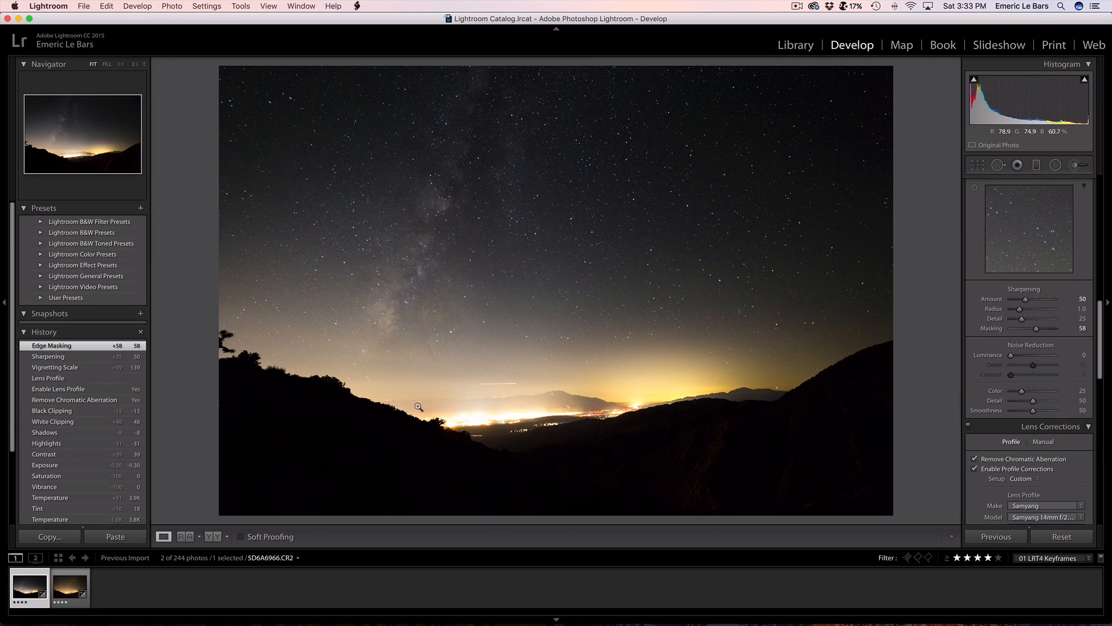
mouse_move(995, 338)
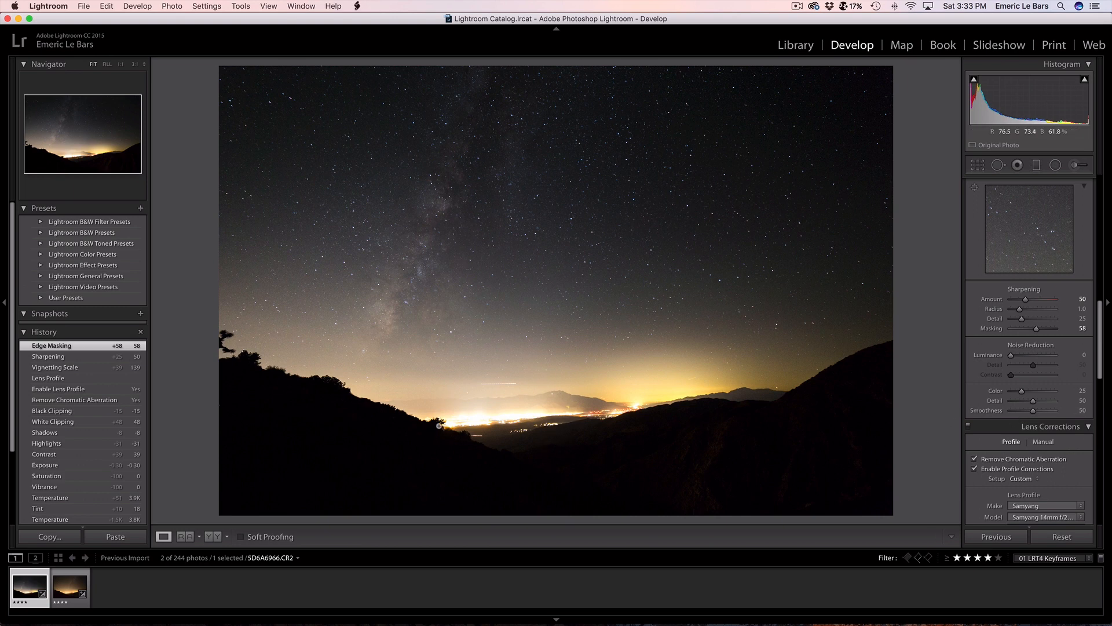
mouse_move(438, 204)
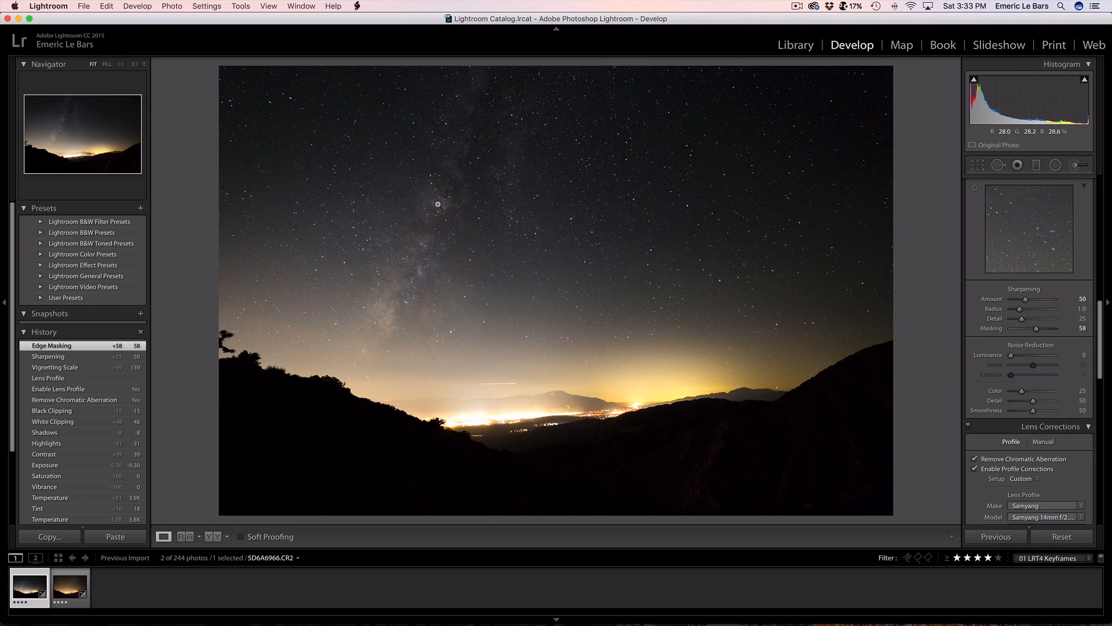
mouse_move(1000, 143)
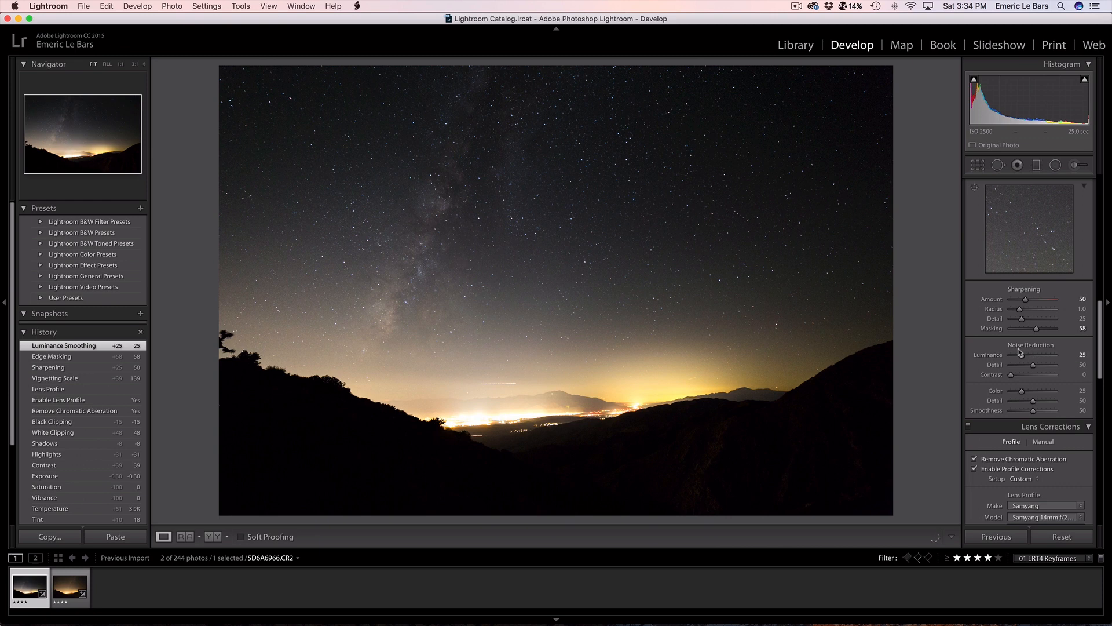
mouse_move(595, 235)
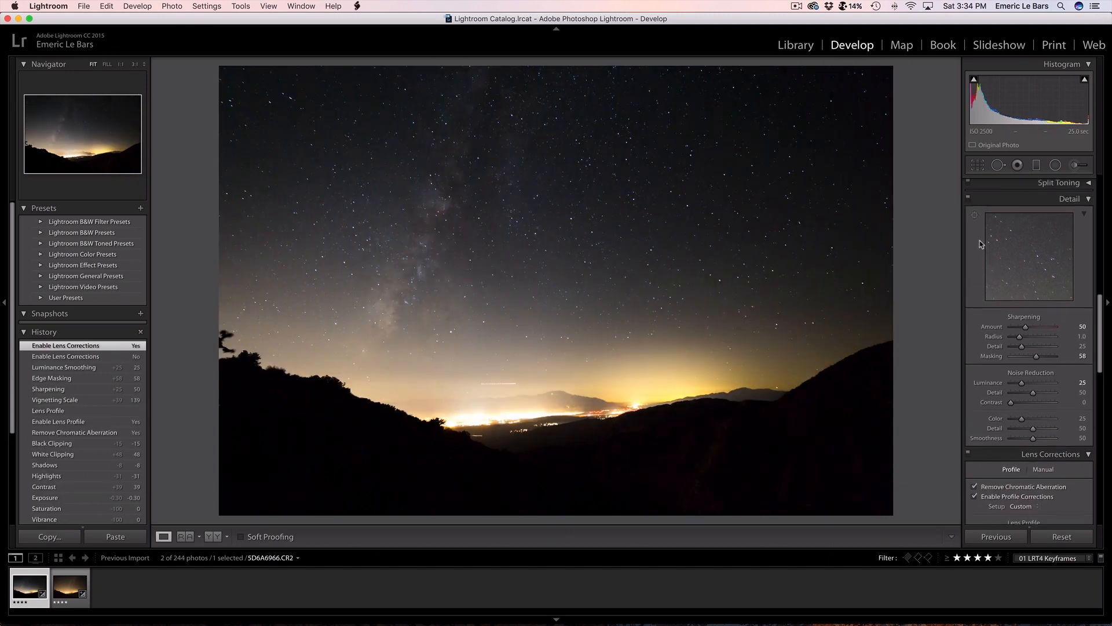
Toggle the detail adjustments off and on to compare, then ease luminance noise reduction to 20.
left_click(970, 204)
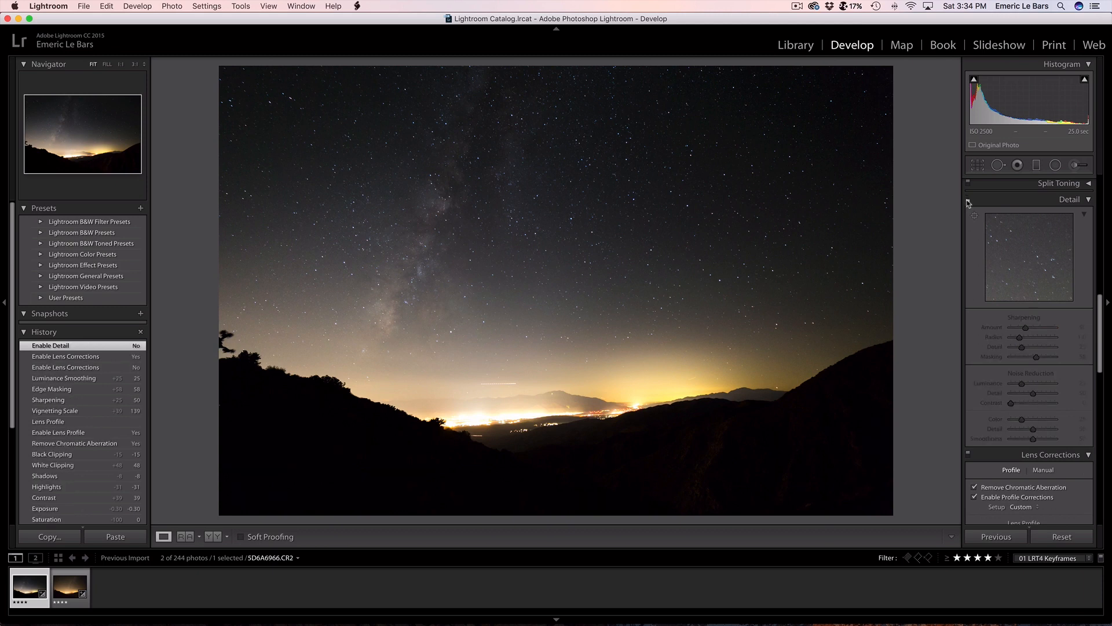
left_click(973, 214)
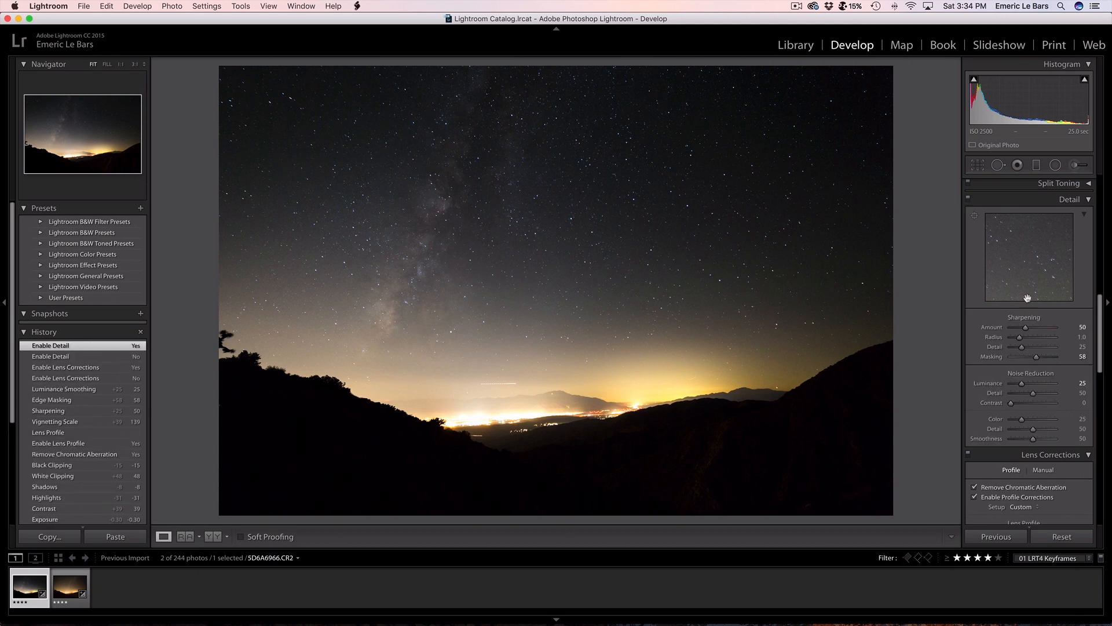
left_click_drag(1039, 384, 1029, 384)
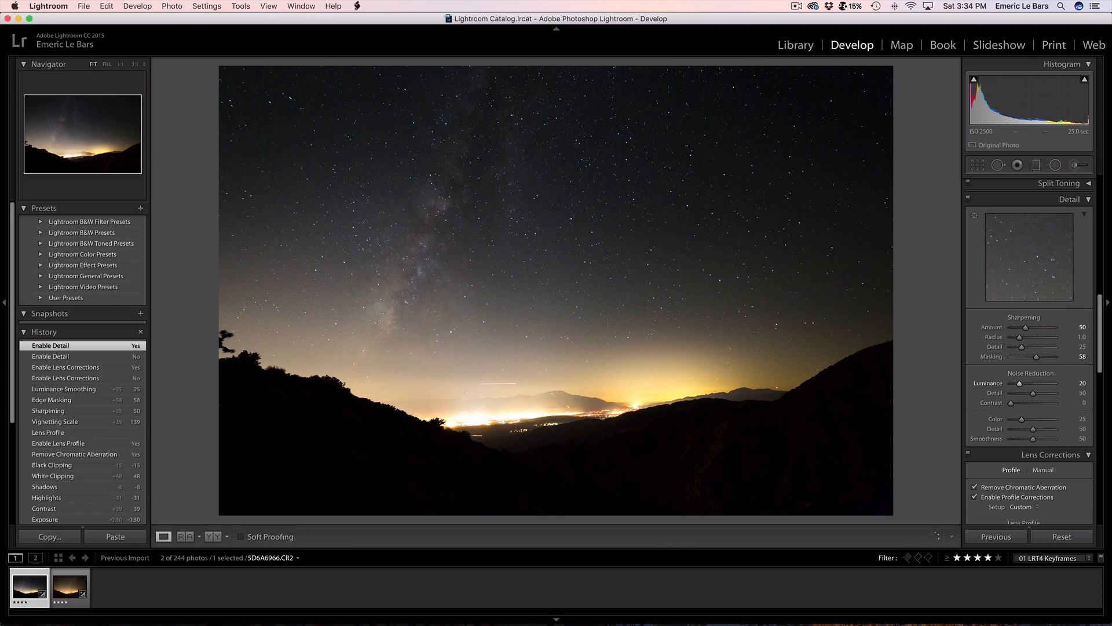
left_click_drag(1036, 383, 1016, 383)
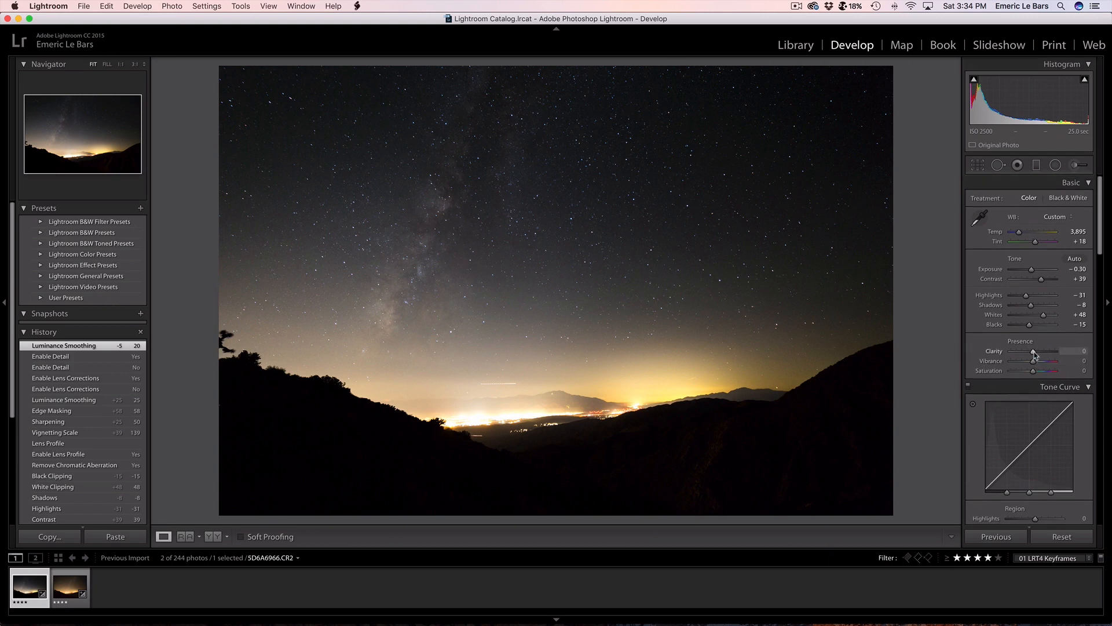
Raise clarity to +31, vibrance to +24 and saturation to +10.
left_click_drag(1032, 351, 1043, 351)
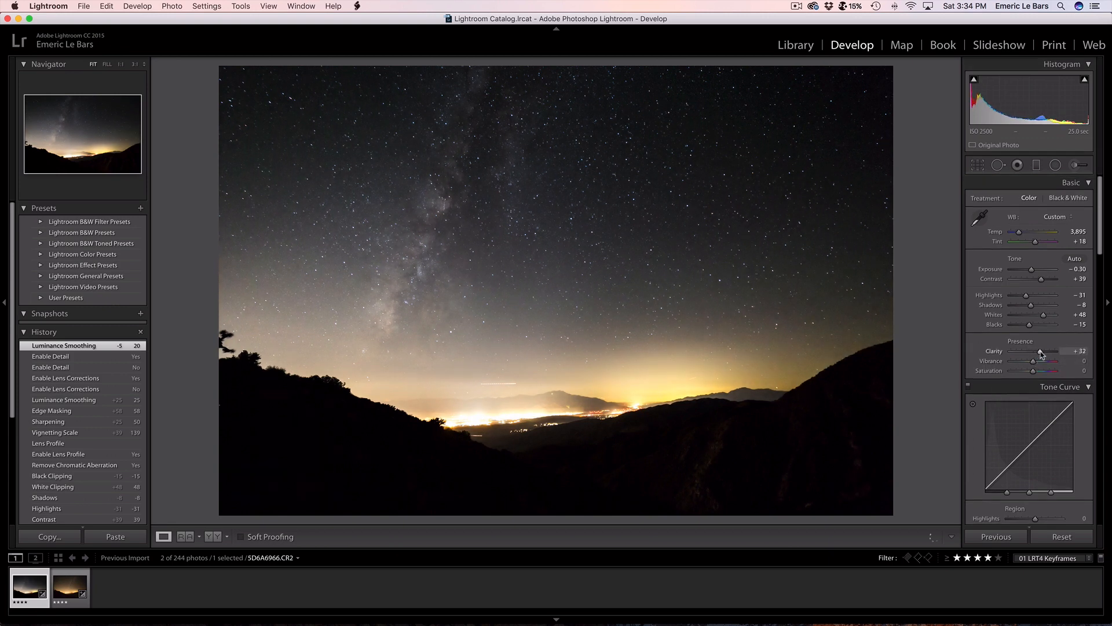
left_click_drag(1043, 351, 1040, 351)
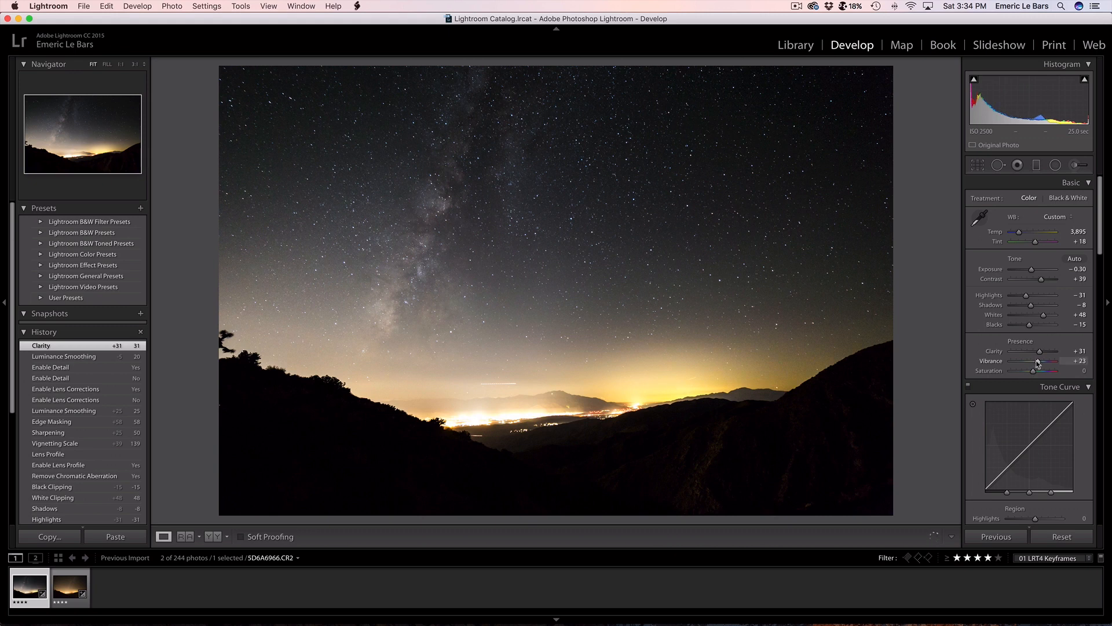
left_click_drag(1036, 361, 1037, 360)
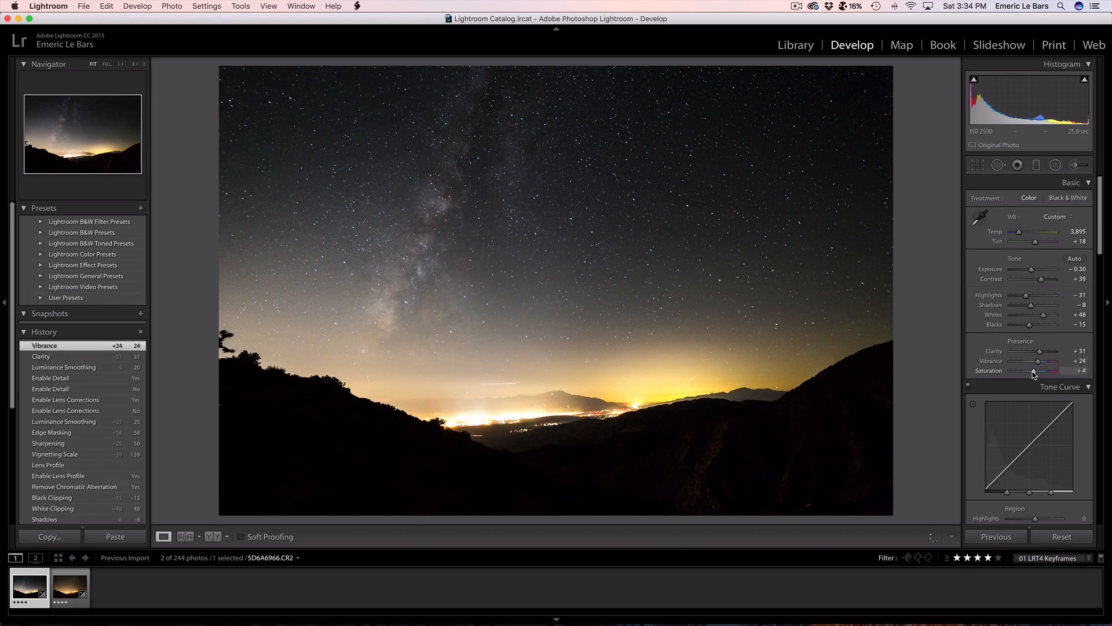
left_click_drag(1057, 370, 1063, 371)
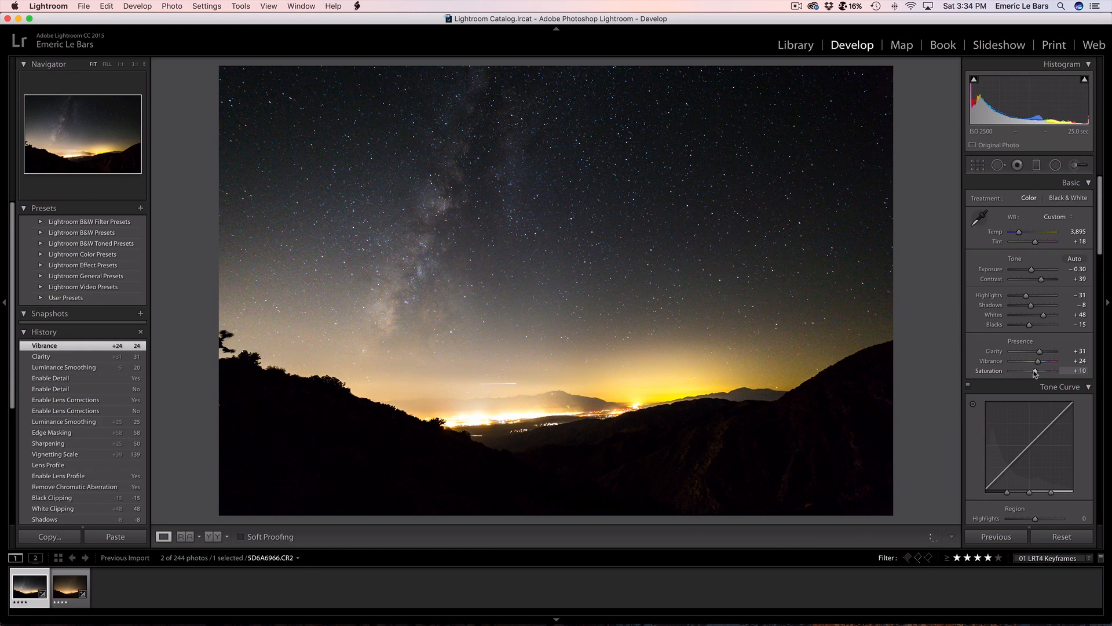
left_click_drag(1035, 371, 1036, 370)
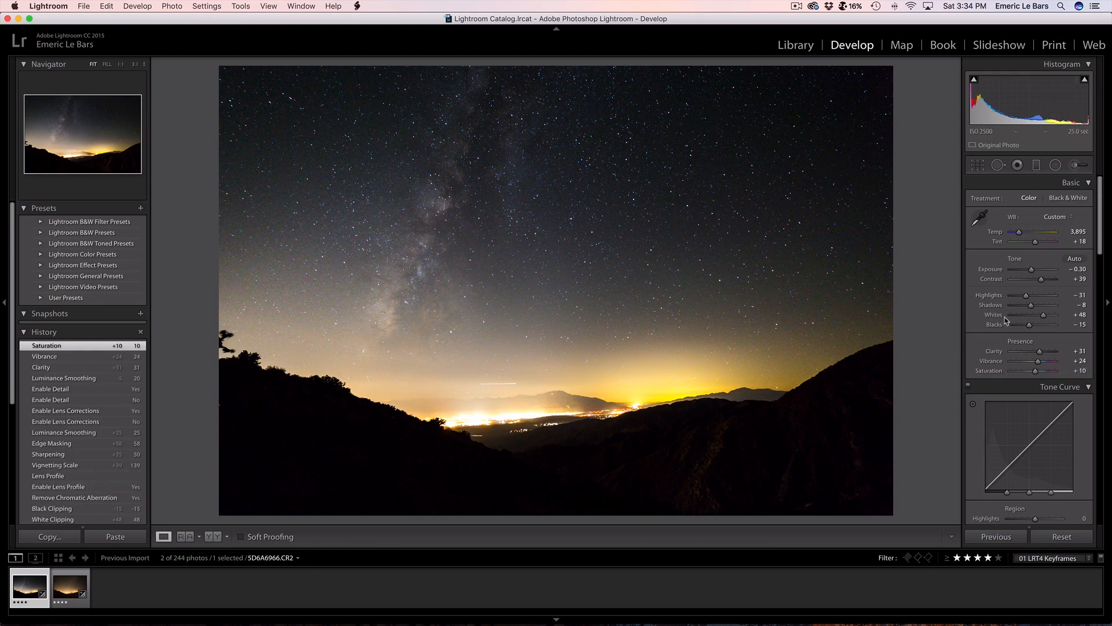
Shift tint to +23 and cool the temperature to 3,754 K.
left_click_drag(1046, 242, 1056, 242)
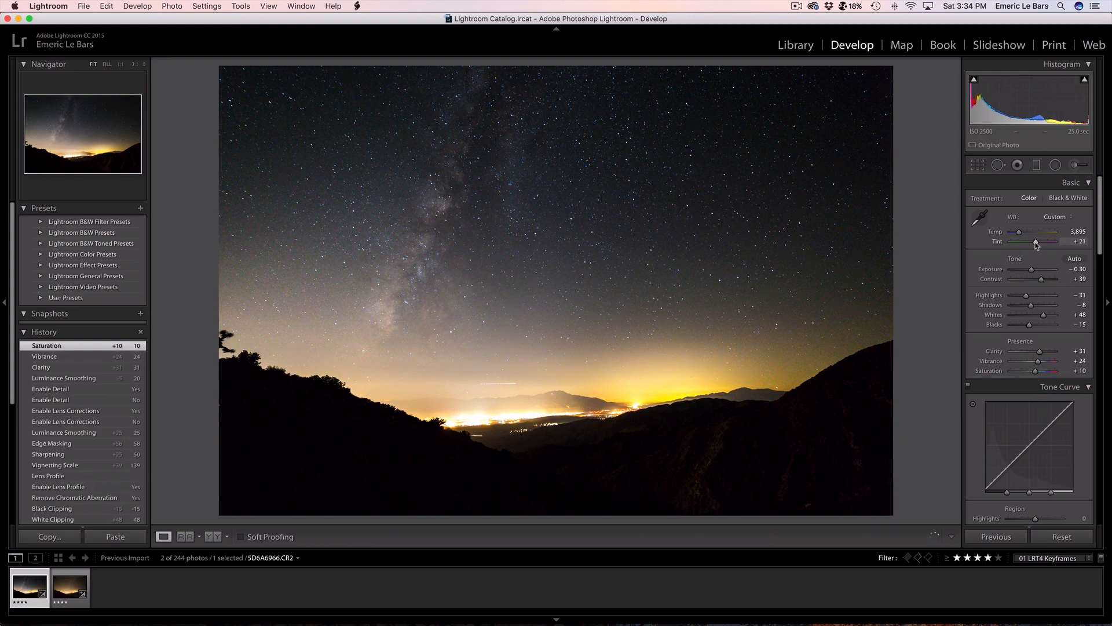
left_click_drag(1056, 241, 1054, 241)
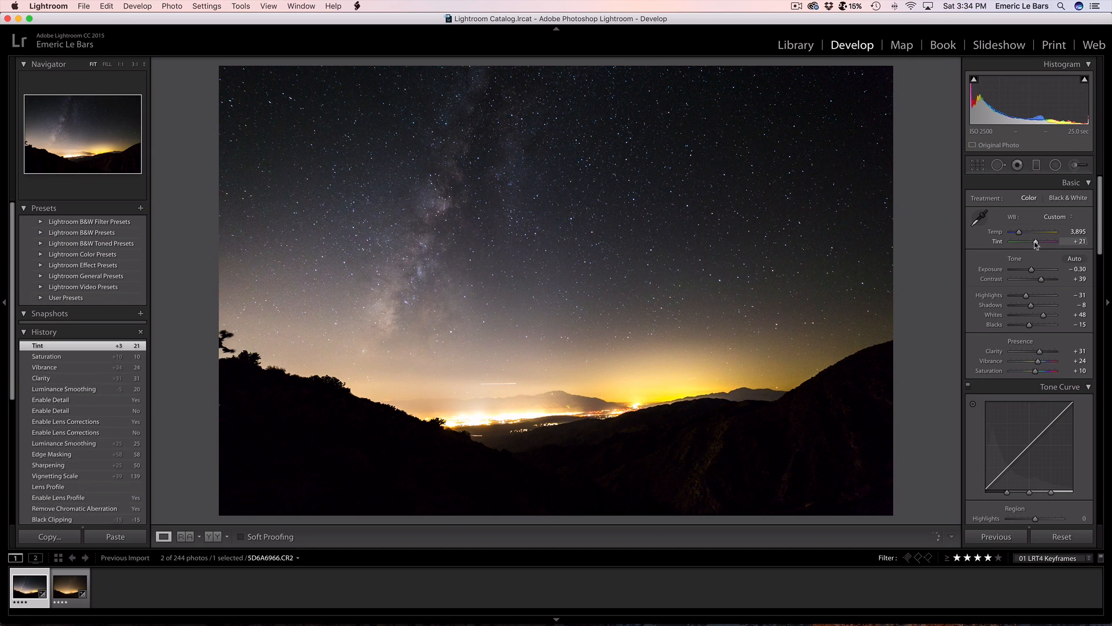
left_click_drag(1036, 241, 1042, 241)
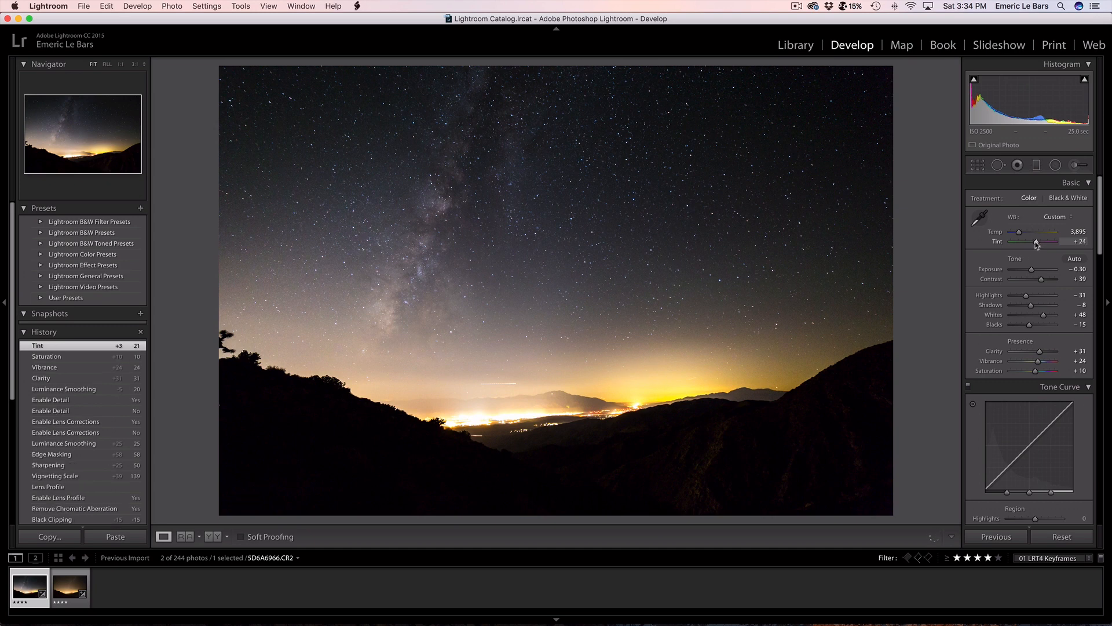
left_click_drag(1056, 241, 1036, 241)
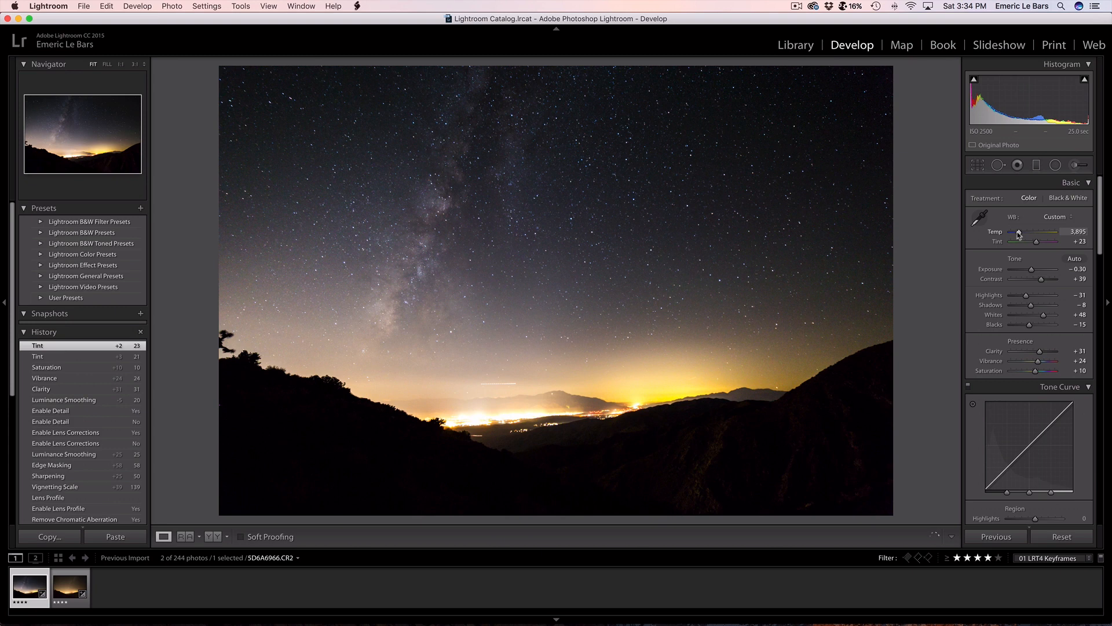
left_click_drag(1026, 232, 1018, 231)
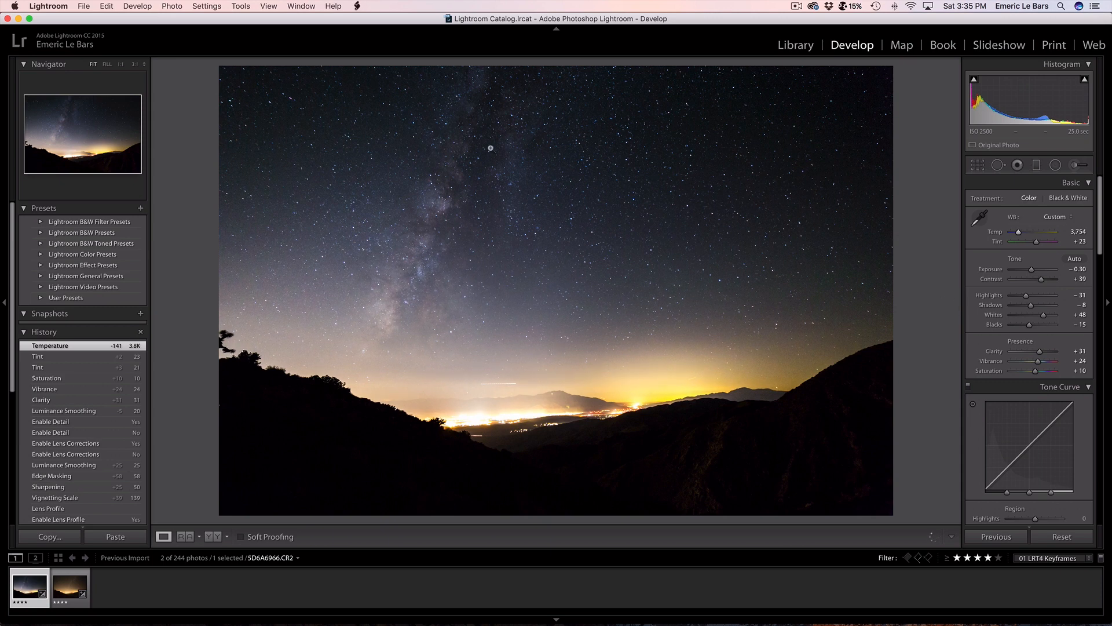
mouse_move(571, 287)
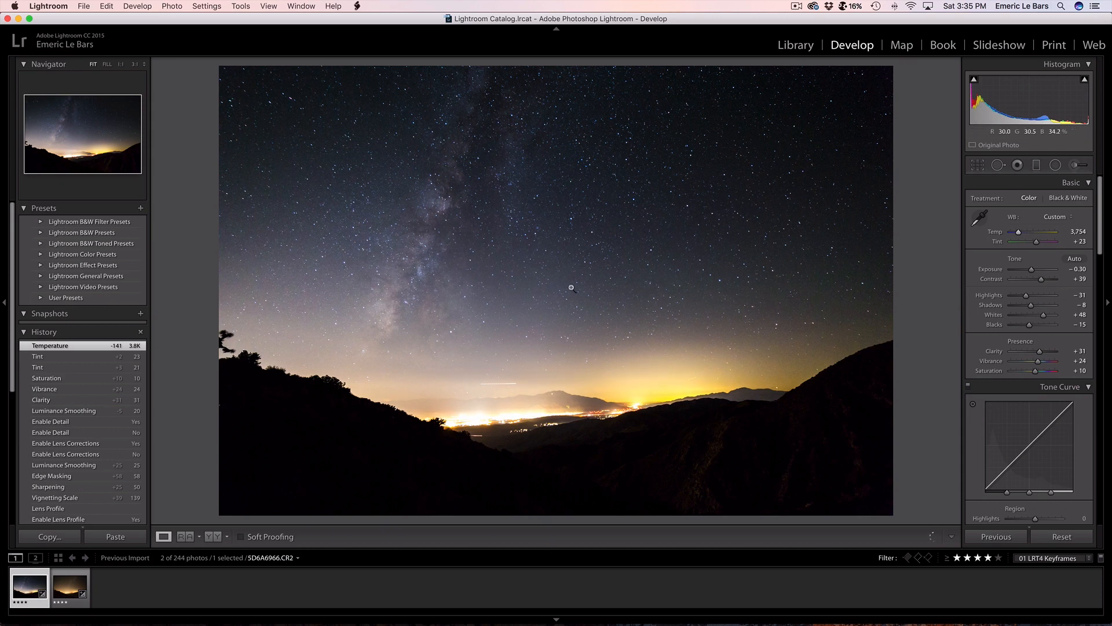
mouse_move(614, 174)
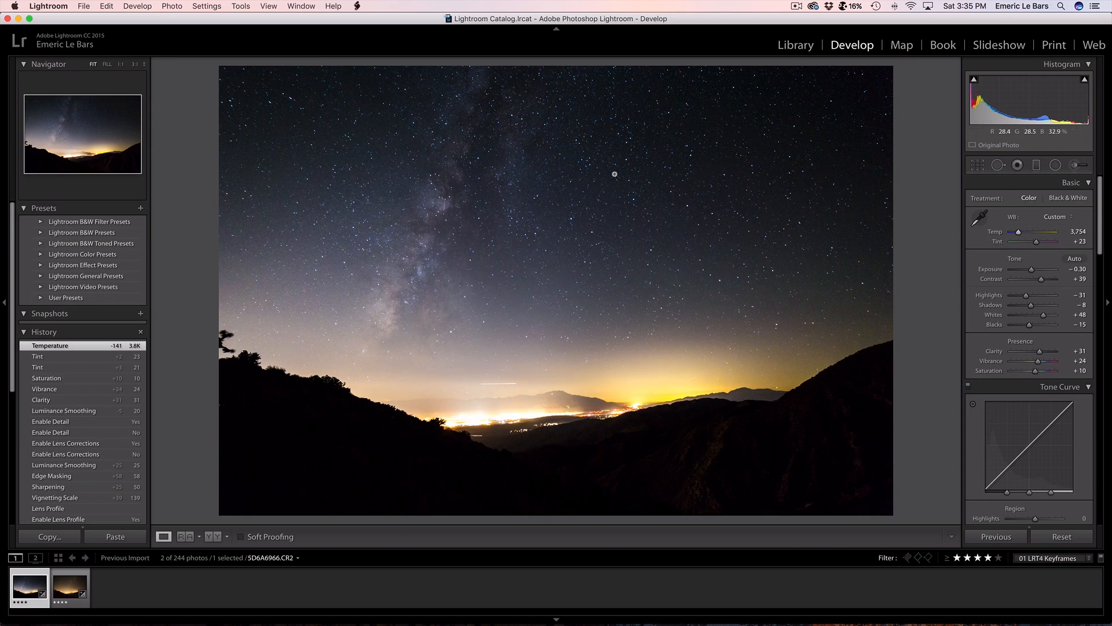
mouse_move(760, 199)
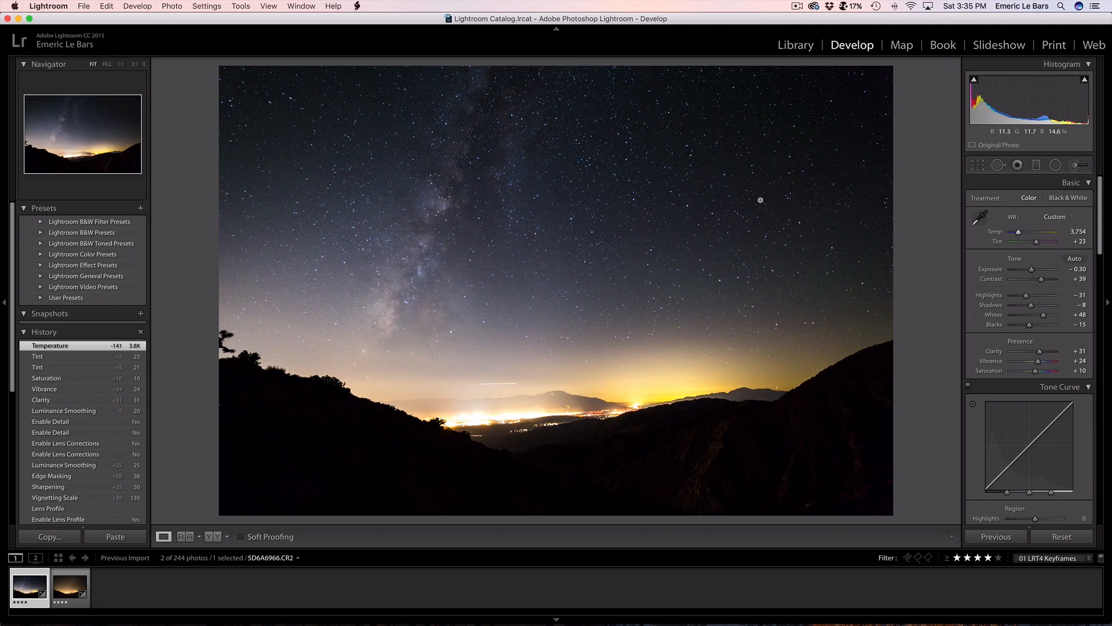
mouse_move(411, 280)
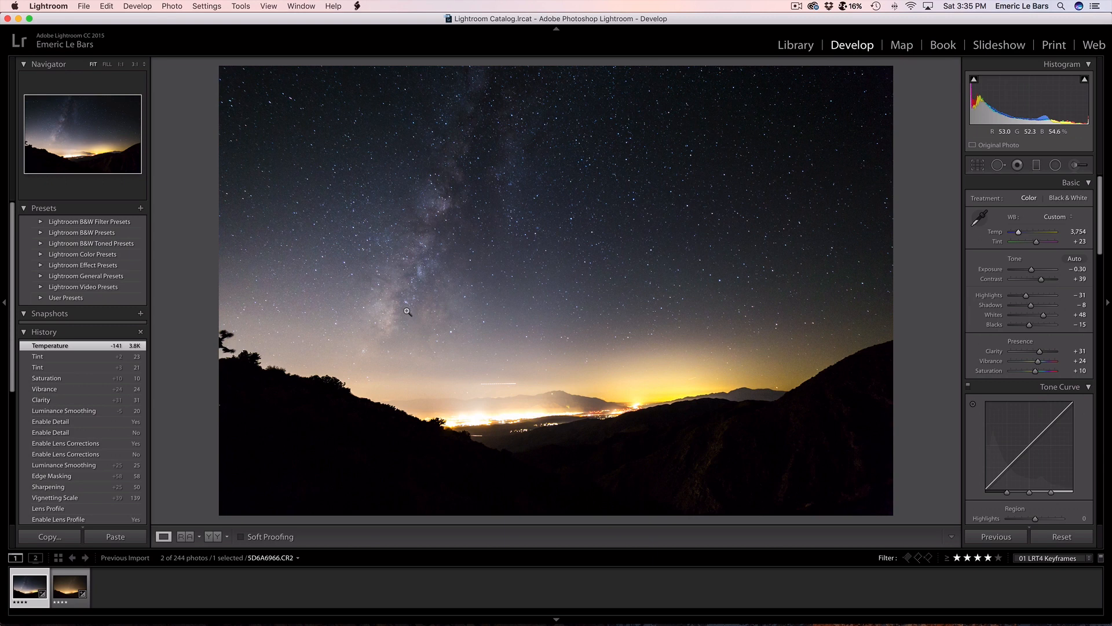
mouse_move(445, 226)
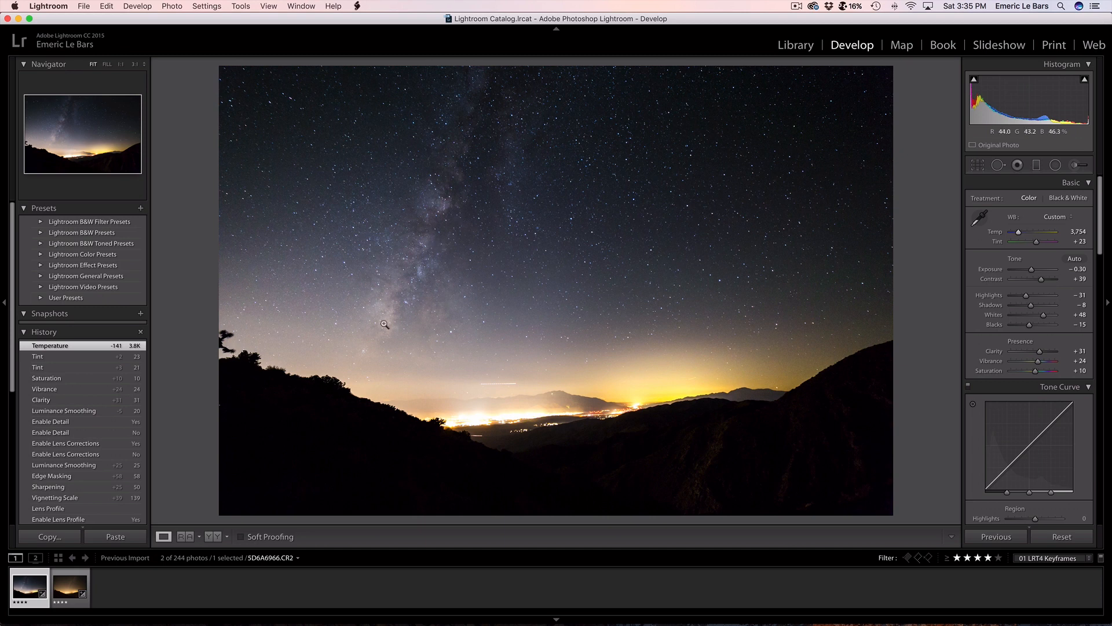
mouse_move(358, 370)
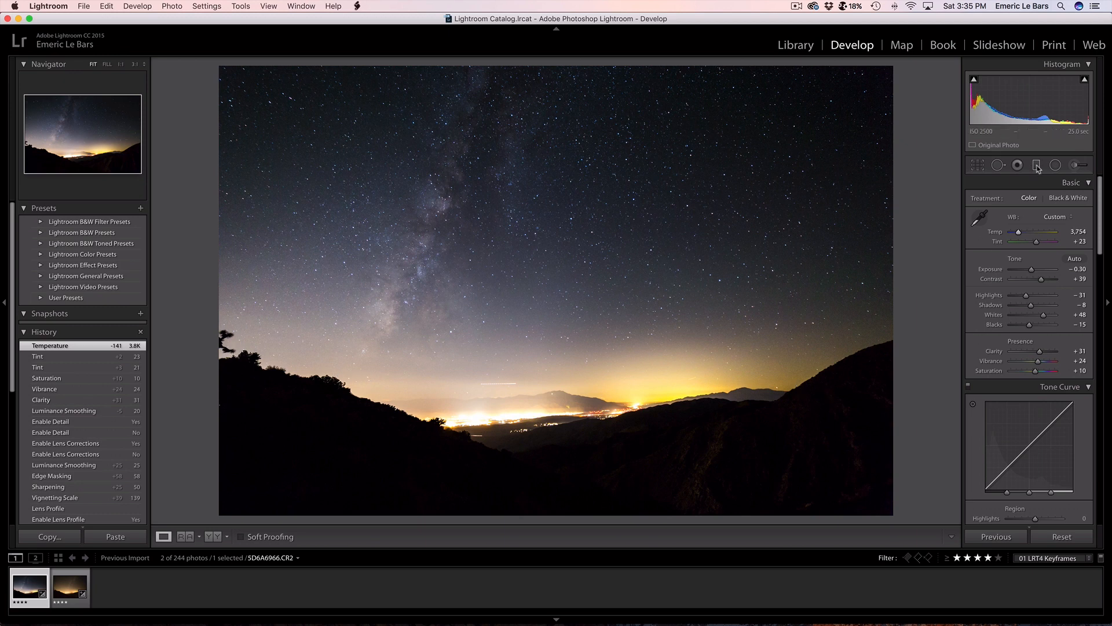
Place a graduated filter over the horizon city lights and lower its highlights to -43.
left_click(1036, 164)
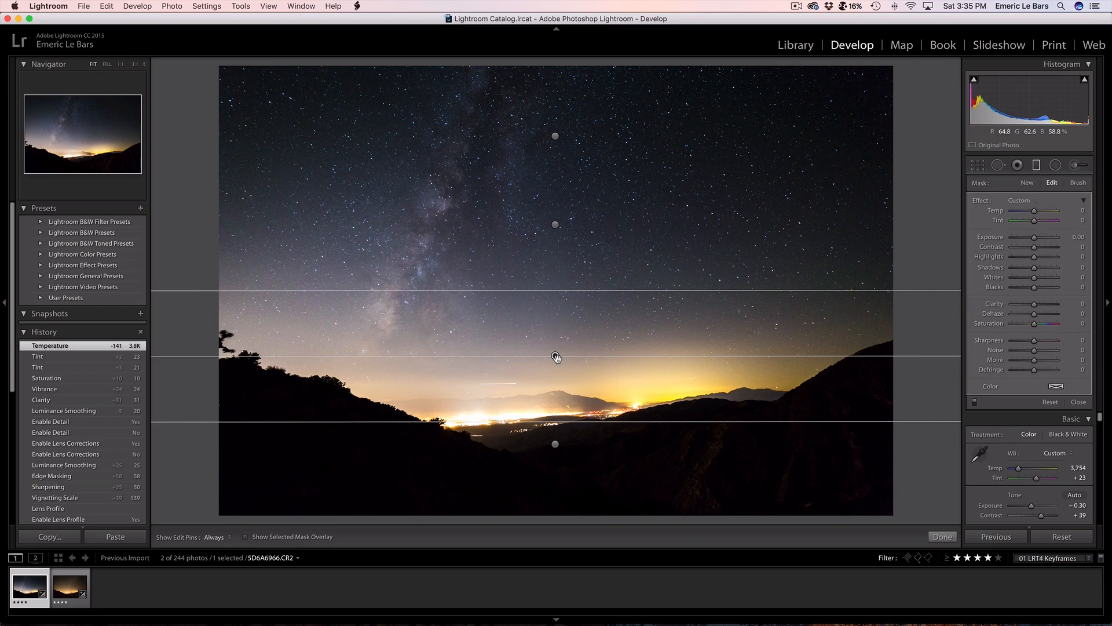
left_click_drag(555, 356, 562, 360)
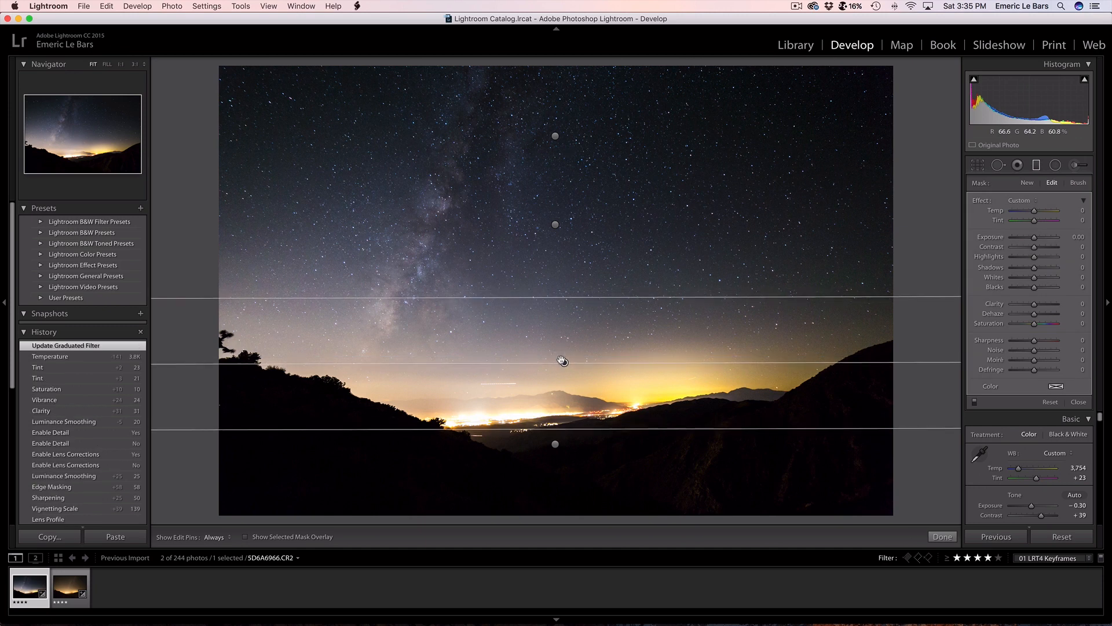
left_click_drag(555, 359, 551, 371)
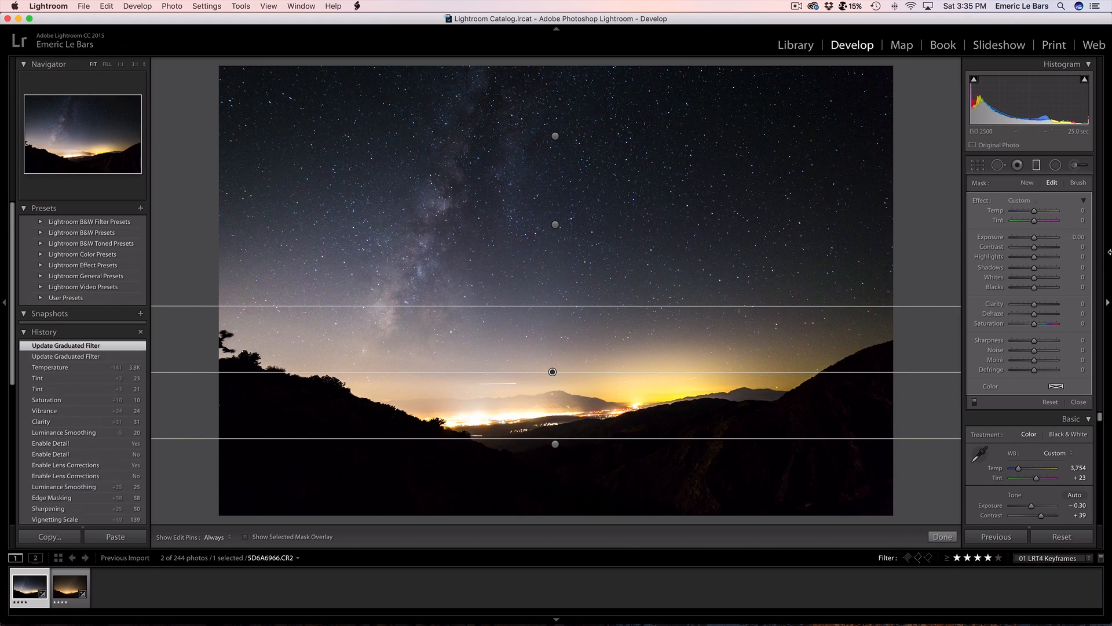
left_click_drag(1039, 256, 1031, 256)
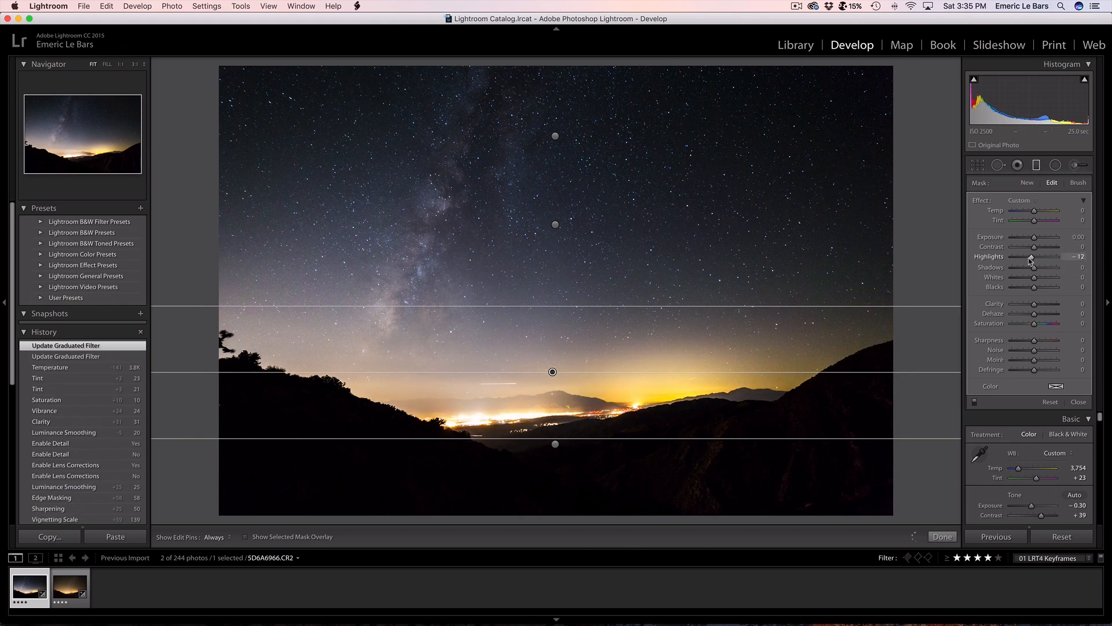
left_click_drag(1031, 256, 1023, 256)
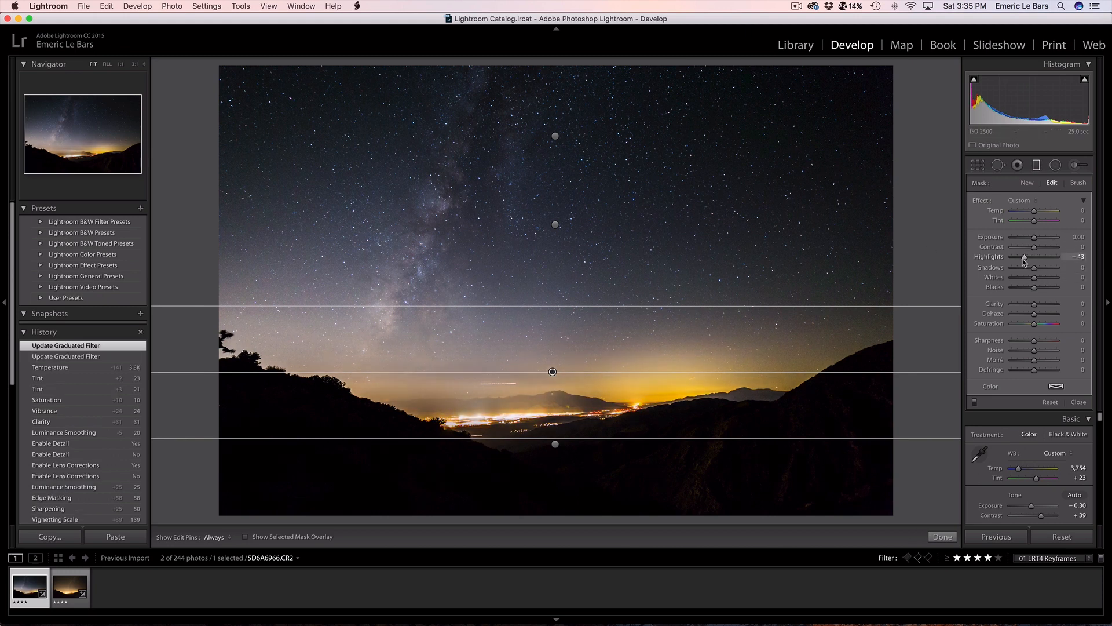
left_click_drag(1038, 256, 1040, 256)
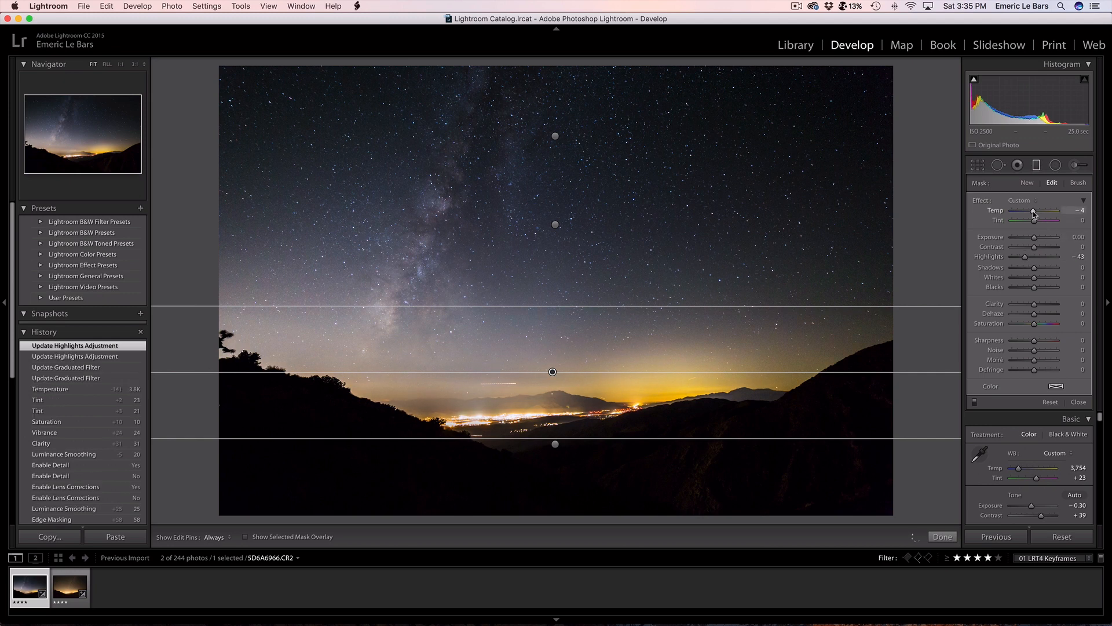
Cool the gradient to temperature -15 with tint +8 and nudge it slightly lower.
left_click_drag(1037, 211, 1028, 211)
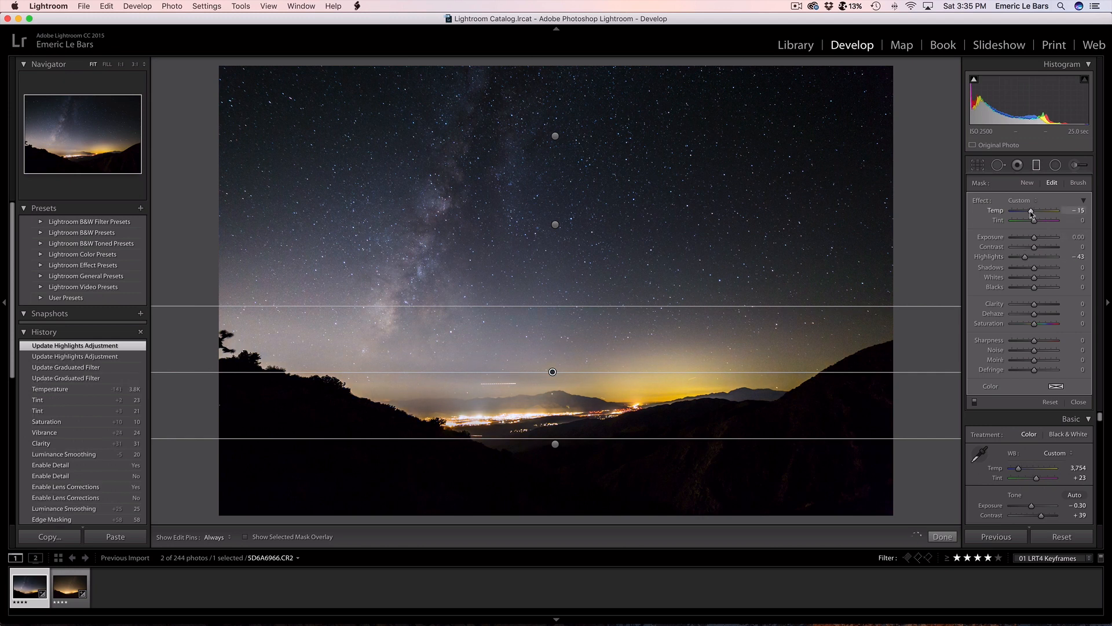
left_click_drag(1031, 220, 1034, 220)
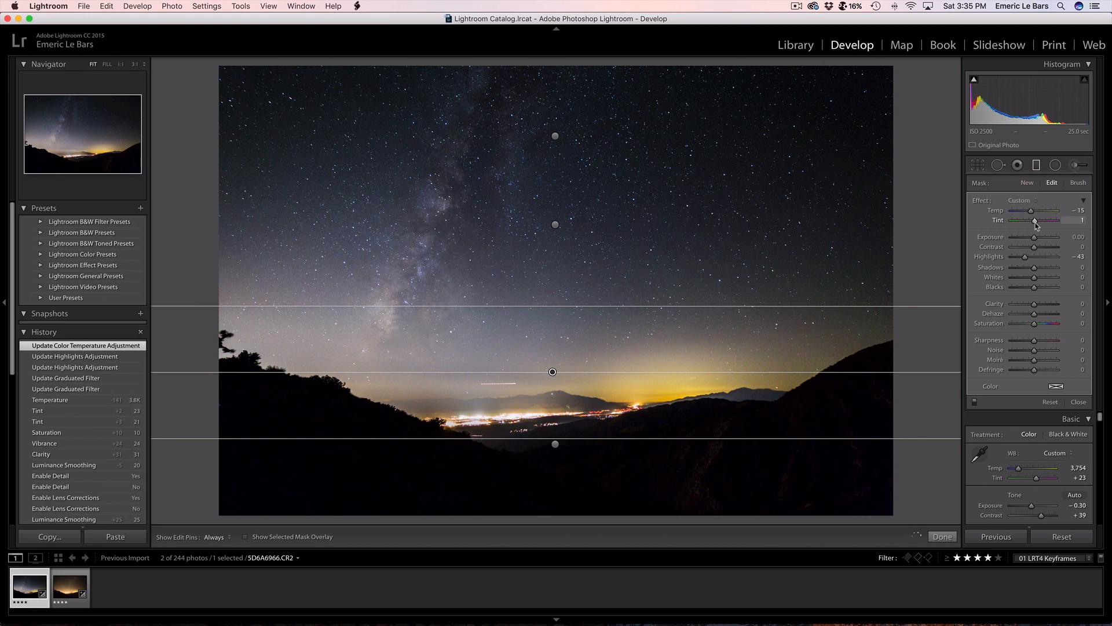
left_click_drag(1032, 220, 1046, 220)
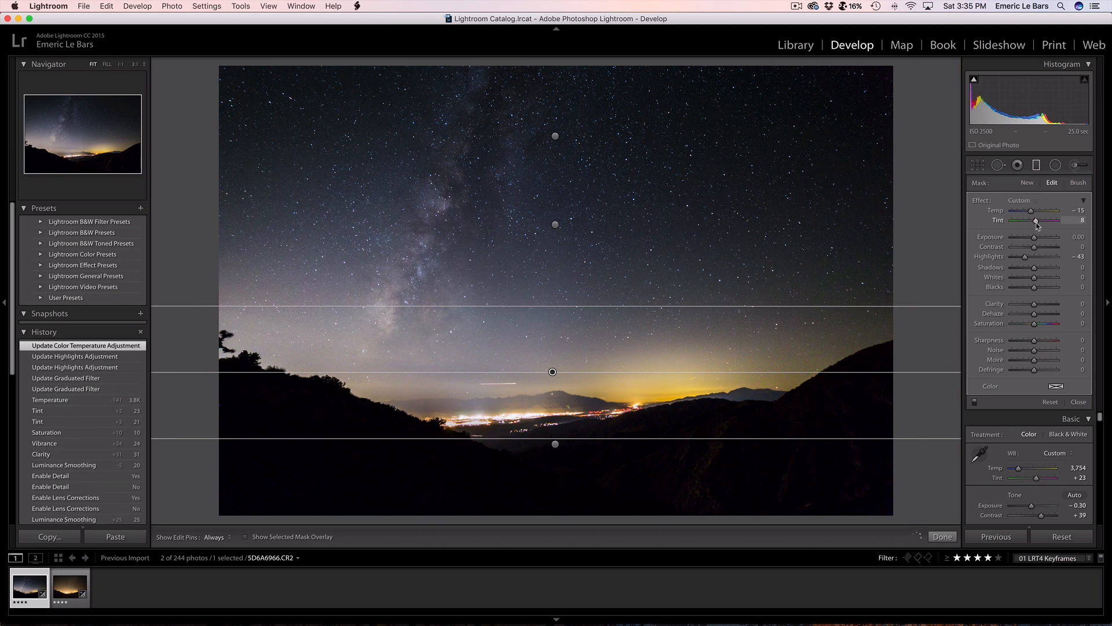
left_click_drag(553, 372, 555, 376)
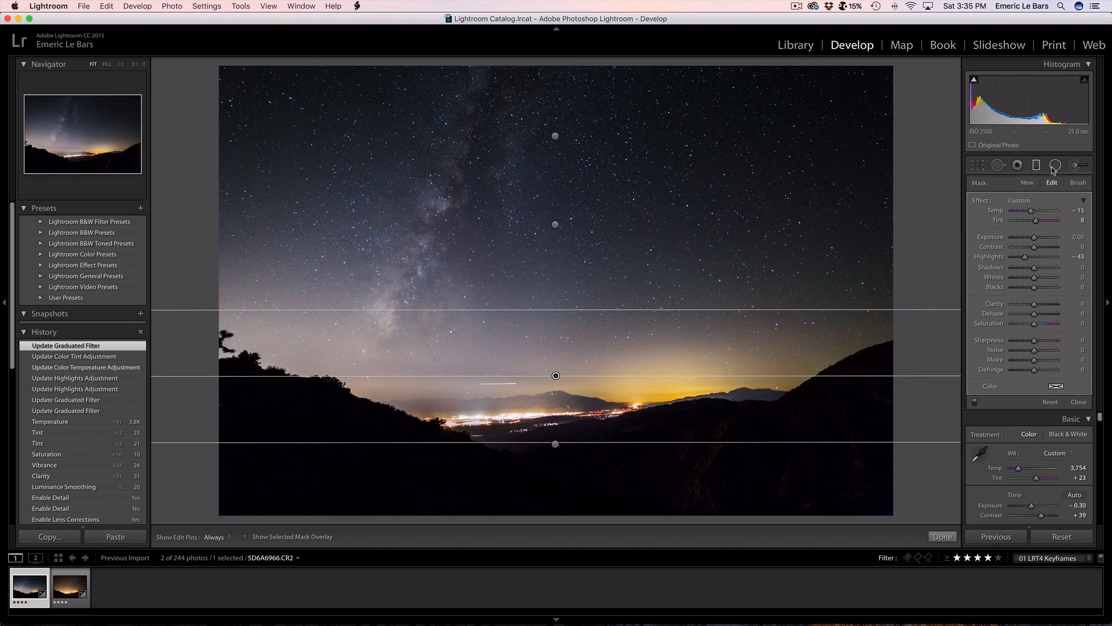
left_click(1054, 165)
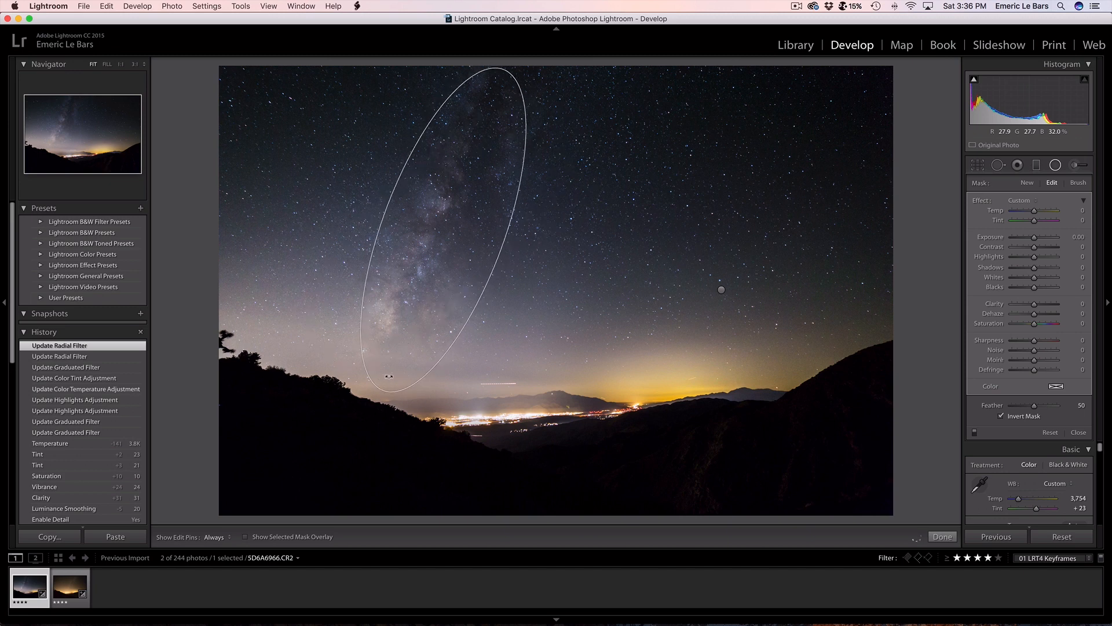
Draw a tall radial ellipse over the Milky Way, enlarge it and raise its feather to 100.
left_click_drag(388, 377, 364, 443)
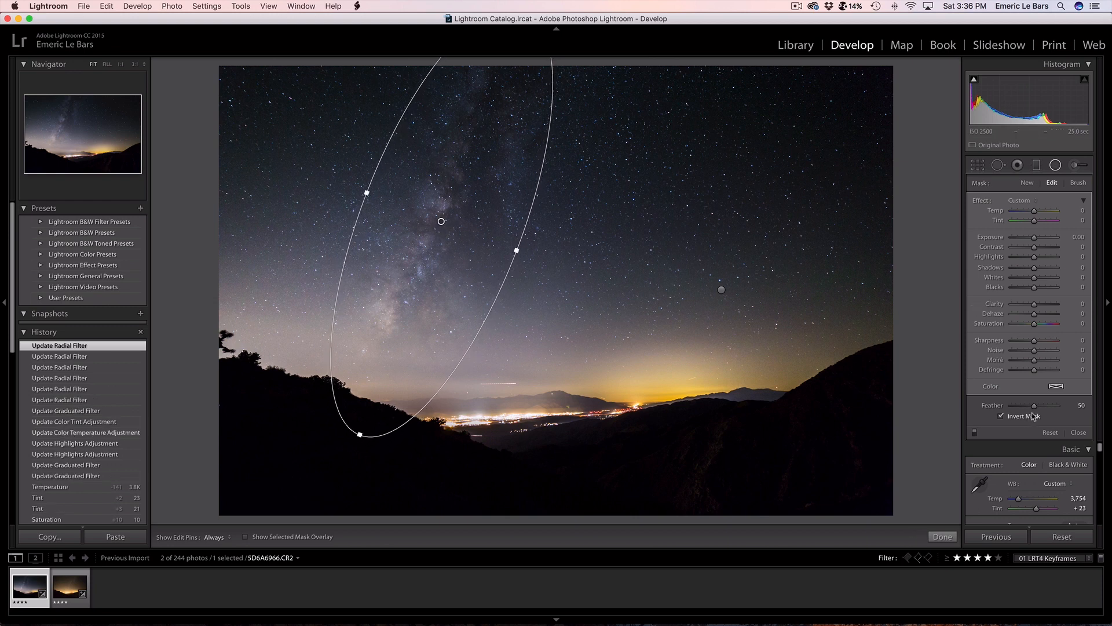
left_click_drag(1032, 406, 1057, 406)
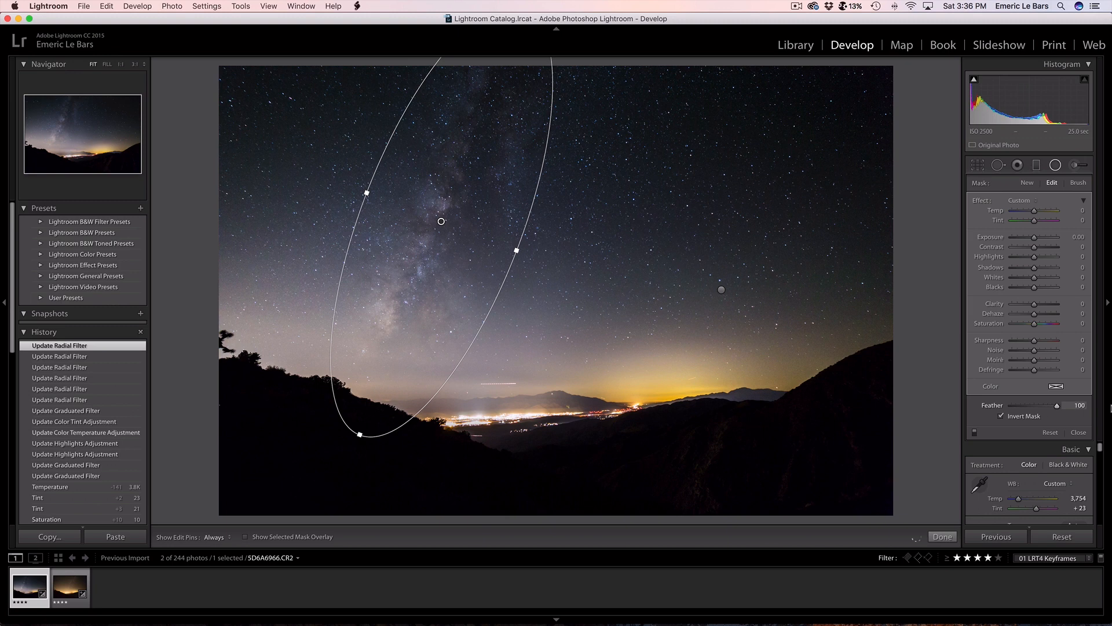
left_click_drag(516, 250, 535, 252)
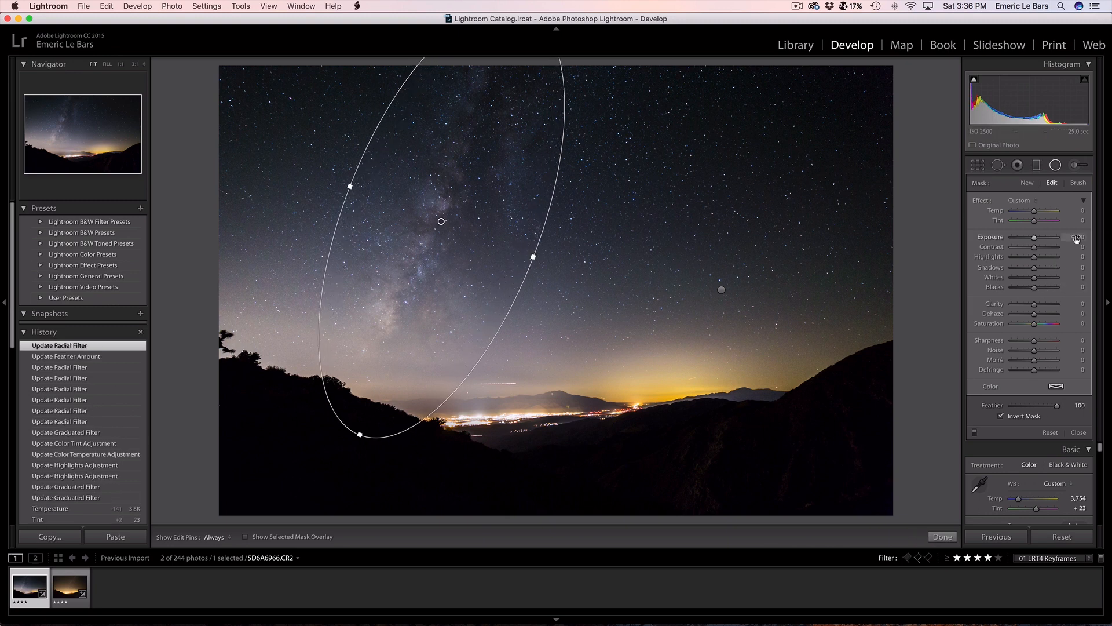
Set the radial filter to exposure 0.12, shadows -13, blacks -17 and clarity 40.
left_click_drag(1053, 236, 1033, 237)
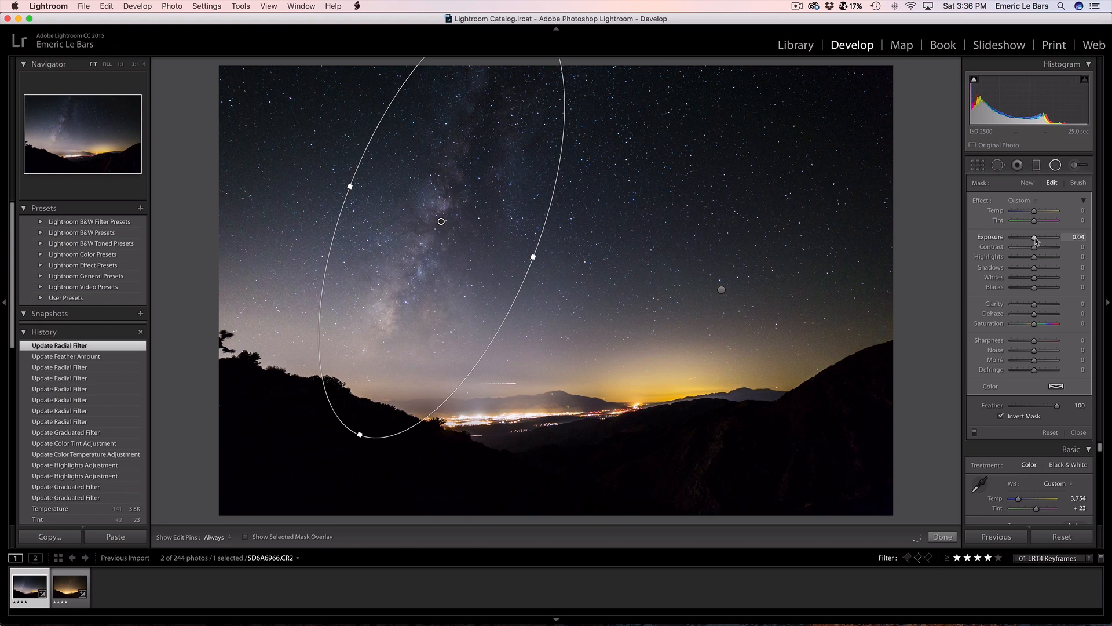
left_click_drag(1034, 236, 1042, 236)
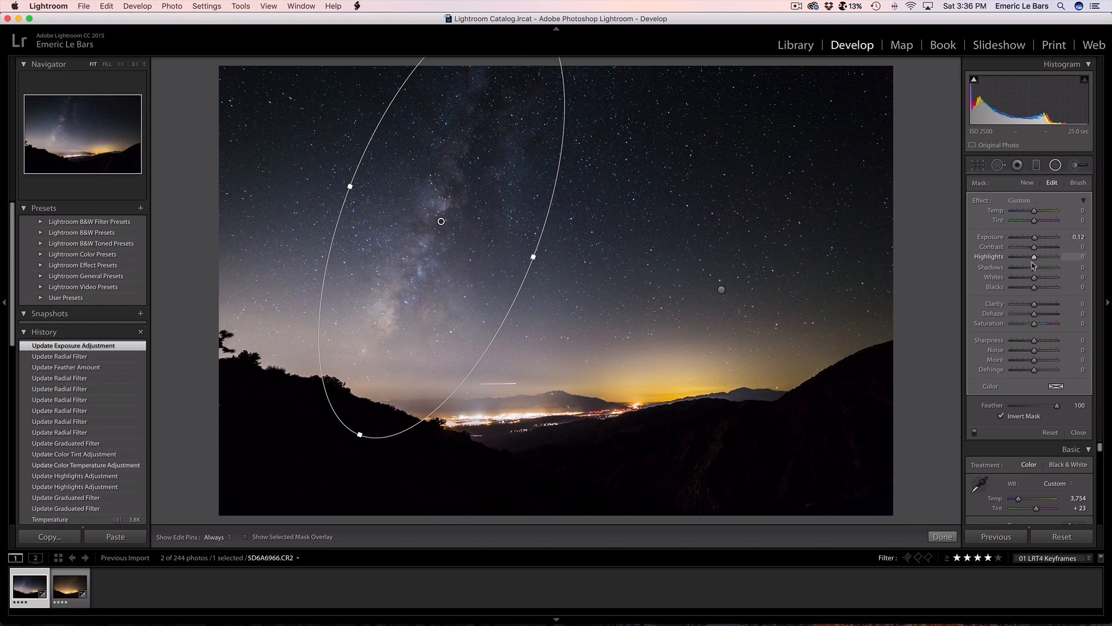
left_click_drag(1057, 267, 1056, 267)
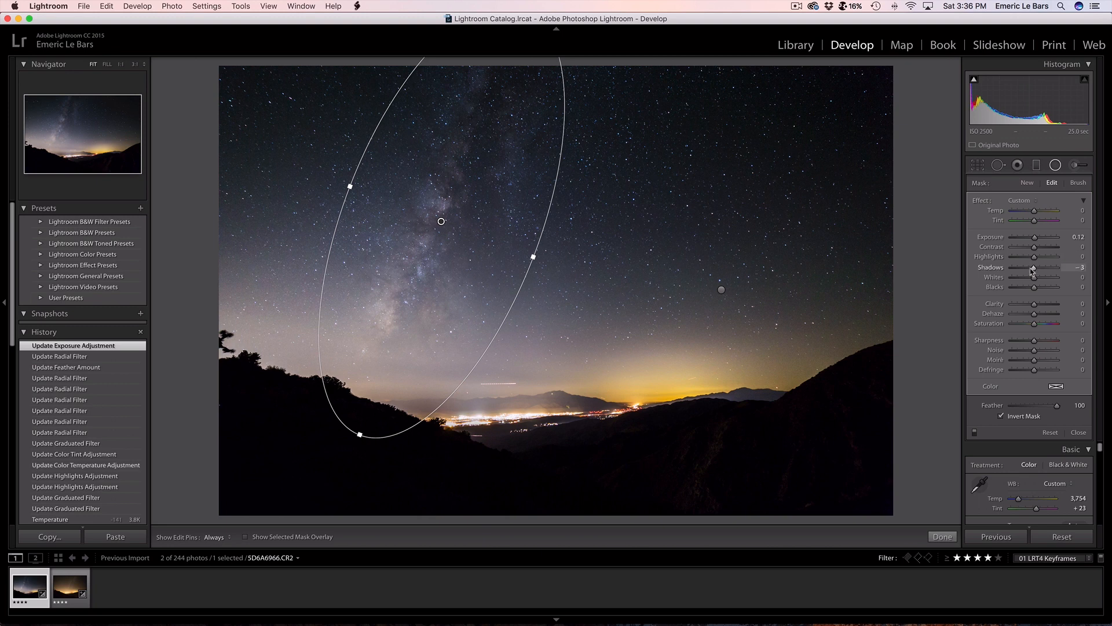
left_click_drag(1057, 267, 1032, 266)
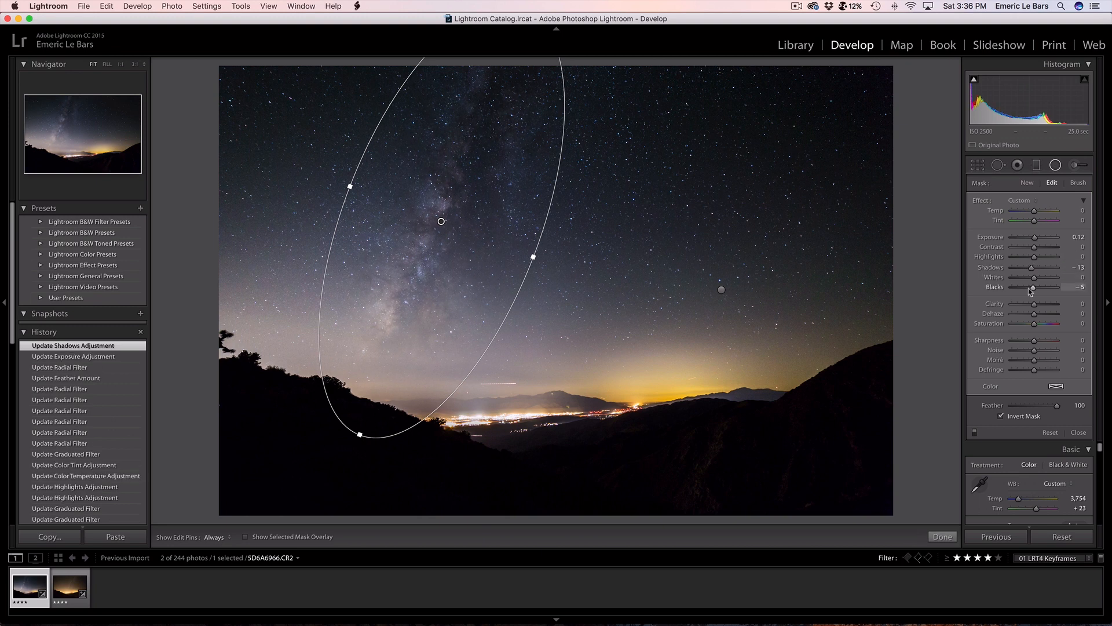
left_click_drag(1035, 286, 1018, 287)
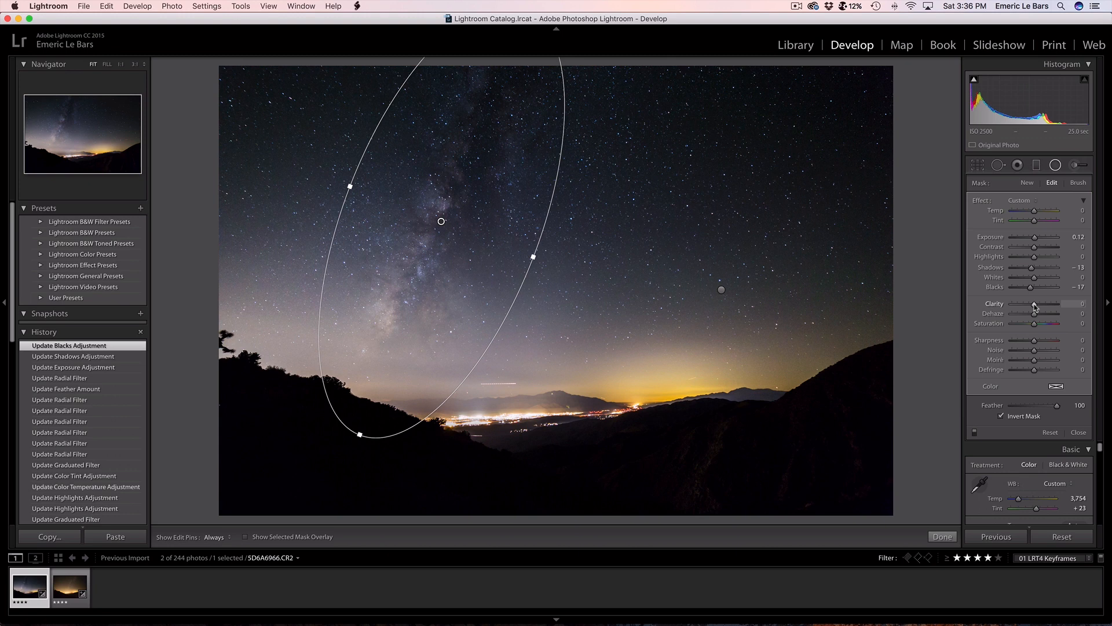
left_click_drag(1034, 304, 1043, 304)
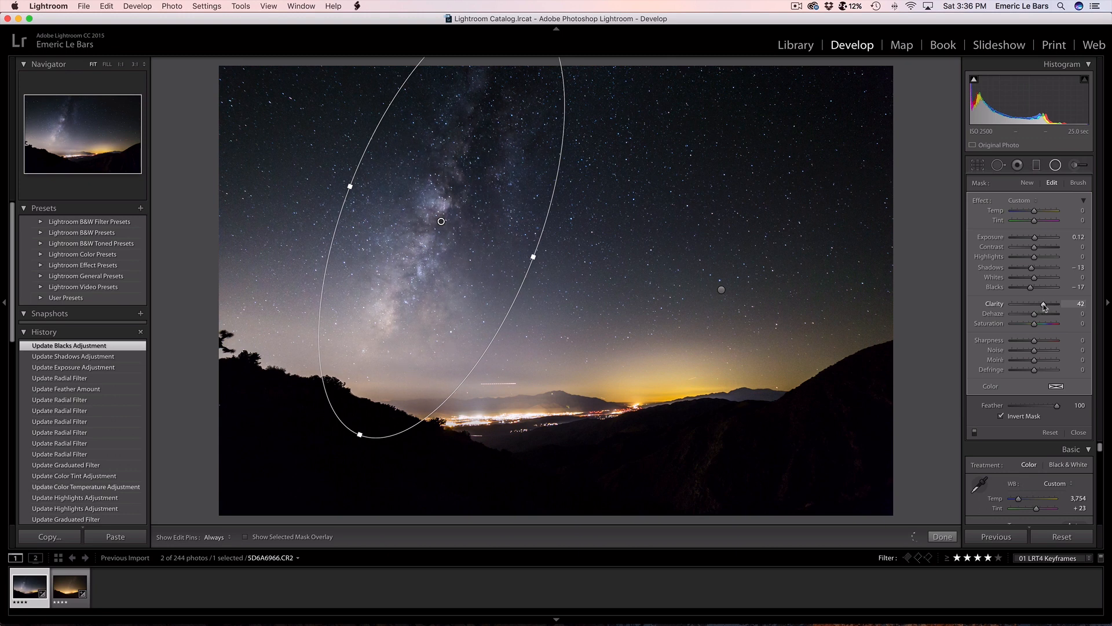
left_click_drag(1043, 303, 1040, 304)
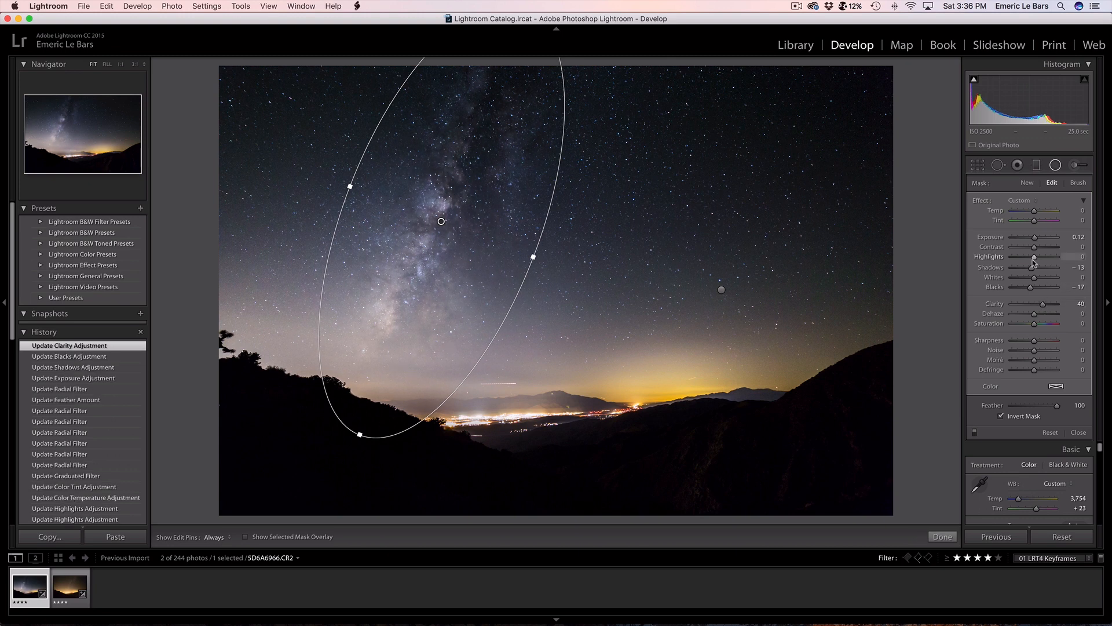
Lower the filter's highlights to -46, add noise reduction 10 and dehaze 6.
left_click_drag(1055, 257, 1030, 257)
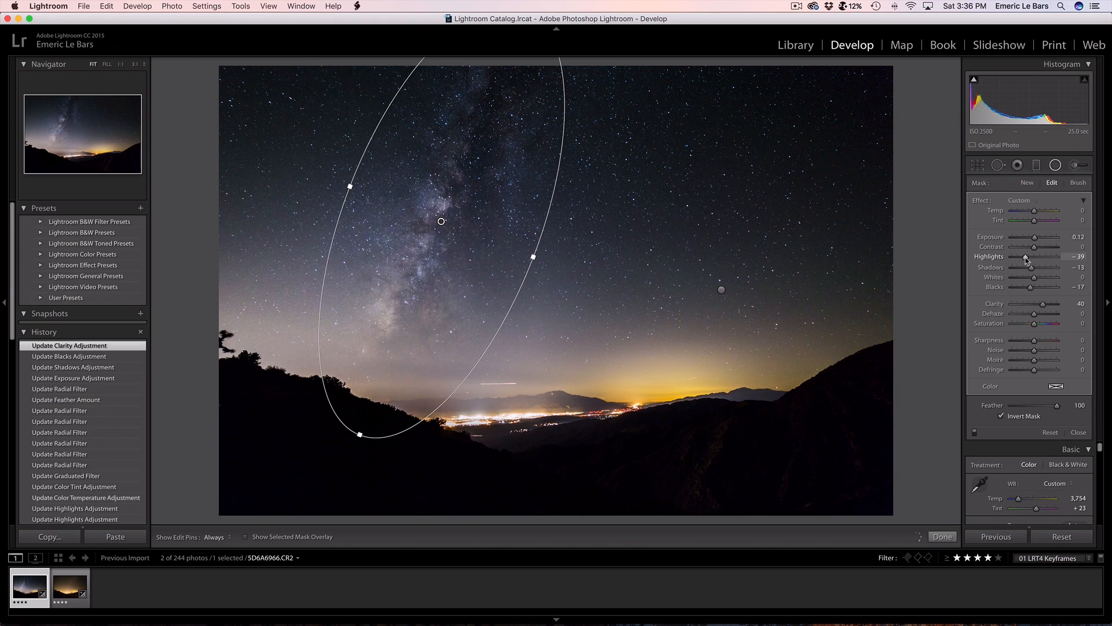
left_click_drag(1028, 257, 1026, 258)
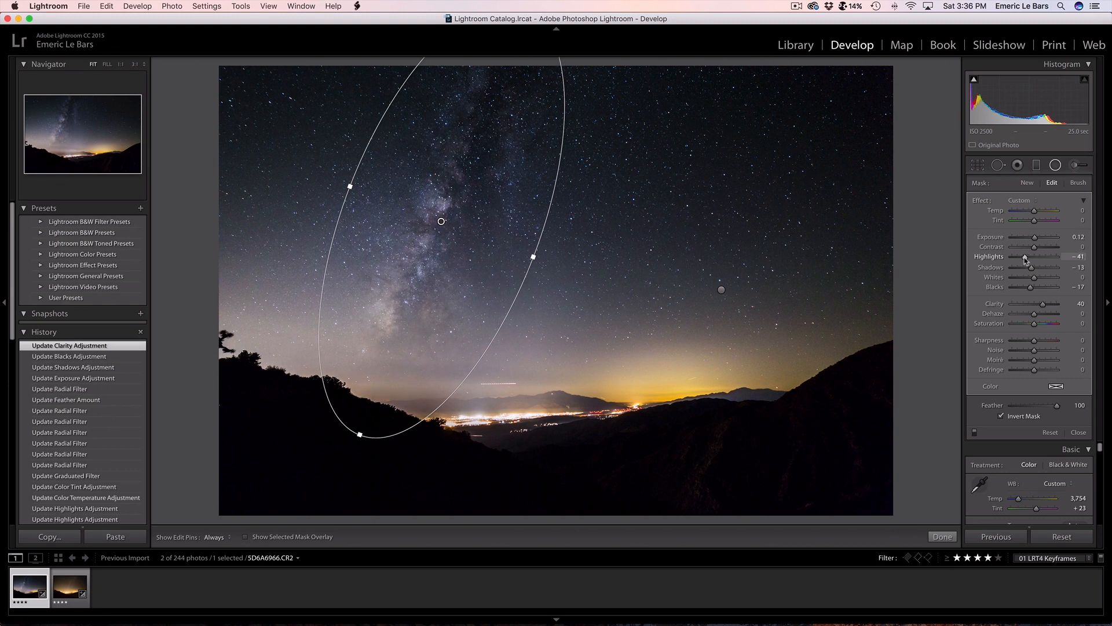
left_click_drag(1044, 256, 1040, 256)
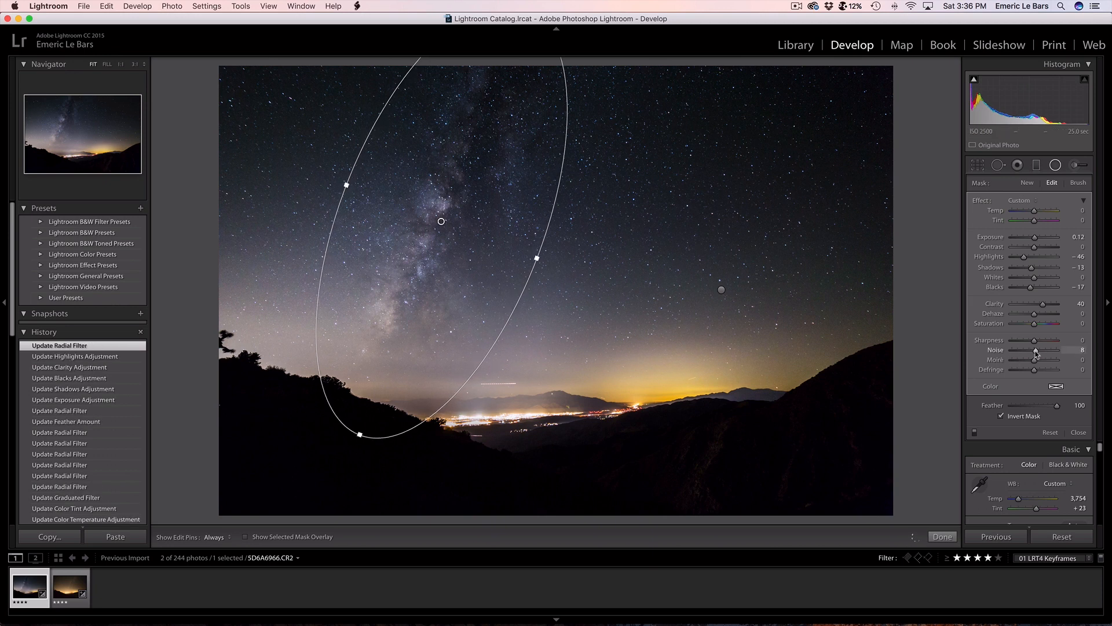
left_click_drag(1049, 349, 1060, 349)
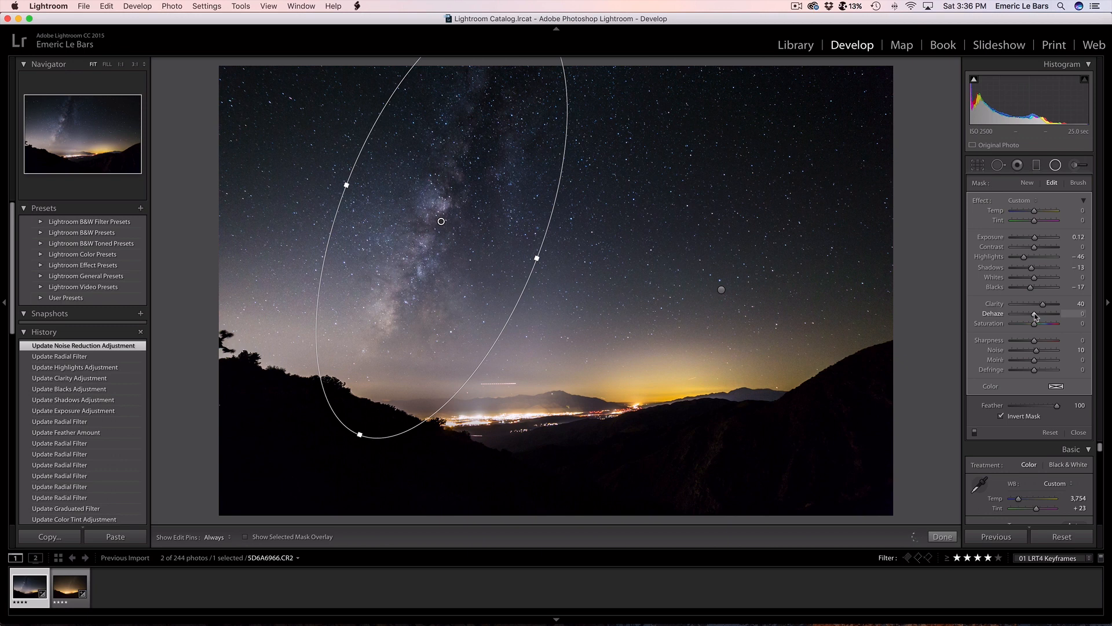
left_click_drag(1036, 312, 1053, 313)
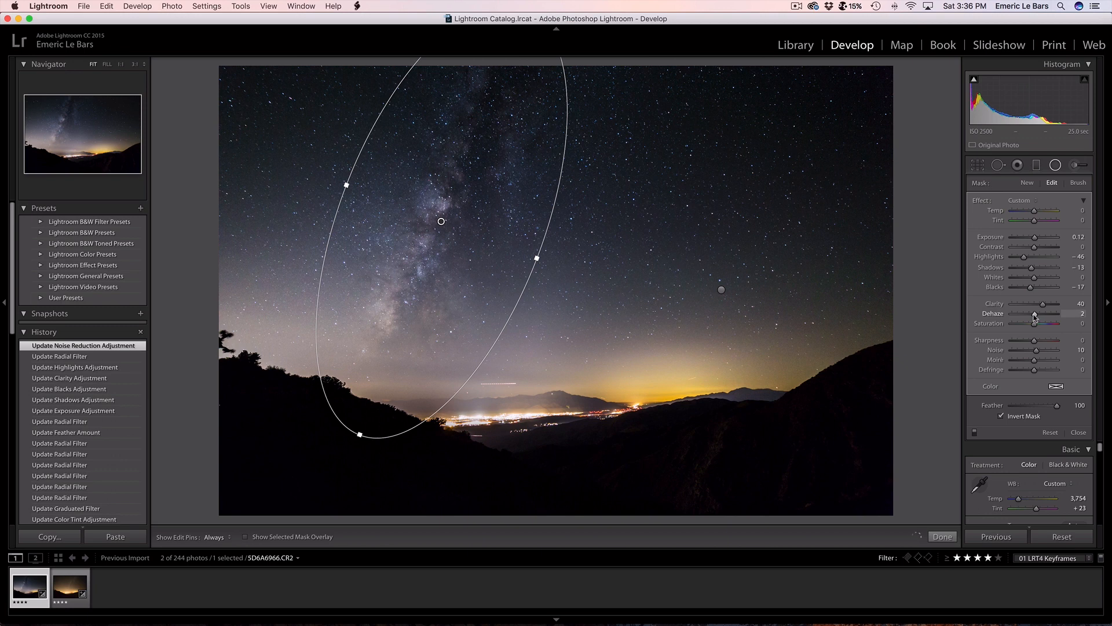
left_click_drag(1032, 314, 1039, 314)
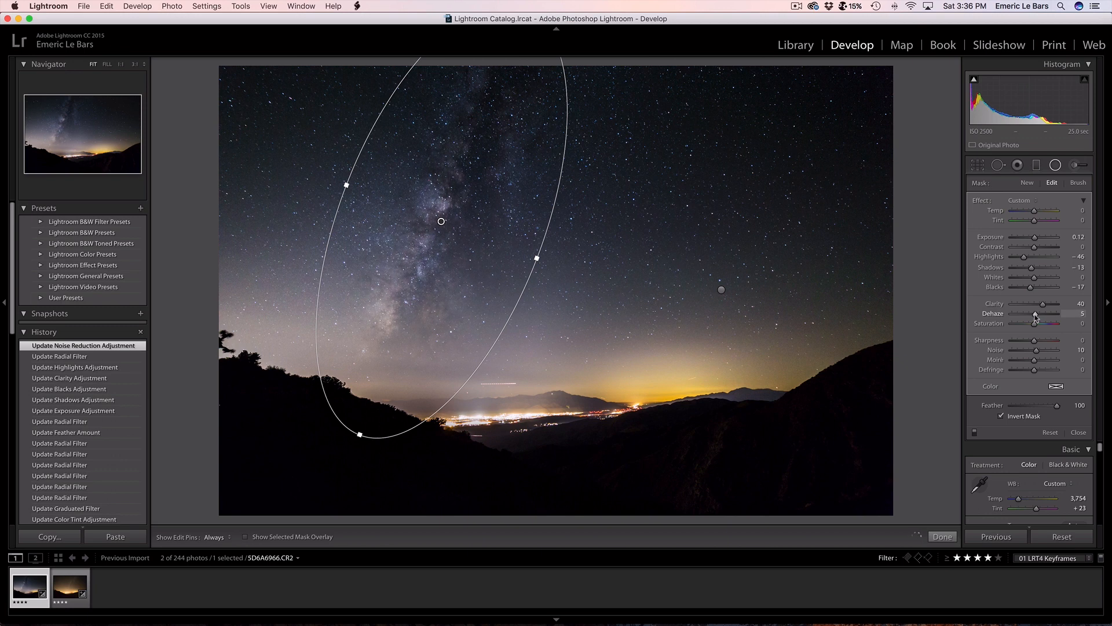
left_click_drag(1034, 314, 1037, 314)
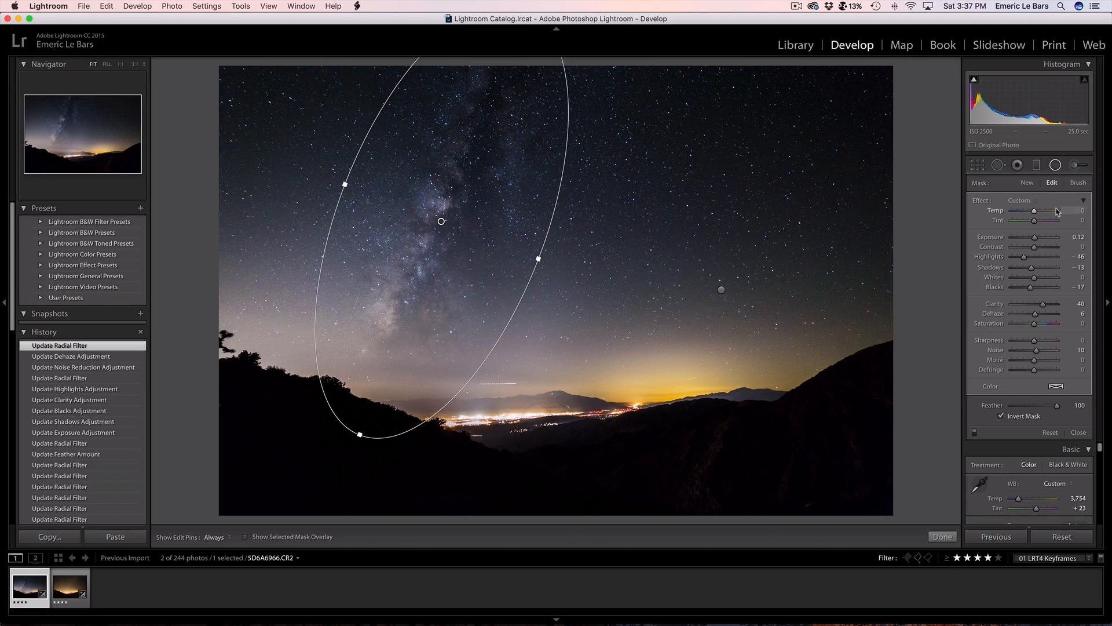
Warm the radial filter's colour to temperature +7 with a slight tint shift.
left_click_drag(1042, 220, 1049, 221)
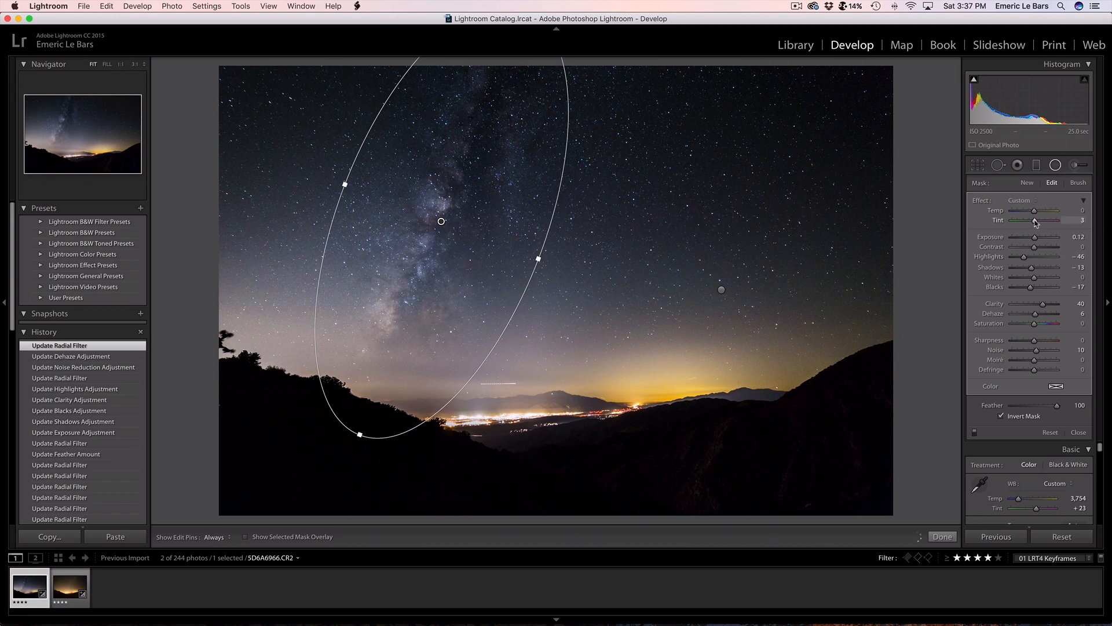
left_click_drag(1054, 211, 1033, 211)
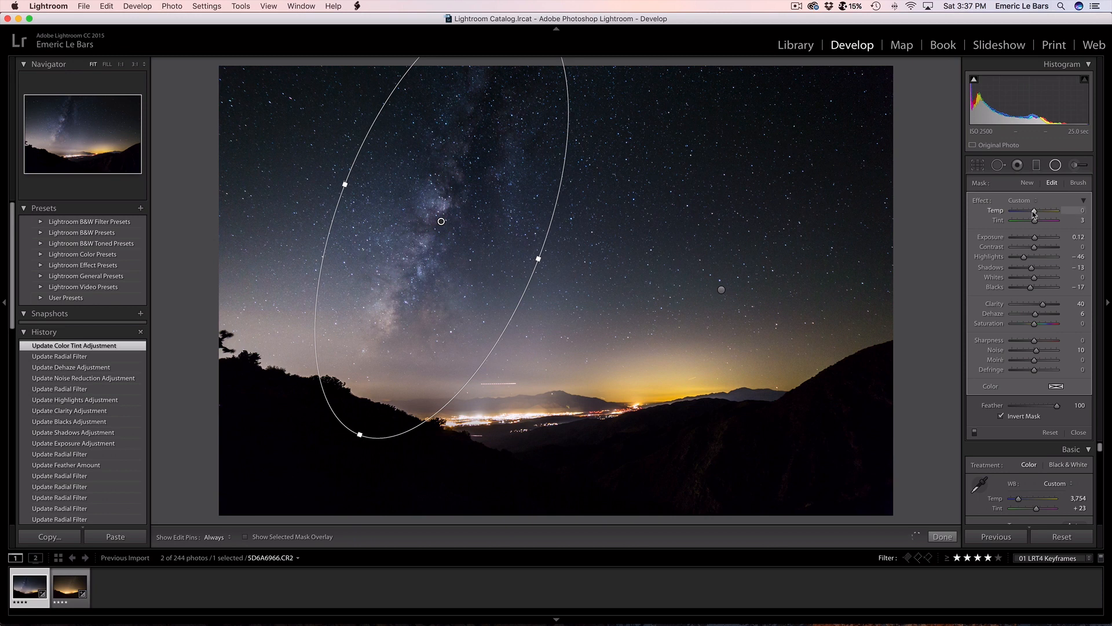
left_click_drag(1035, 210, 1038, 211)
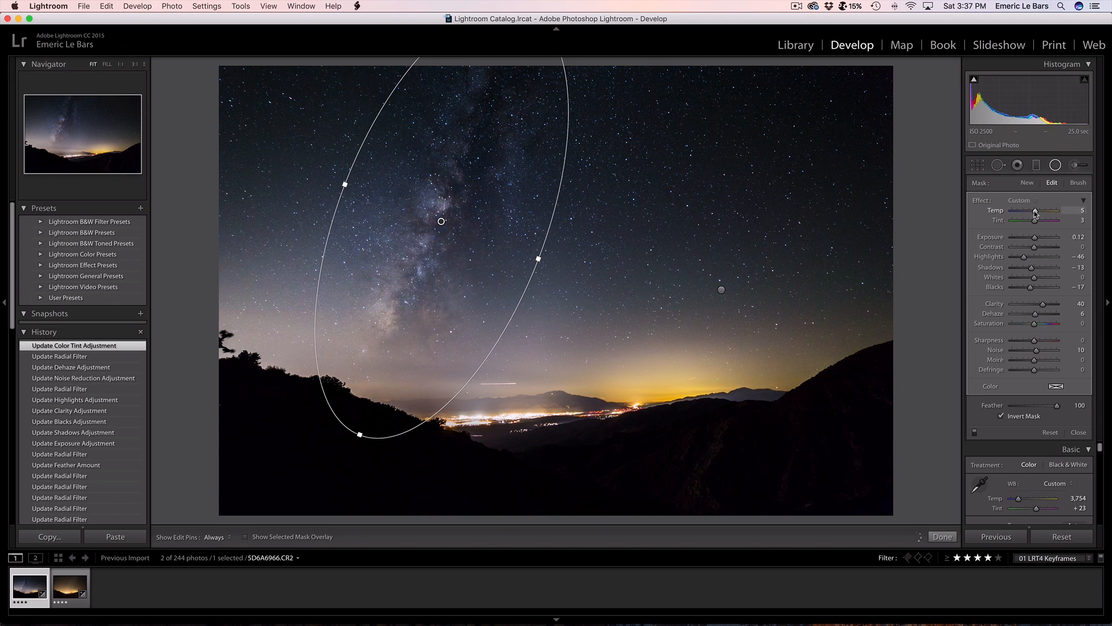
left_click_drag(1034, 211, 1041, 211)
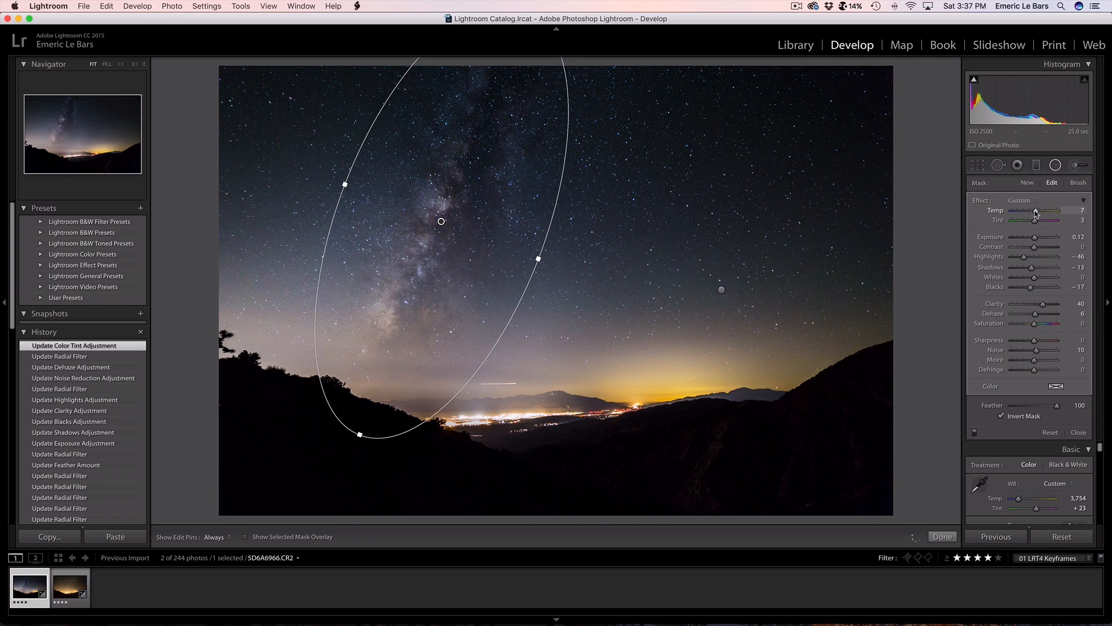
left_click_drag(1035, 211, 1032, 211)
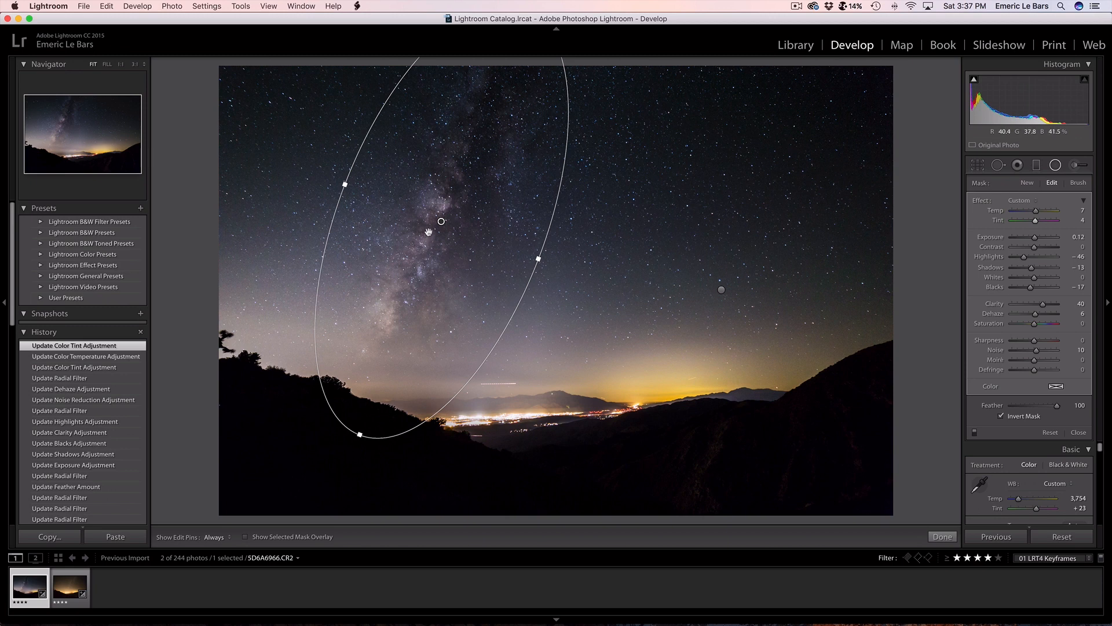
mouse_move(417, 280)
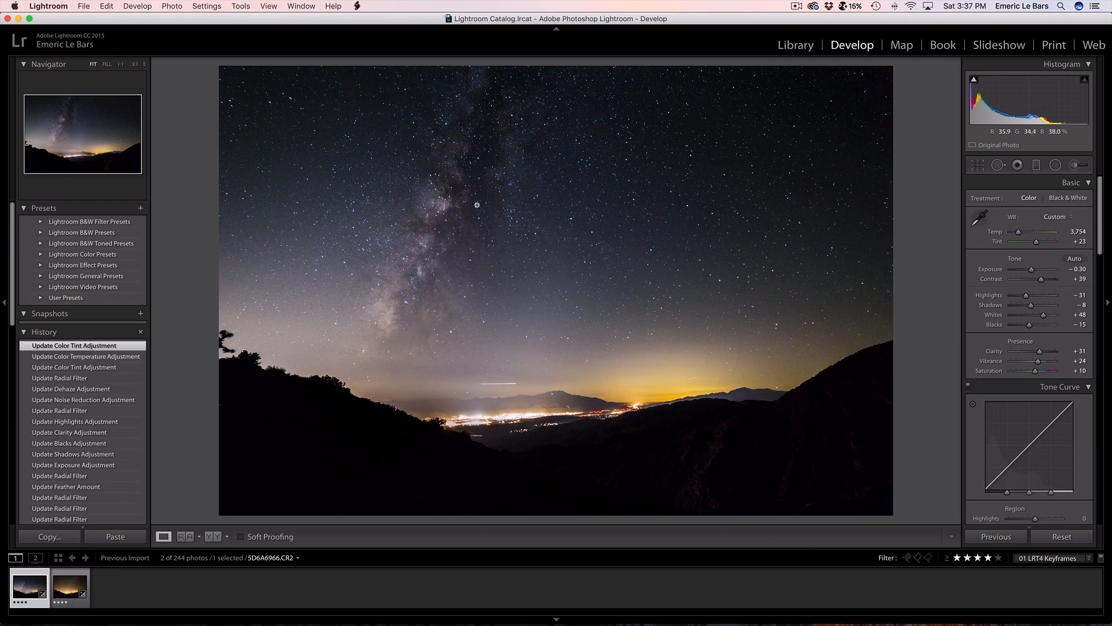
mouse_move(801, 74)
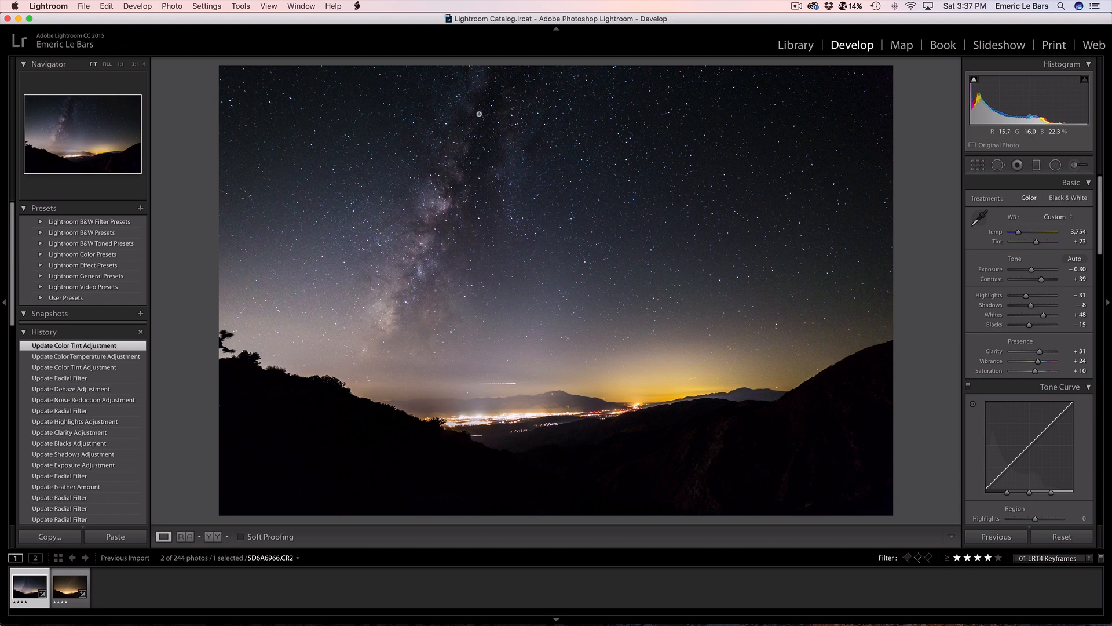
mouse_move(431, 223)
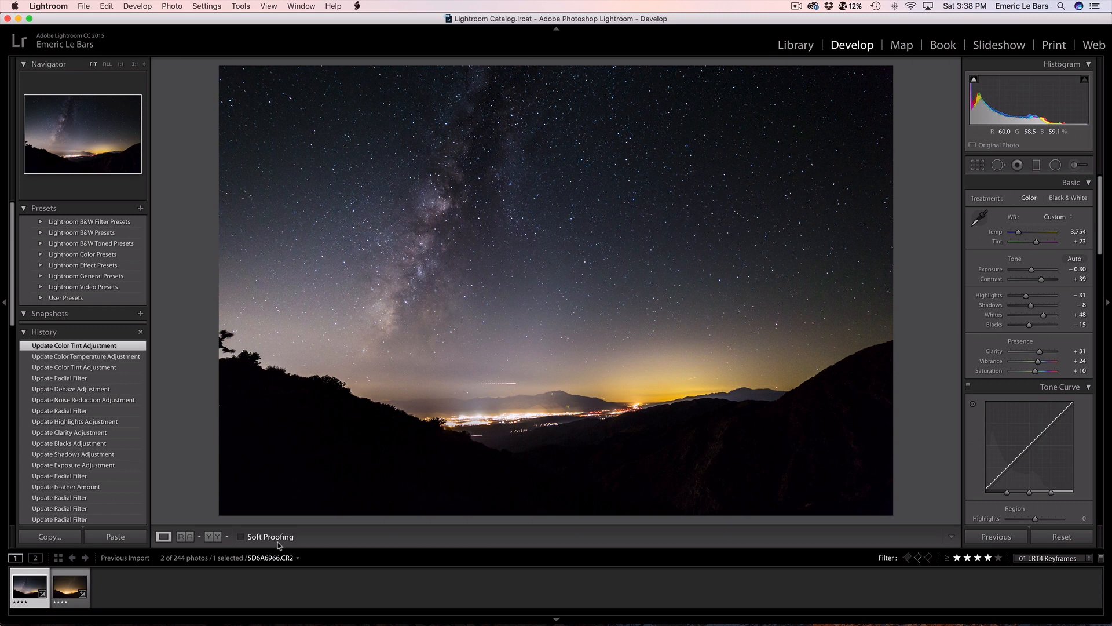
Compare the keyframe before/after side by side, then show the original alone in loupe view.
left_click(227, 537)
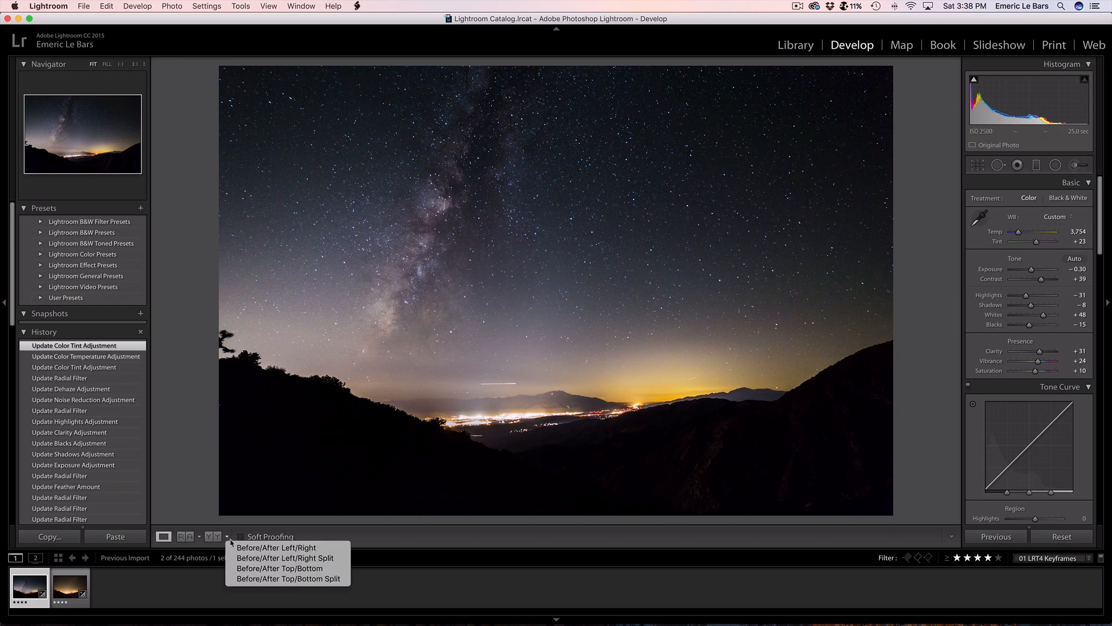
left_click(276, 547)
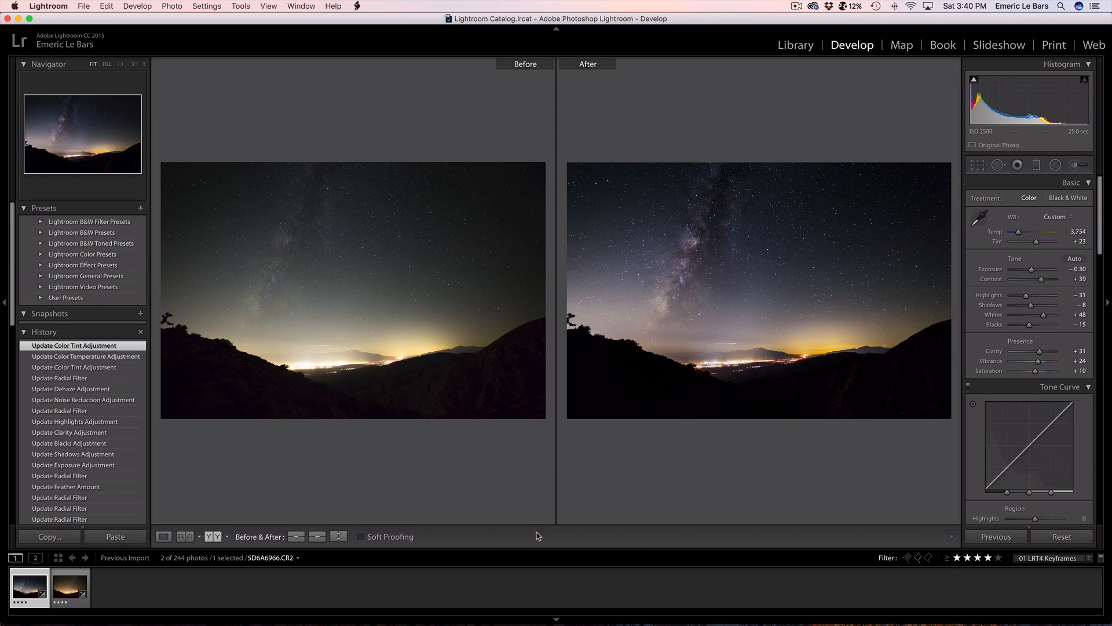
mouse_move(539, 485)
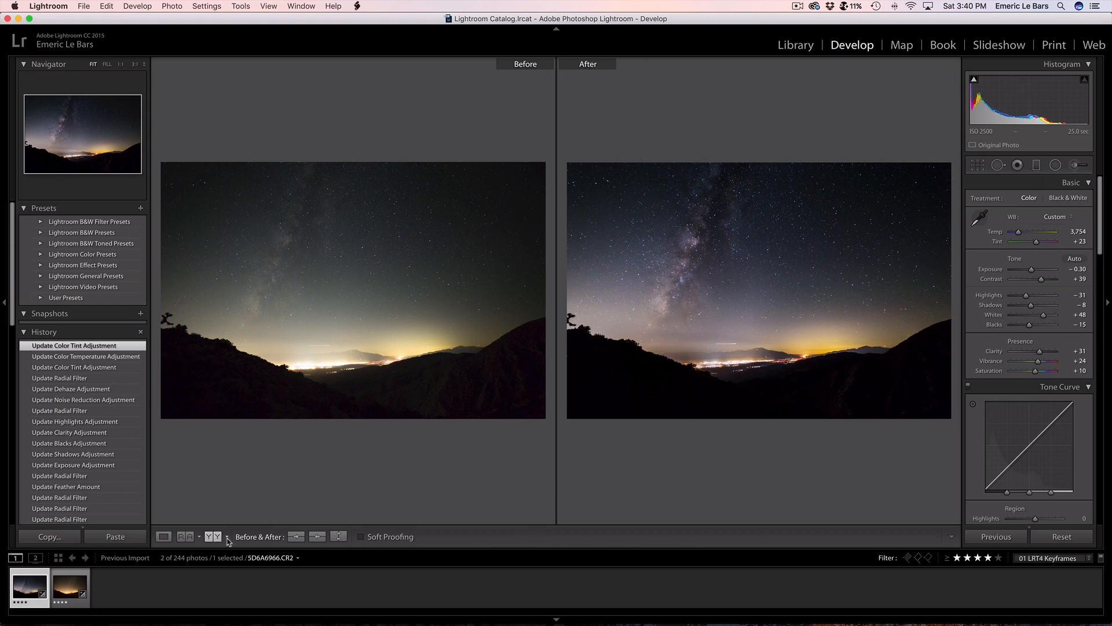
left_click(163, 537)
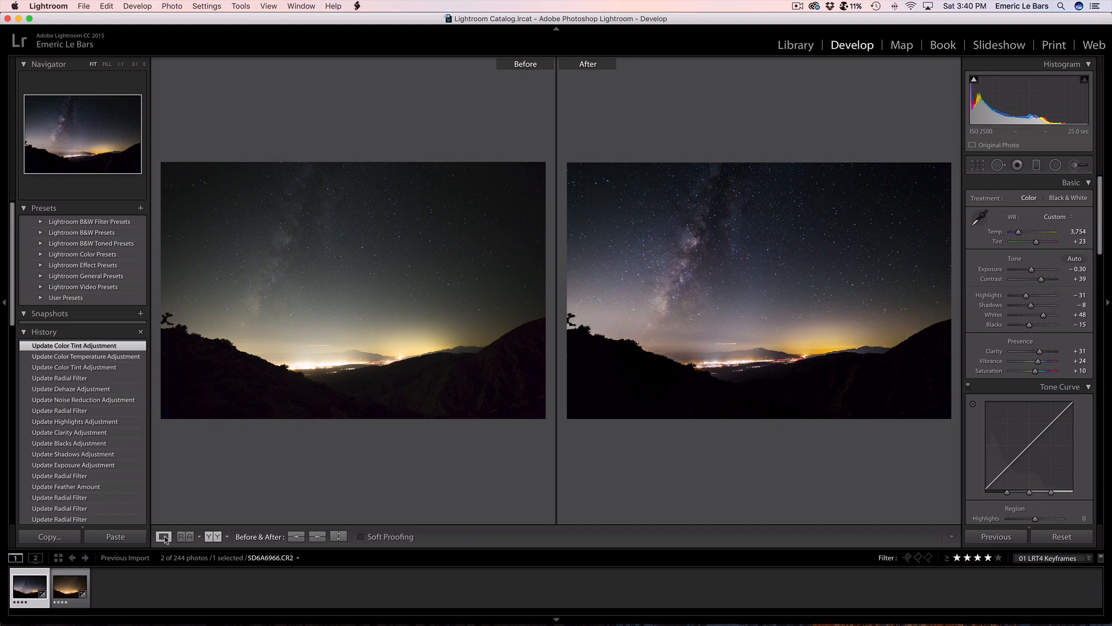
left_click(163, 536)
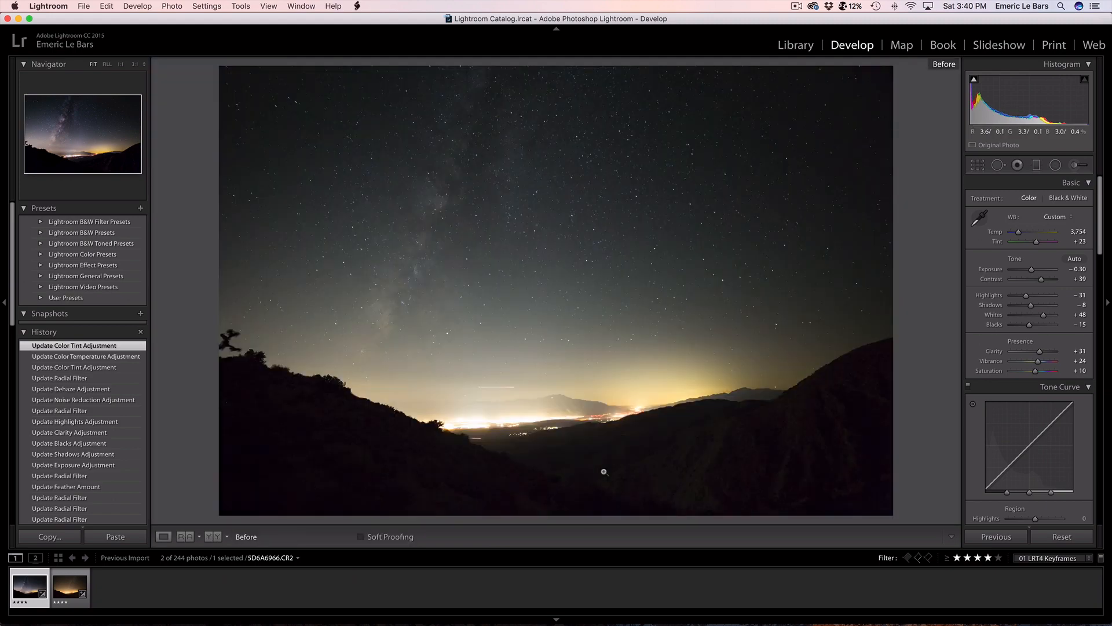
Select both keyframes and run the 01 LRTimelapse Sync Keyframes script.
left_click(68, 586)
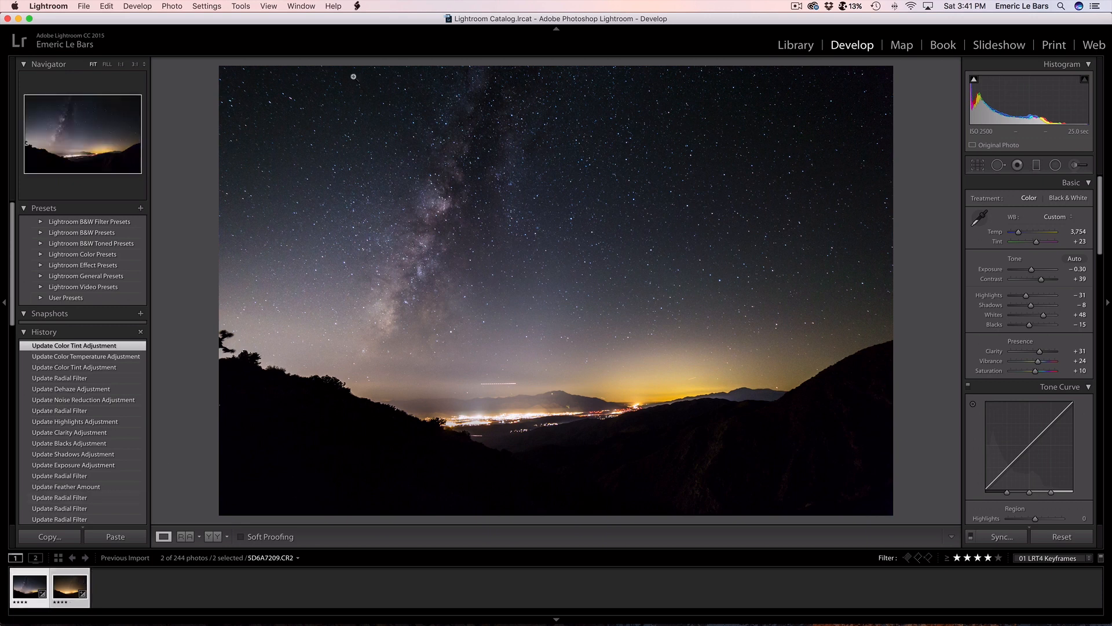
left_click(358, 5)
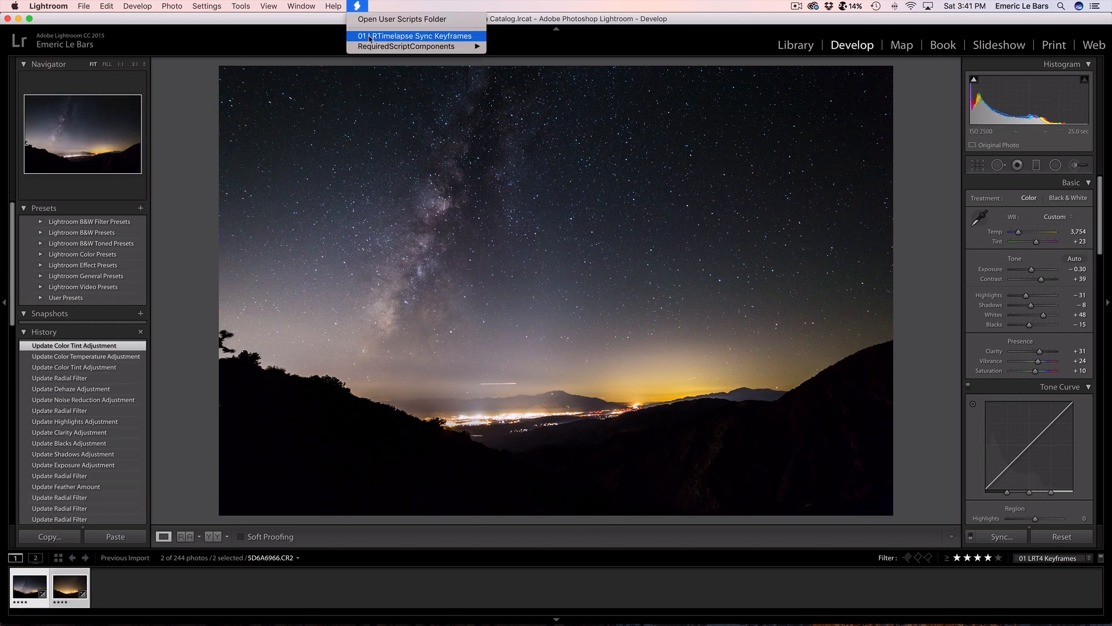
left_click(415, 36)
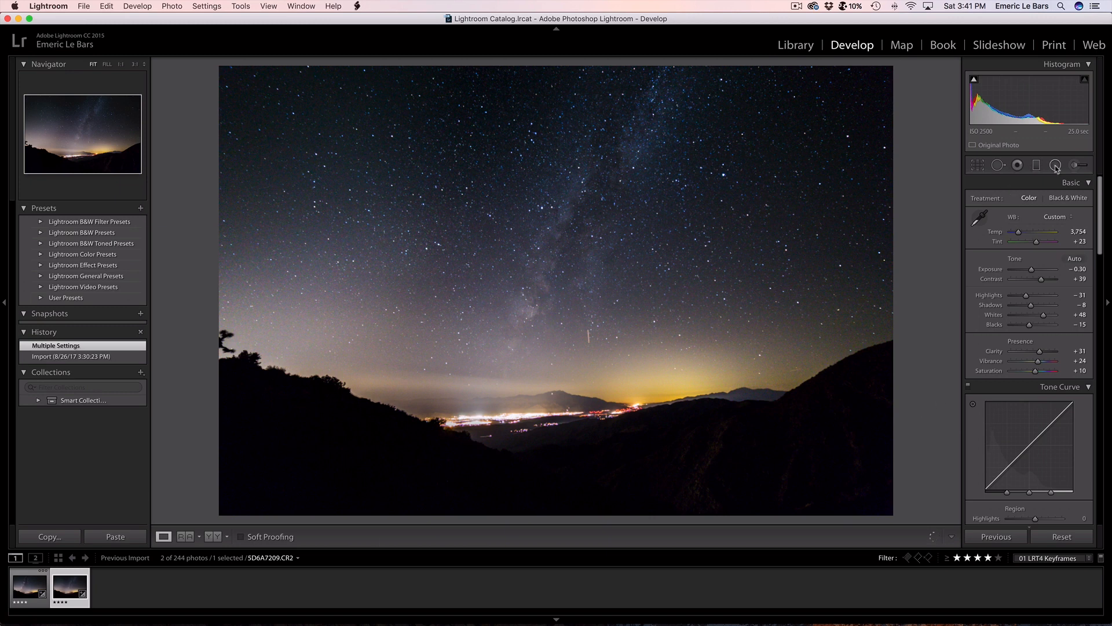
Reposition and reshape the second keyframe's radial filter to follow the Milky Way.
left_click(1055, 164)
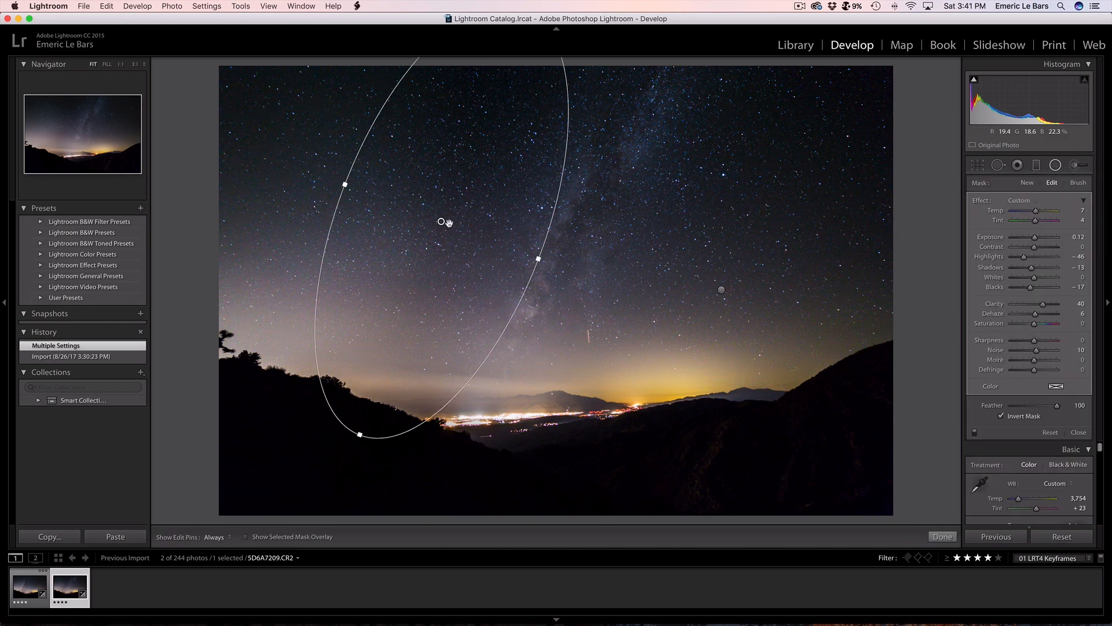
left_click_drag(441, 221, 570, 227)
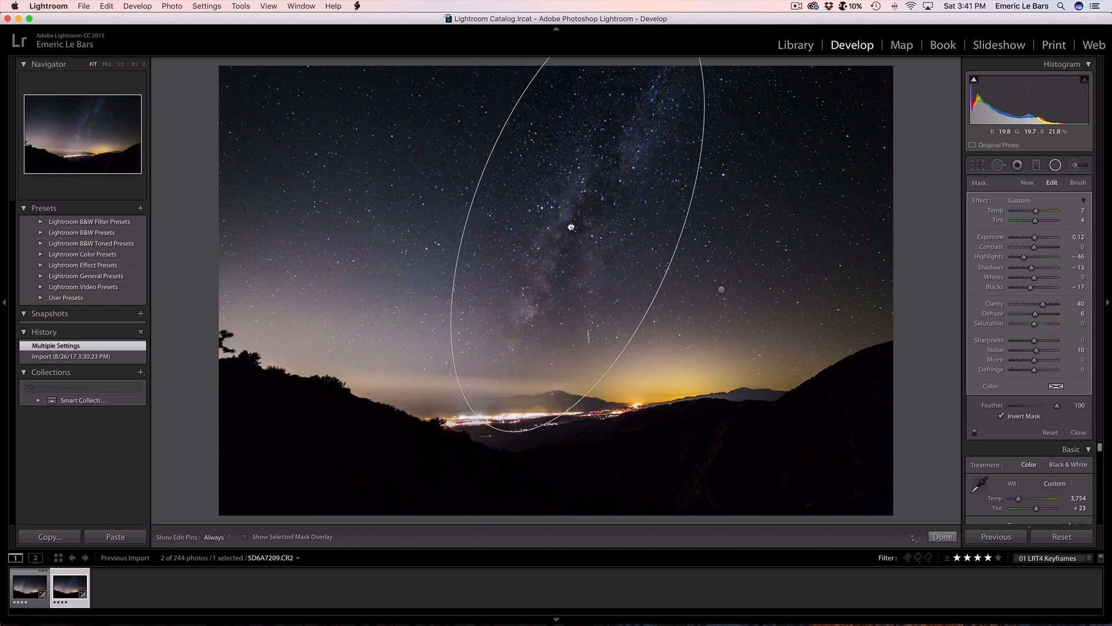
left_click_drag(570, 227, 585, 258)
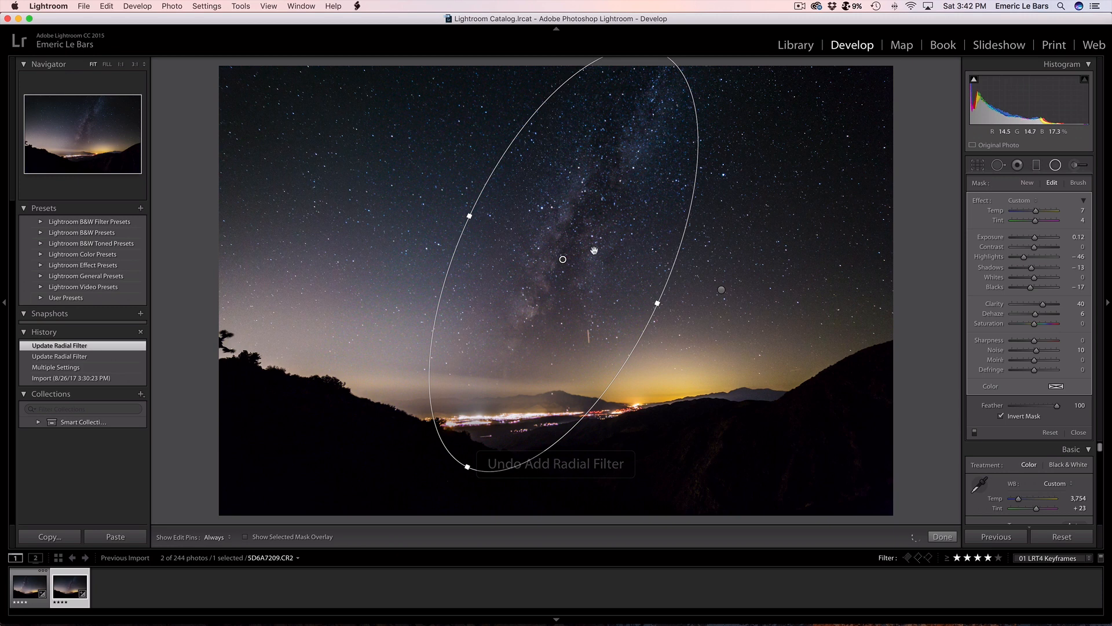
left_click_drag(595, 250, 576, 250)
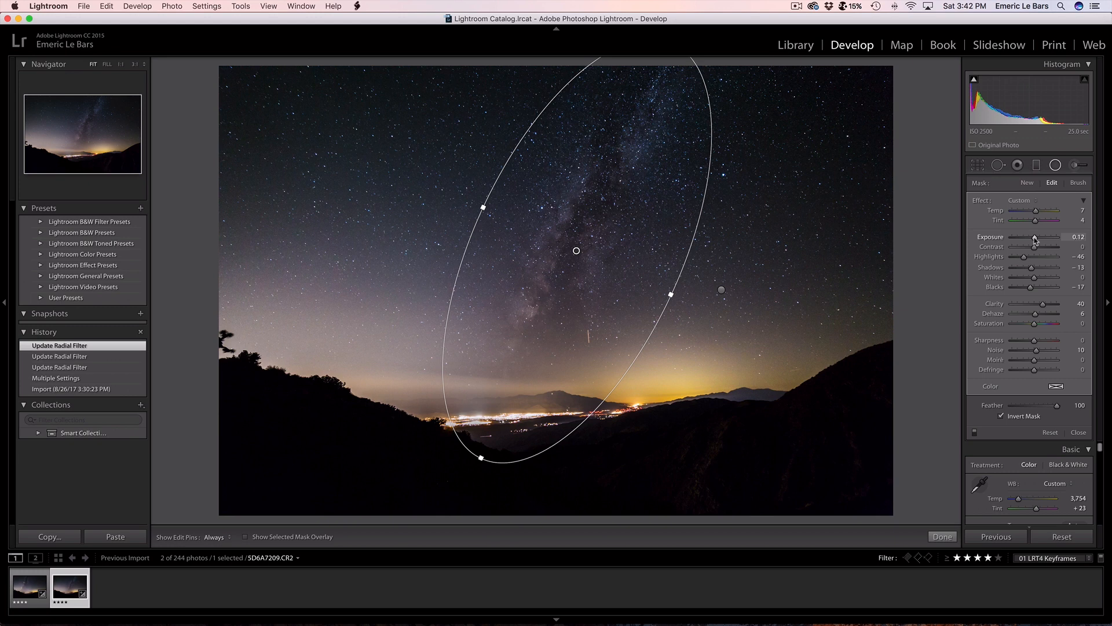
Raise the filter's exposure to 0.32 and settle clarity at 39.
left_click_drag(1043, 236, 1049, 237)
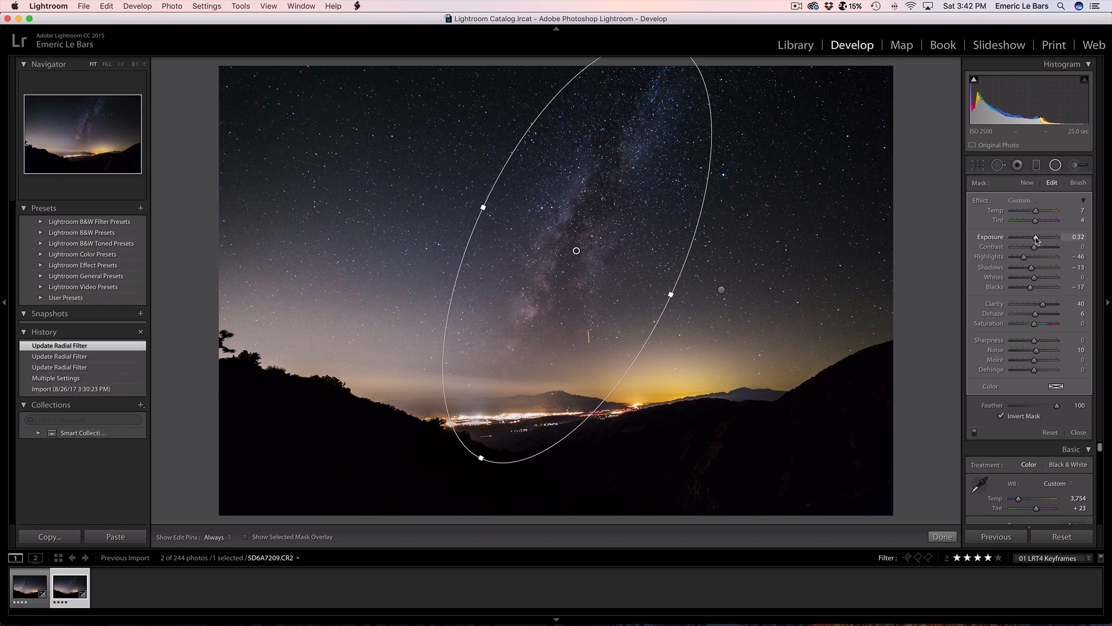
left_click_drag(1044, 303, 1043, 303)
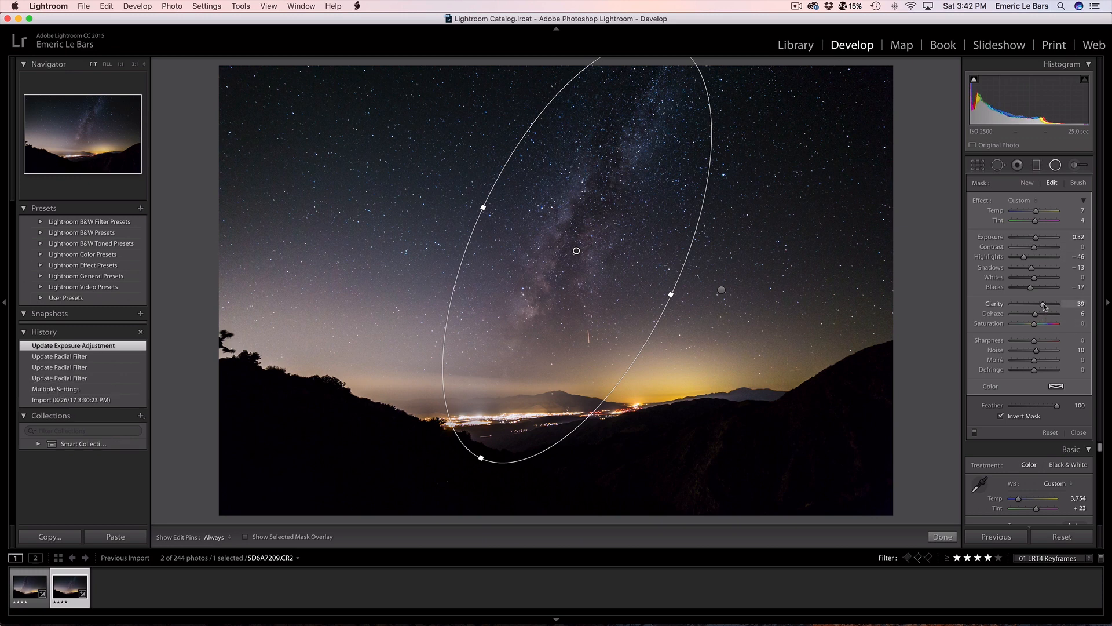
left_click_drag(1038, 302, 1044, 302)
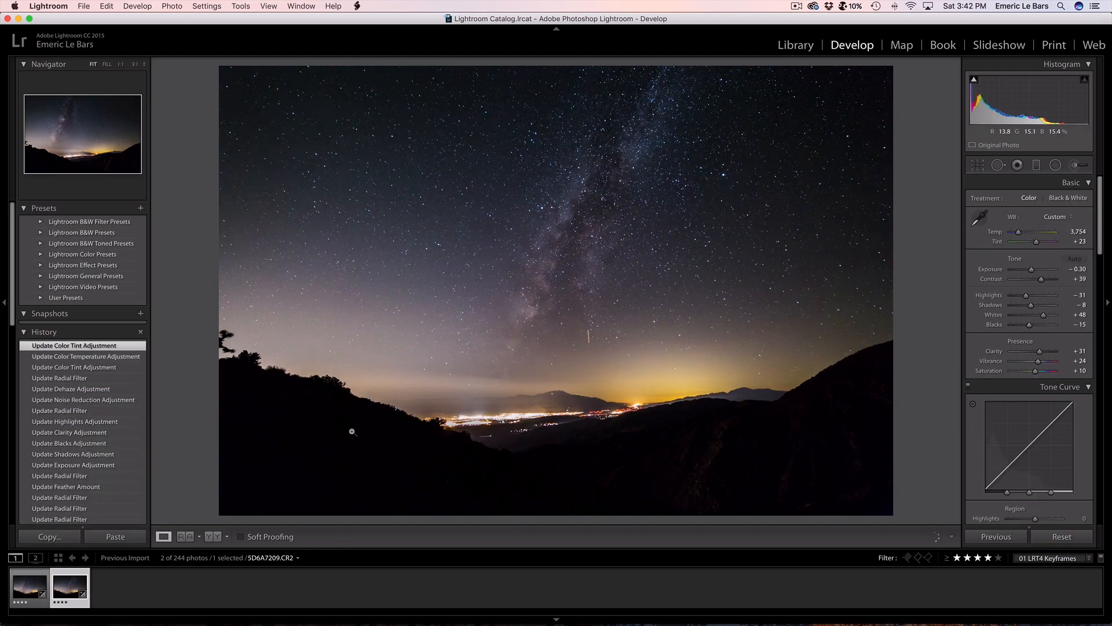
Save both keyframes' metadata to files from the Library grid, then switch to LRTimelapse.
key("cmd+tab")
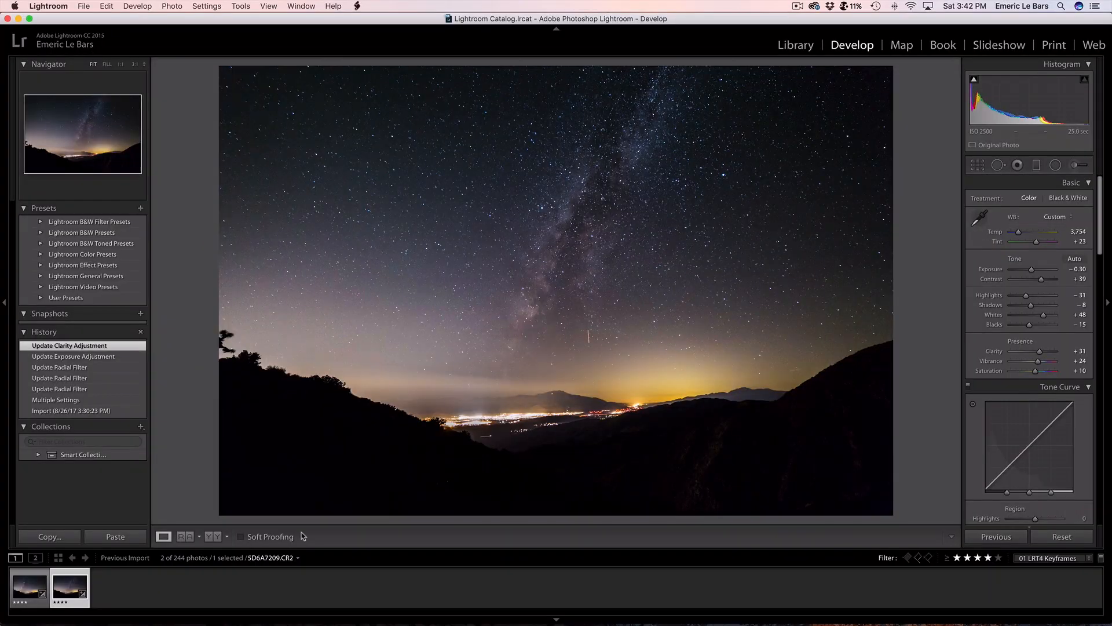
left_click(795, 45)
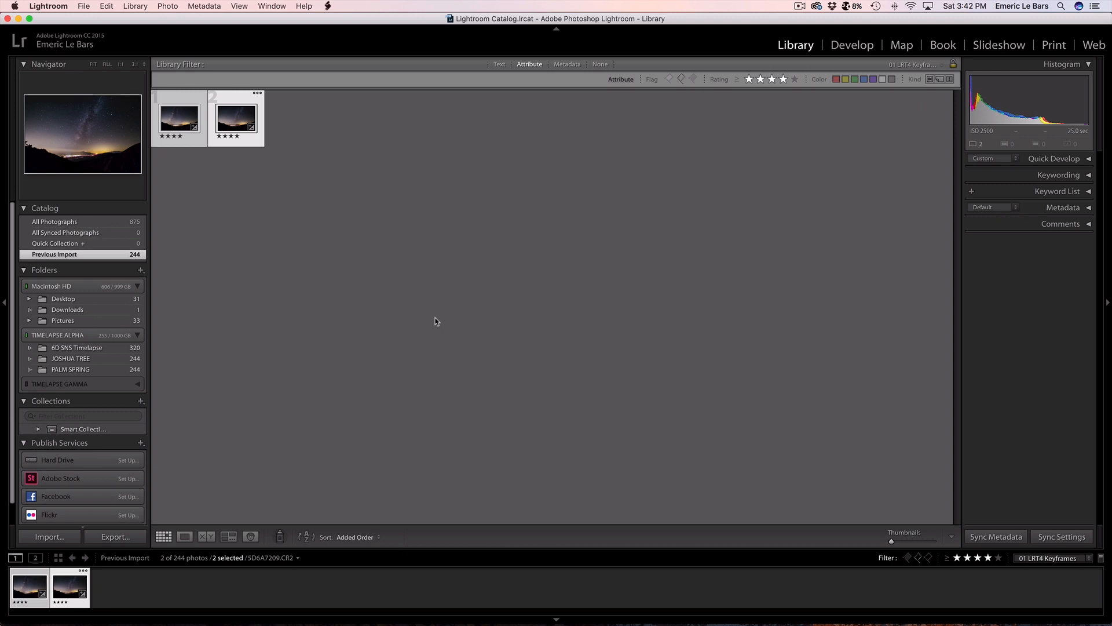
left_click(204, 6)
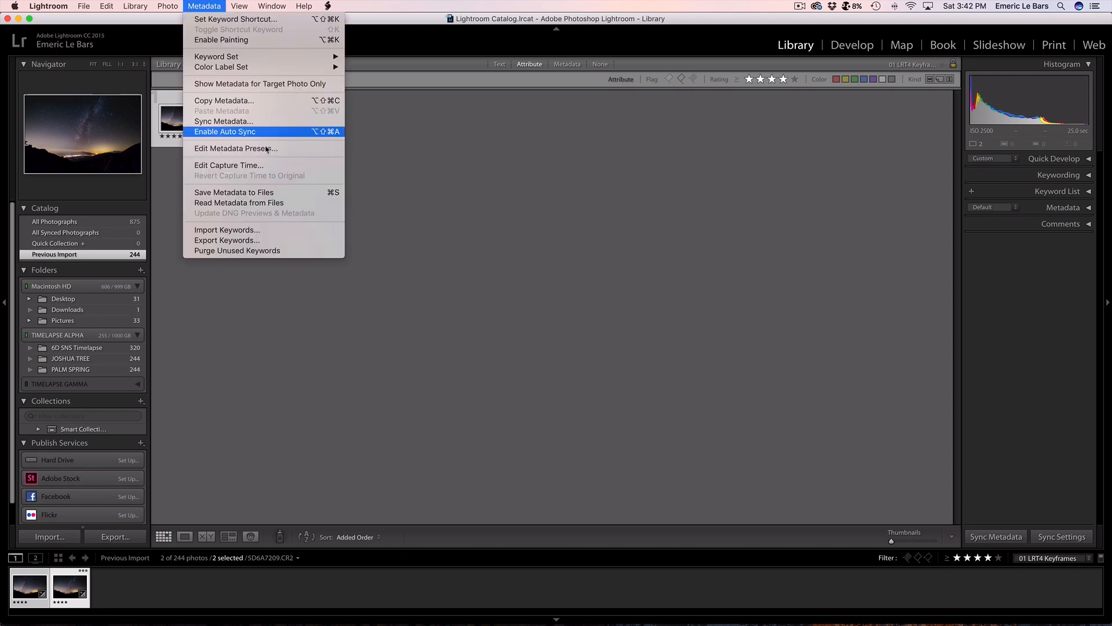
left_click(224, 131)
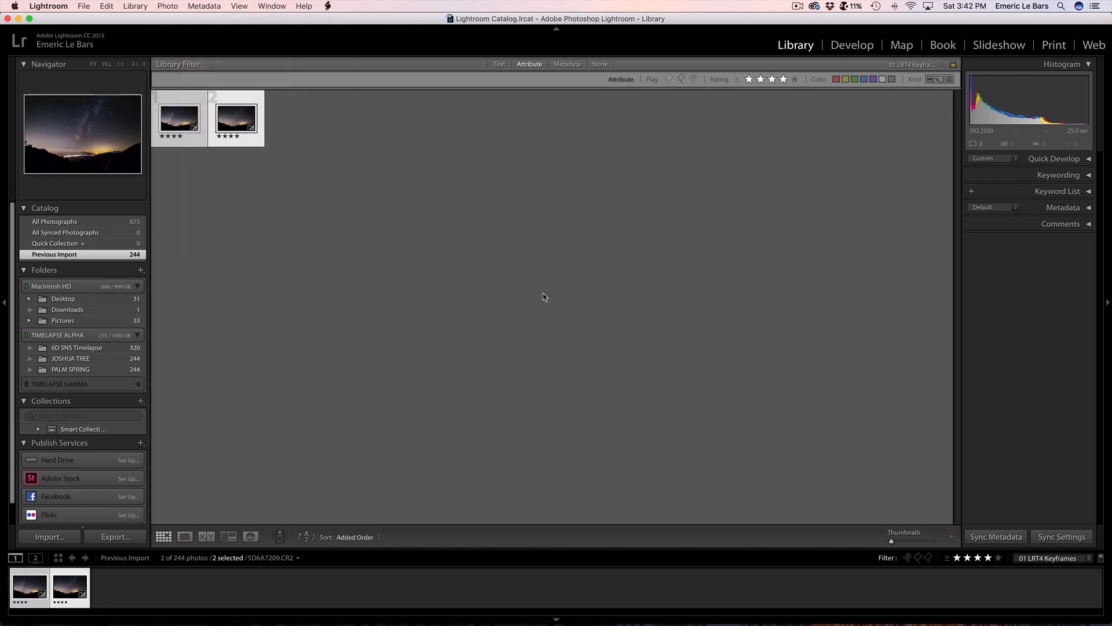
key("cmd+tab")
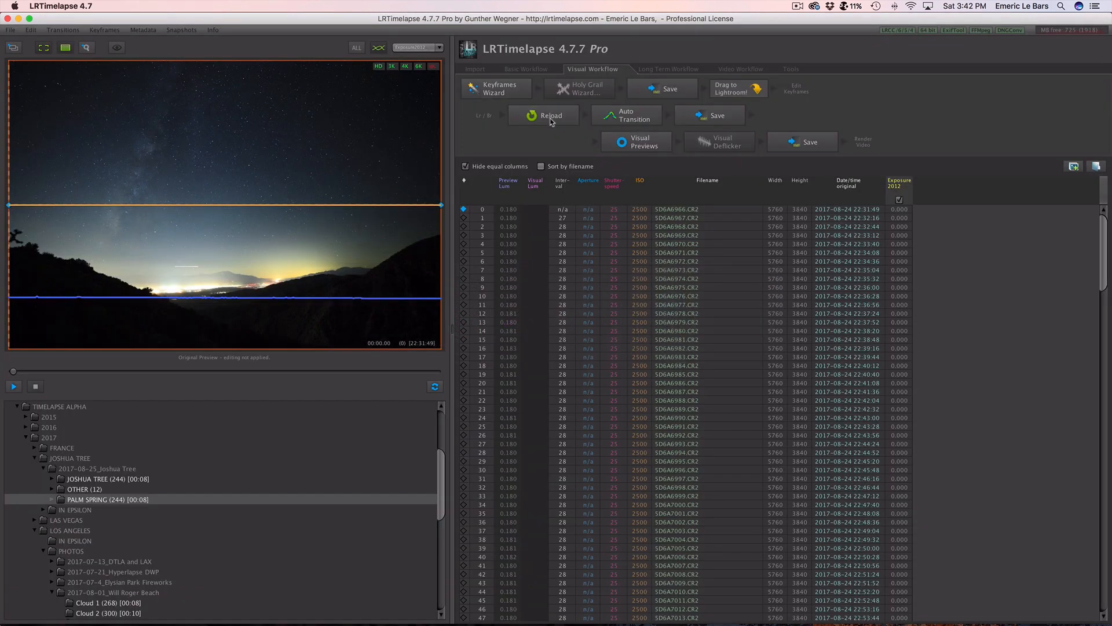
Reload the keyframe settings from the files into the sequence table.
left_click(625, 115)
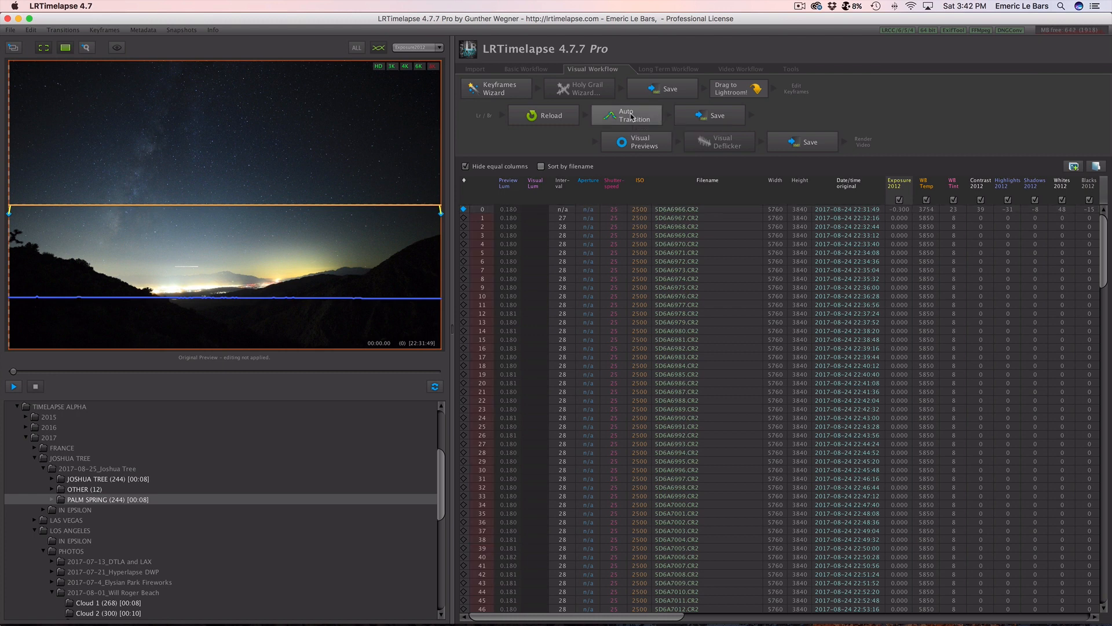